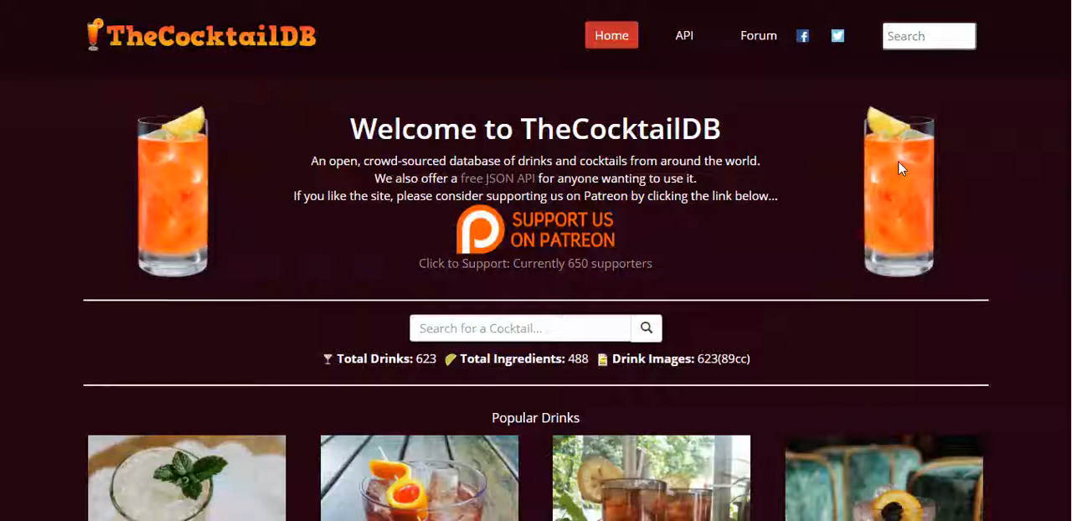
pyautogui.moveTo(969, 149)
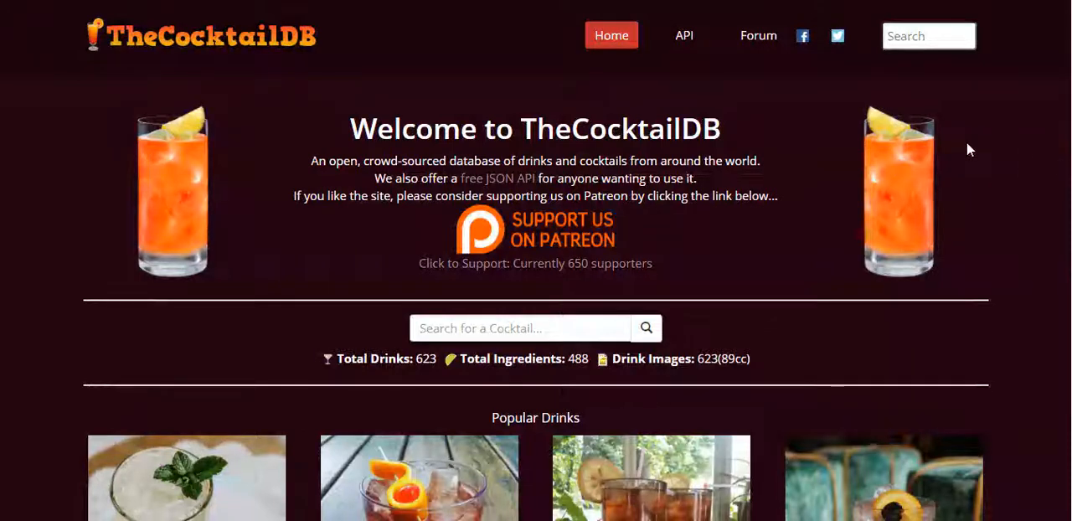
pyautogui.moveTo(813, 164)
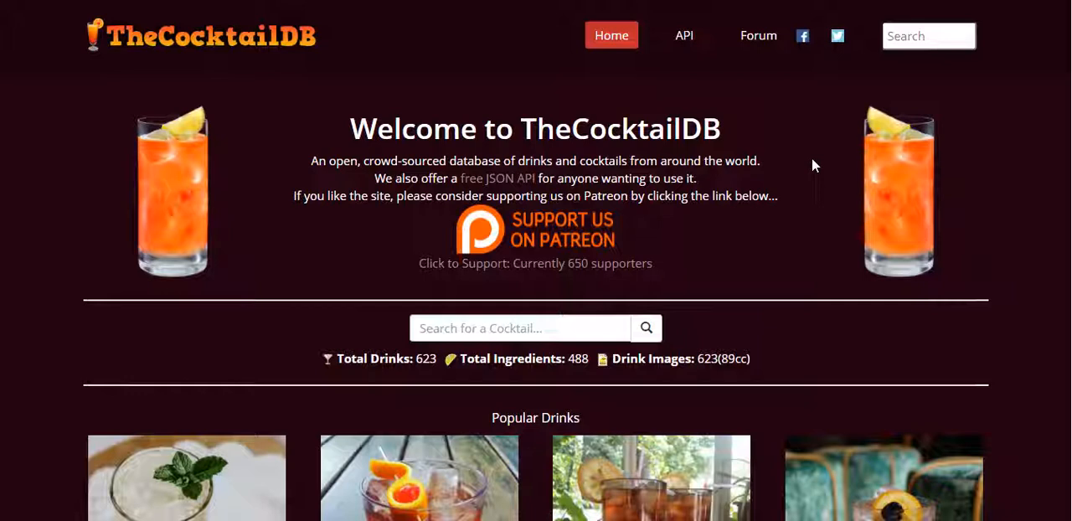
pyautogui.moveTo(97, 139)
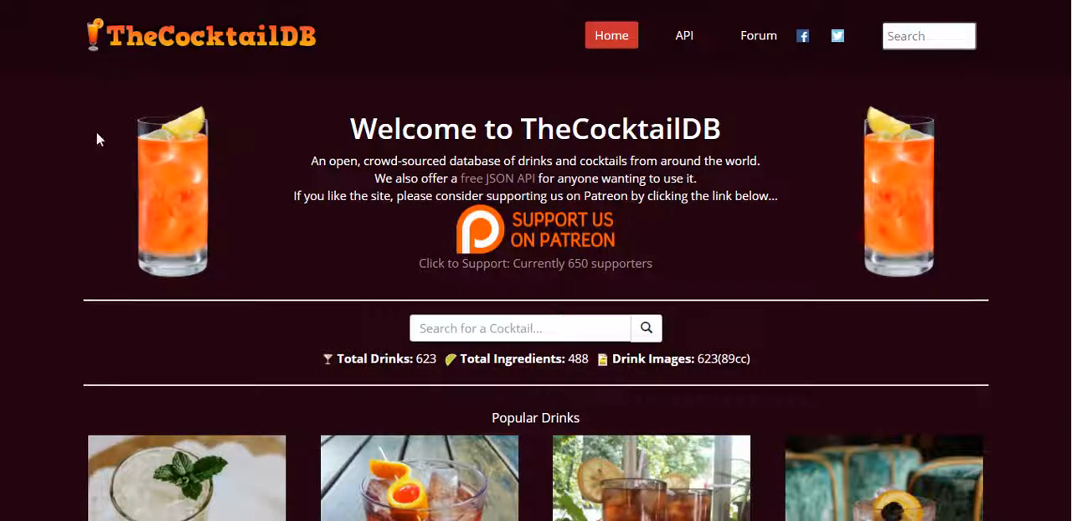
pyautogui.moveTo(284, 57)
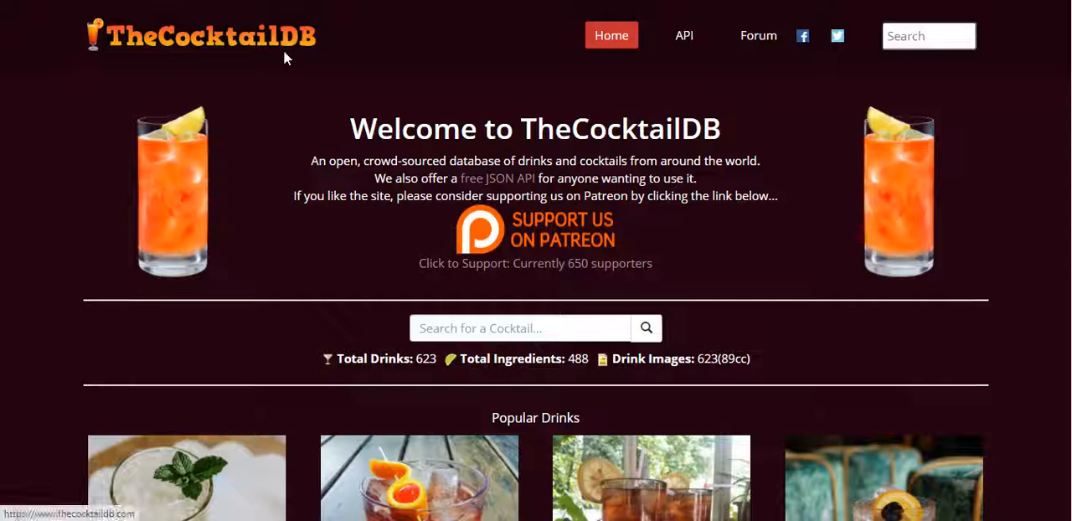
pyautogui.moveTo(385, 39)
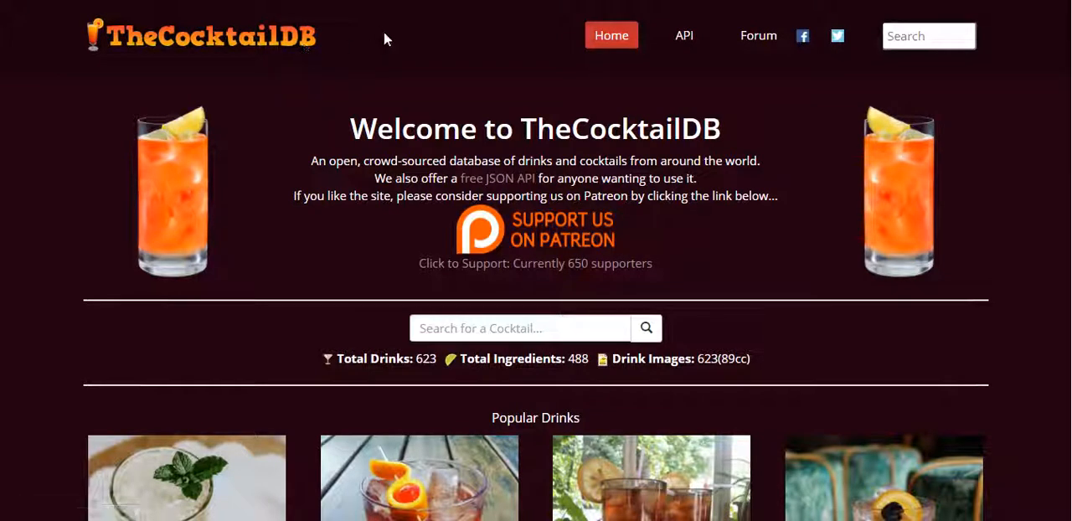
pyautogui.moveTo(683, 35)
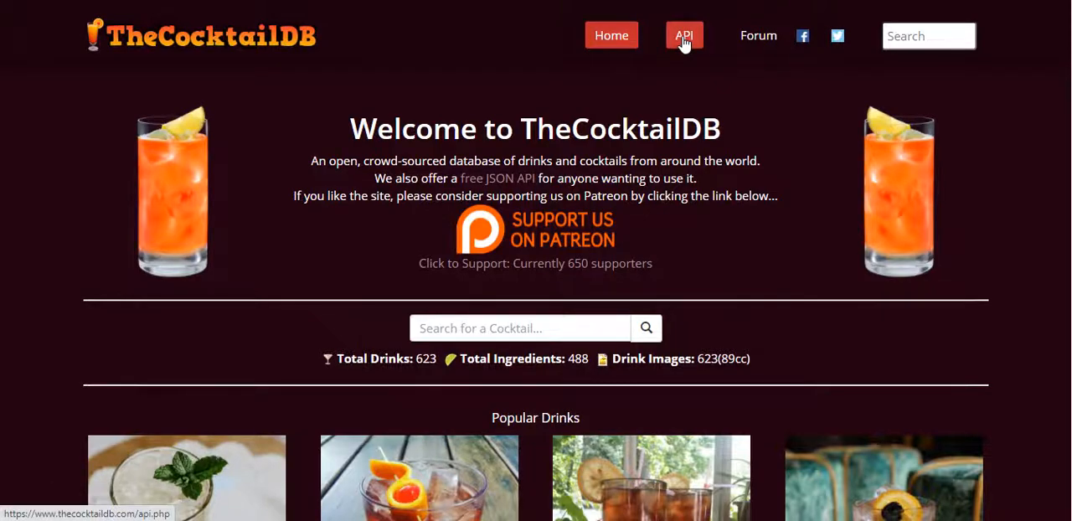
# Step: Go to TheCocktailDB API documentation and scroll to the random cocktail lookup
pyautogui.click(683, 35)
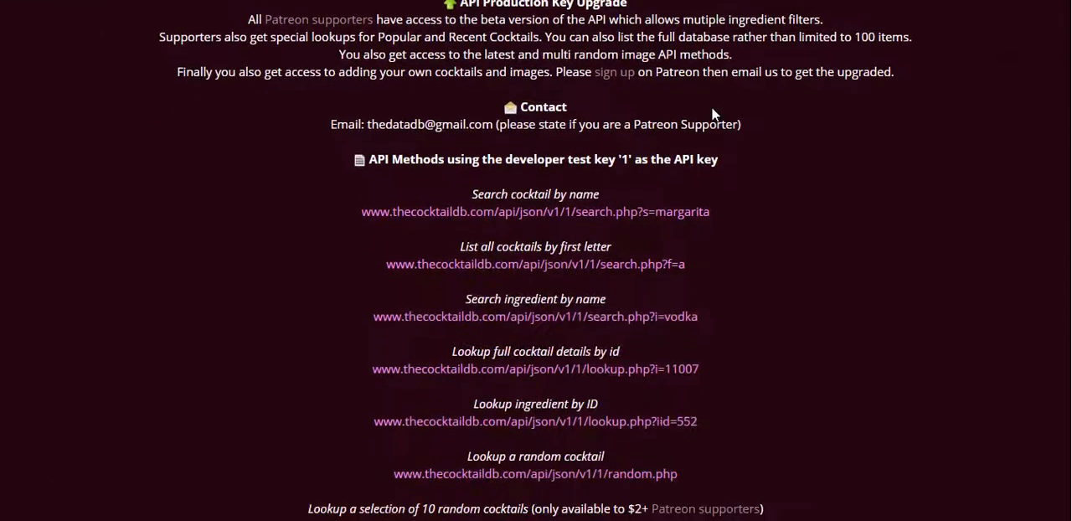
pyautogui.scroll(-3)
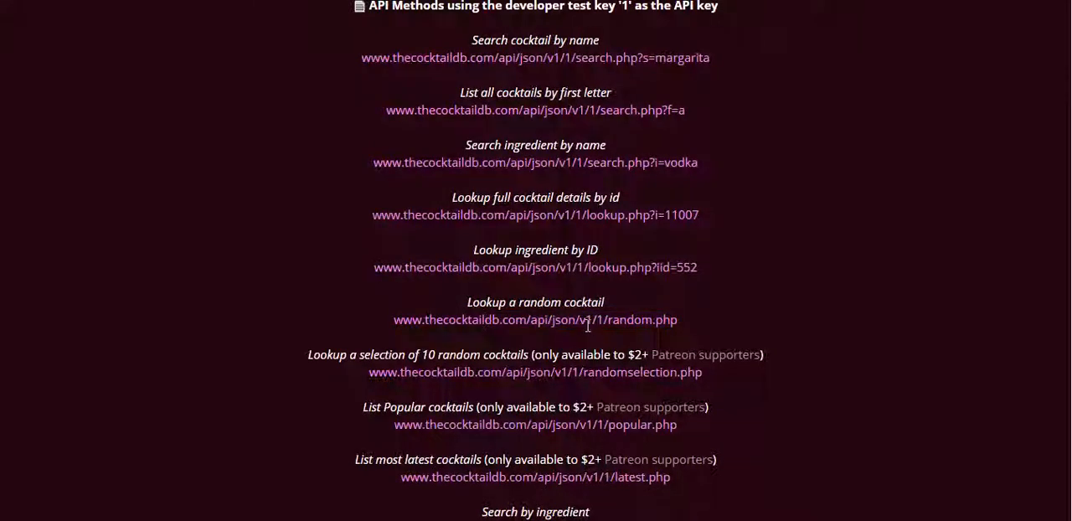
pyautogui.moveTo(452, 504)
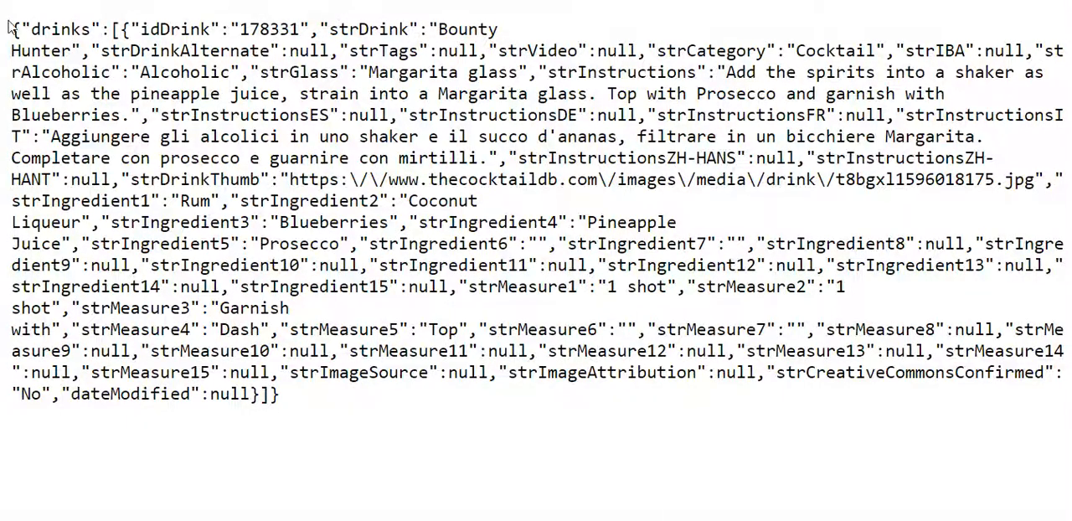
# Step: Select and examine the whole raw JSON response and its drinks array
pyautogui.press('ctrl+a')
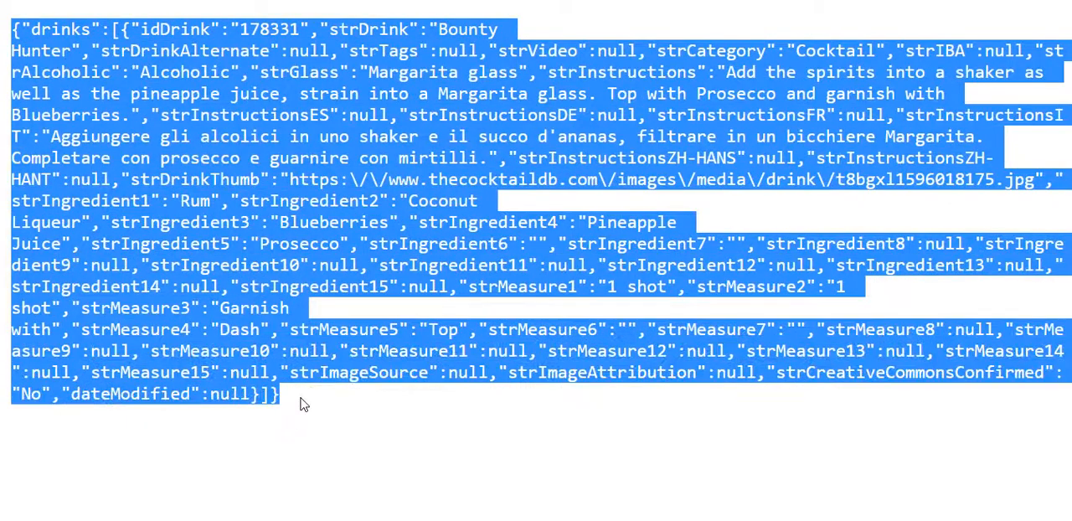
pyautogui.click(304, 403)
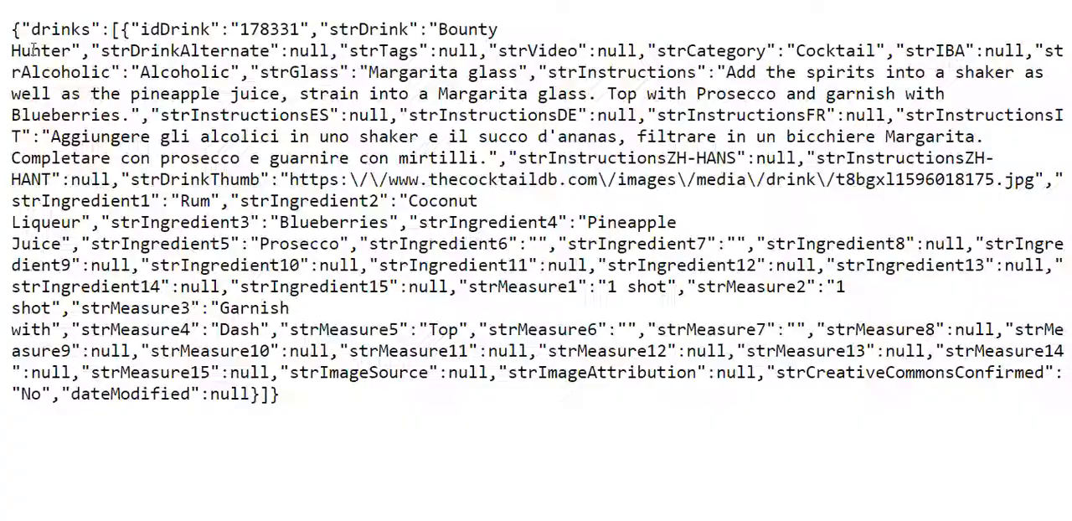
pyautogui.moveTo(117, 30); pyautogui.dragTo(164, 51)
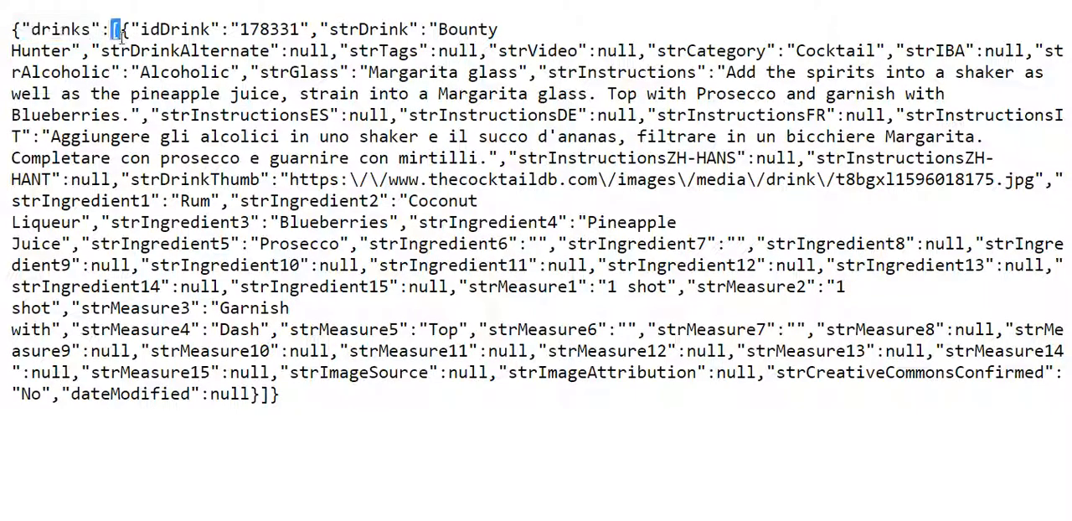
pyautogui.press('ctrl+a')
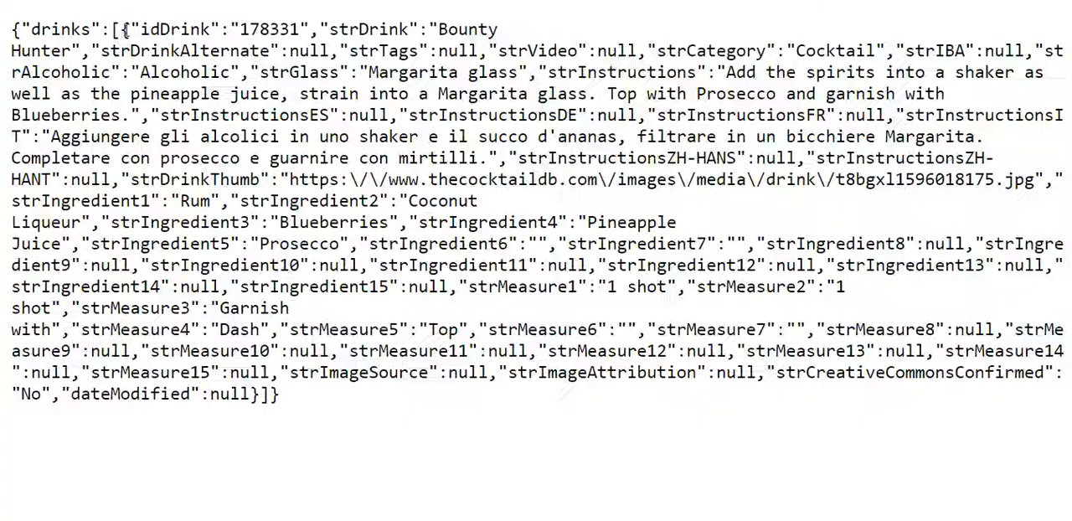
pyautogui.press('ctrl+a')
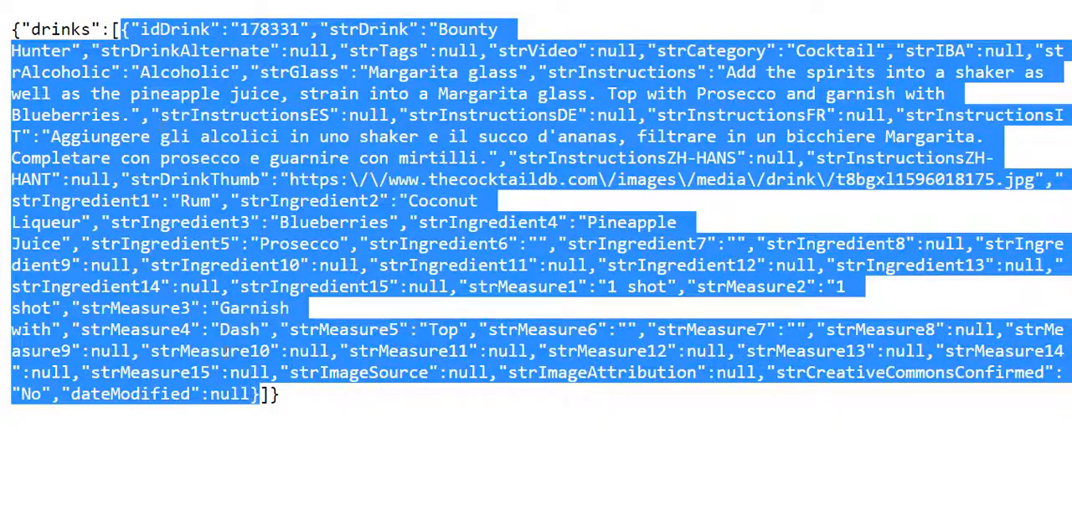
pyautogui.click(134, 31)
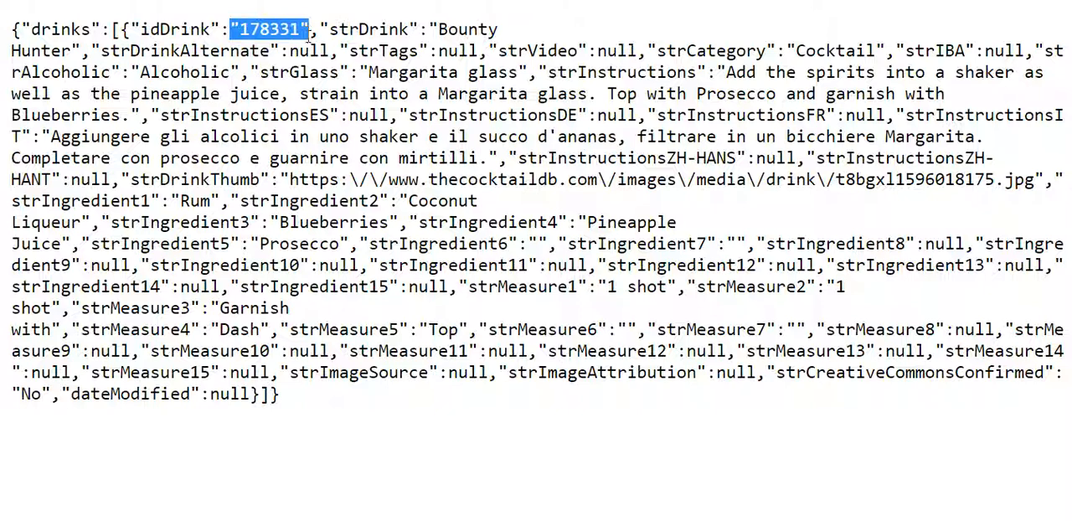
# Step: Highlight the drink id 178331, name Bounty Hunter, strDrink key, Alcoholic value and opening fields
pyautogui.doubleClick(362, 28)
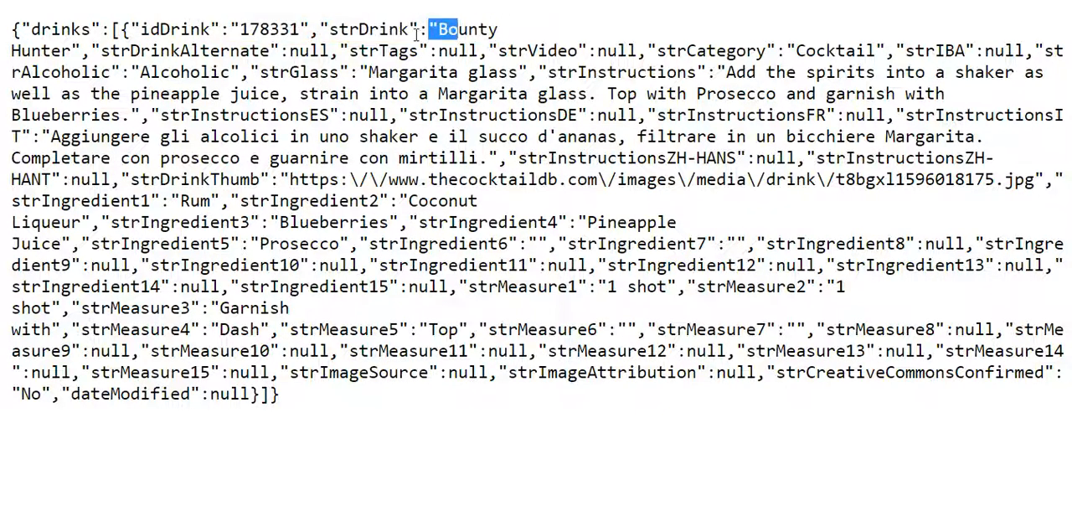
pyautogui.moveTo(432, 30); pyautogui.dragTo(80, 50)
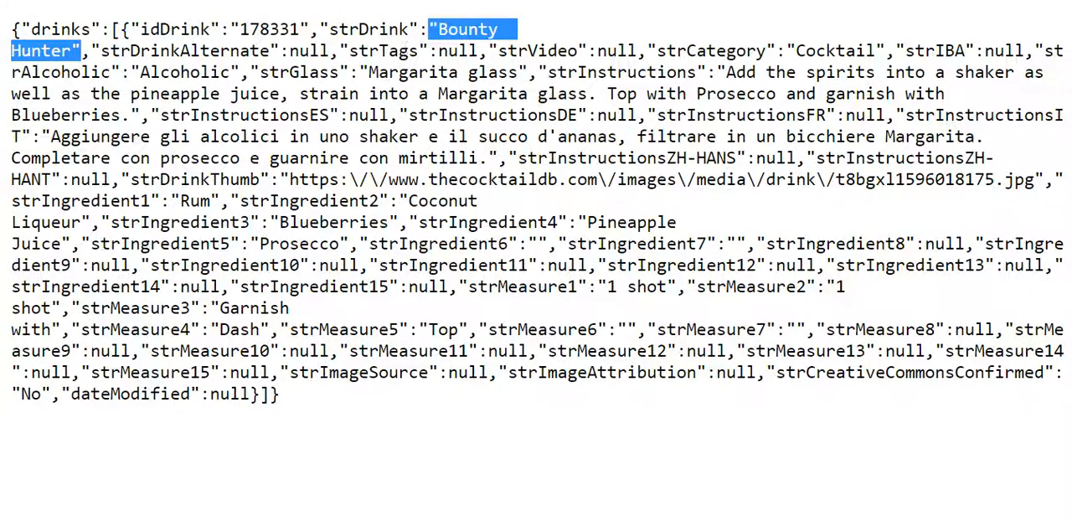
pyautogui.doubleClick(369, 29)
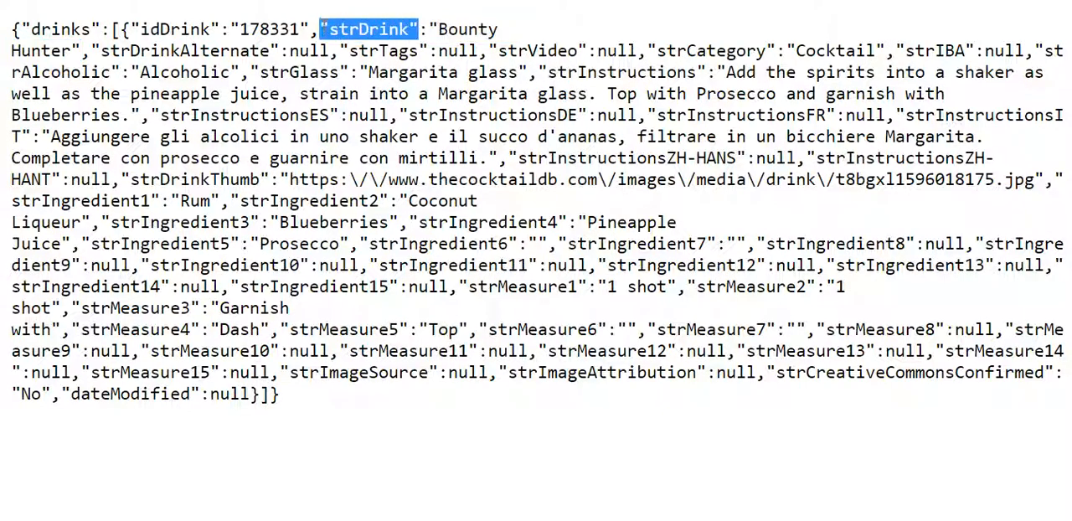
pyautogui.click(435, 28)
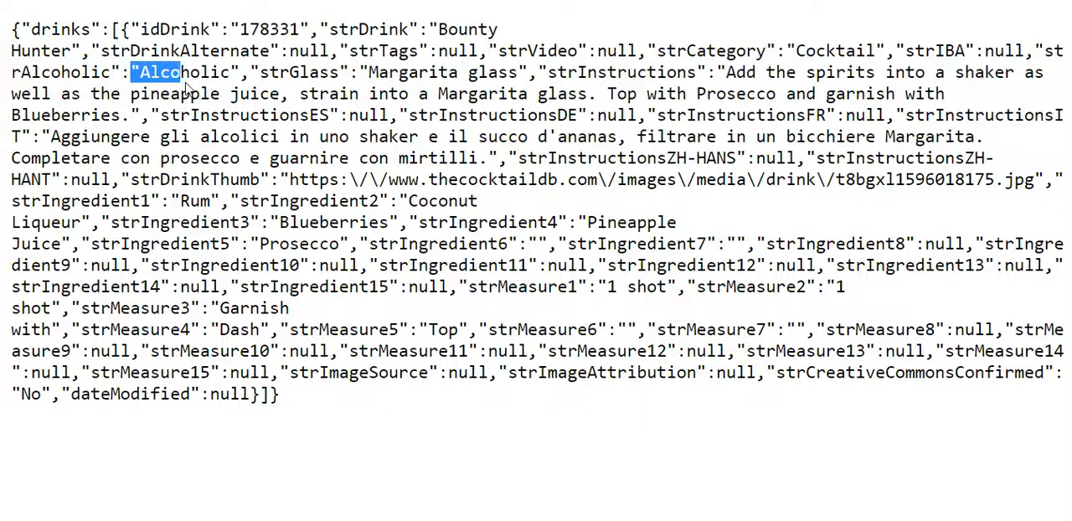
pyautogui.doubleClick(184, 72)
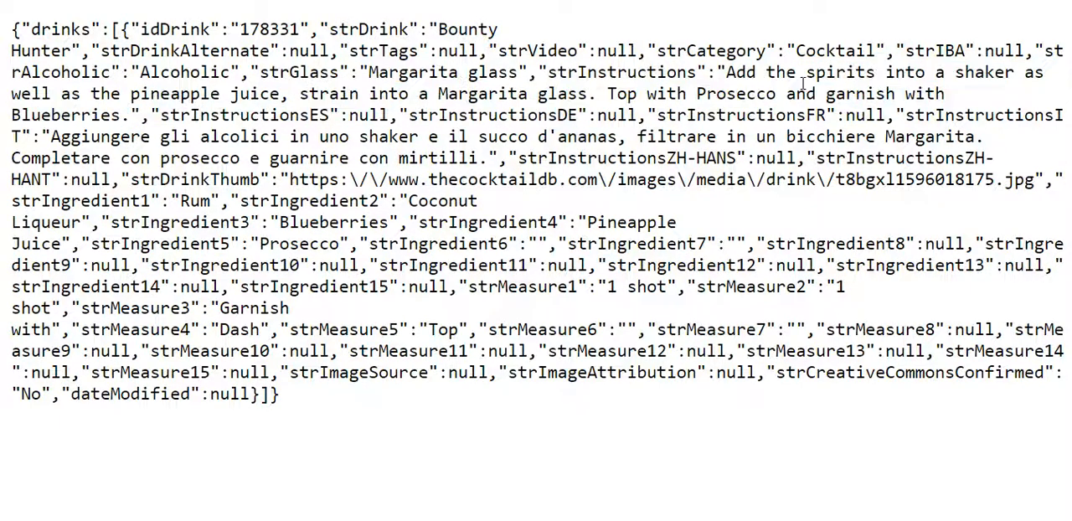
pyautogui.moveTo(399, 175)
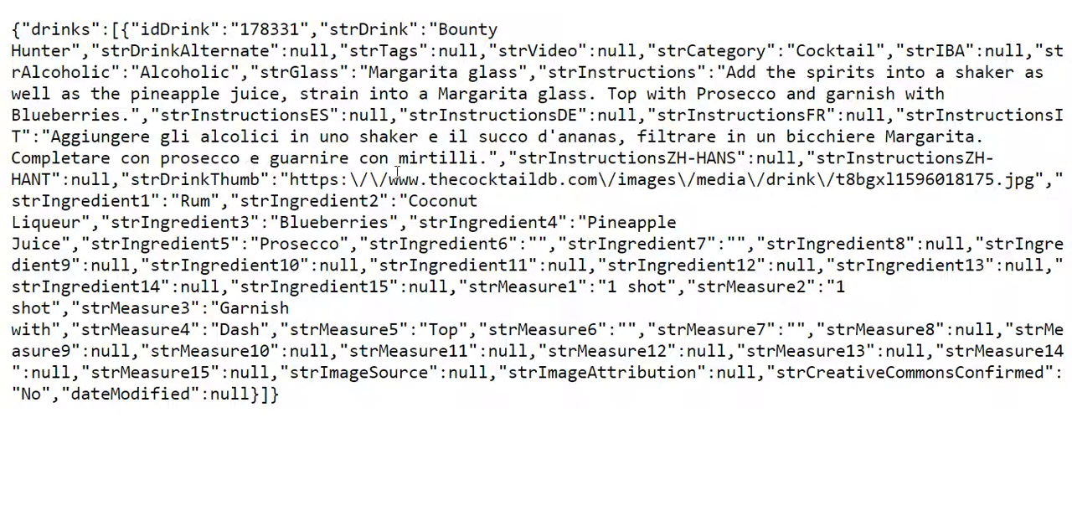
pyautogui.moveTo(10, 28); pyautogui.dragTo(142, 201)
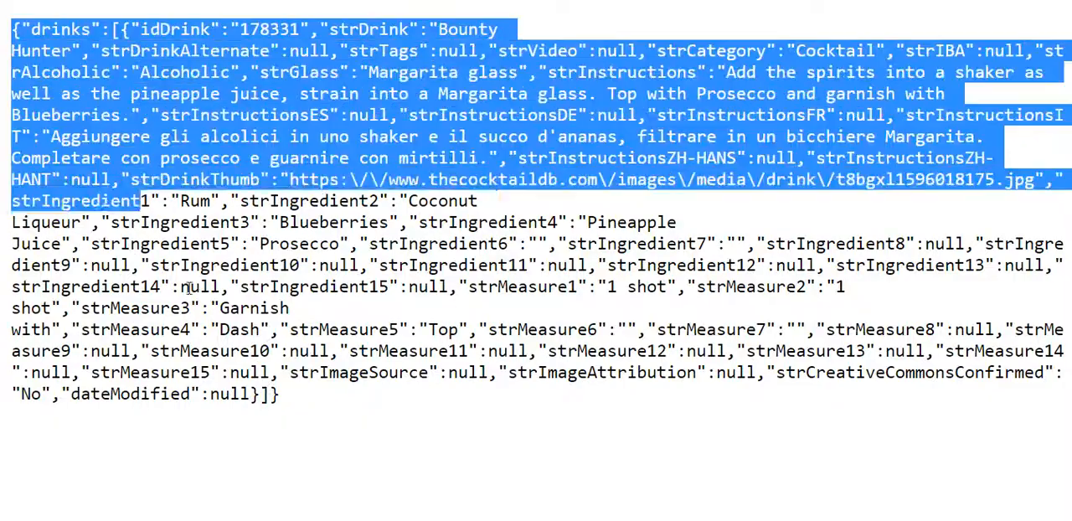
pyautogui.click(402, 258)
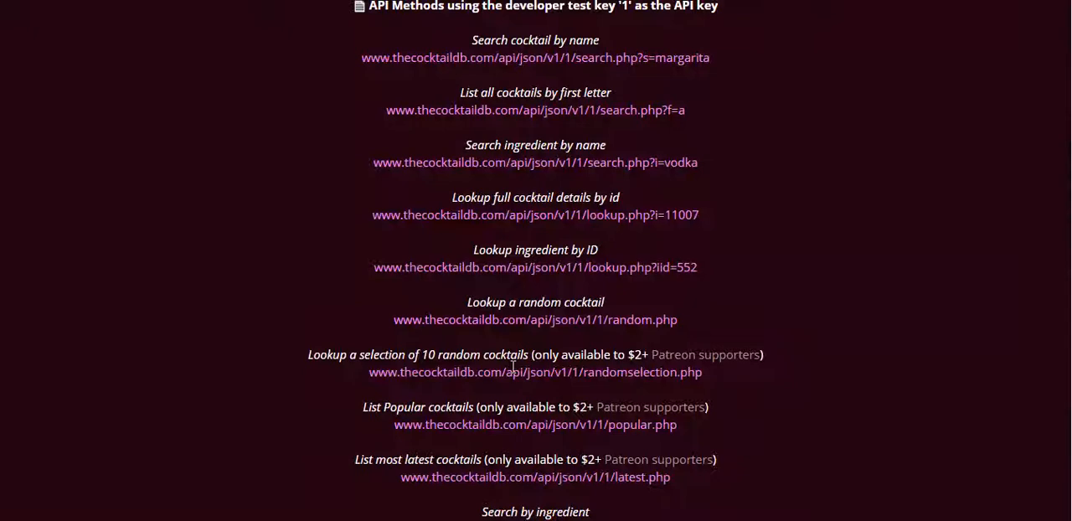
pyautogui.moveTo(355, 18)
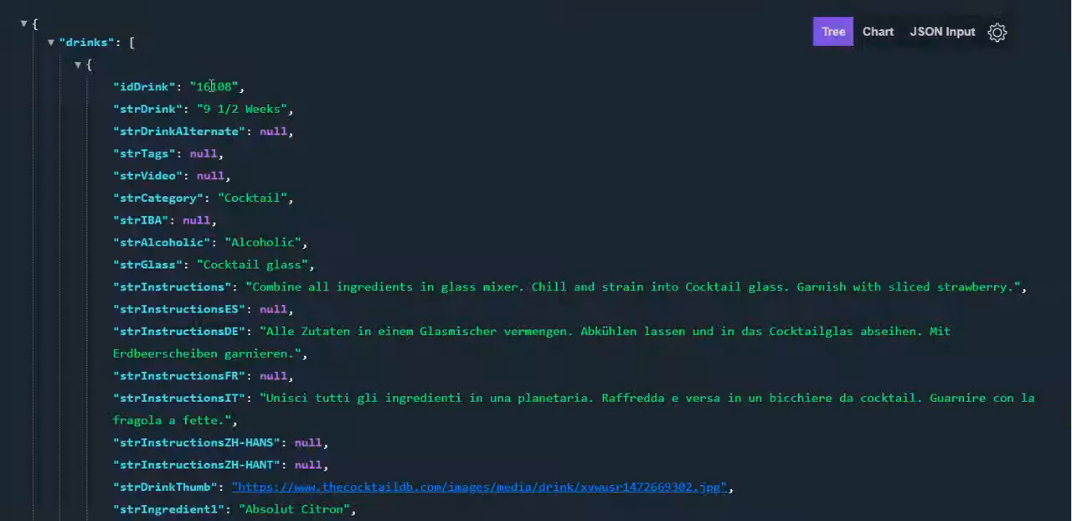
pyautogui.moveTo(387, 221)
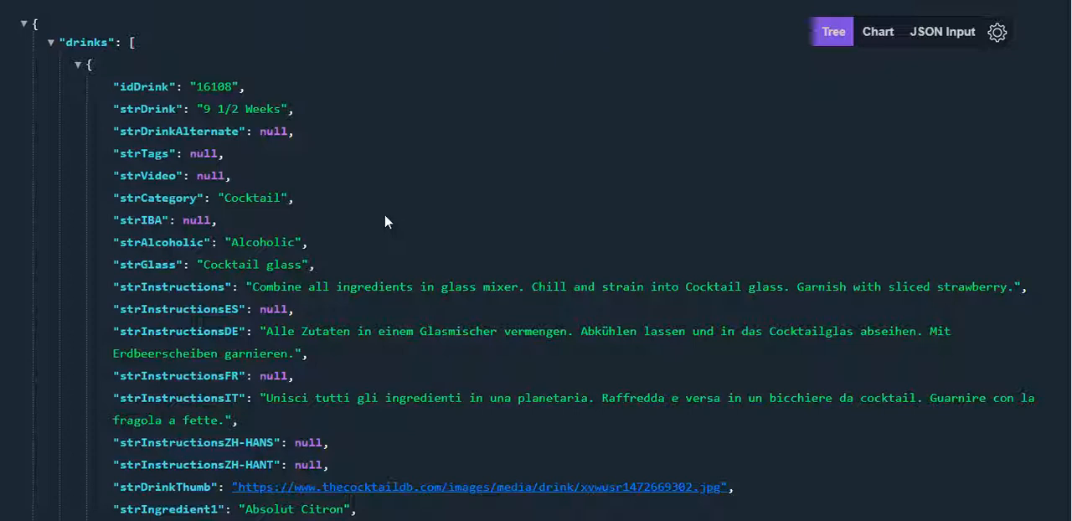
pyautogui.moveTo(459, 60)
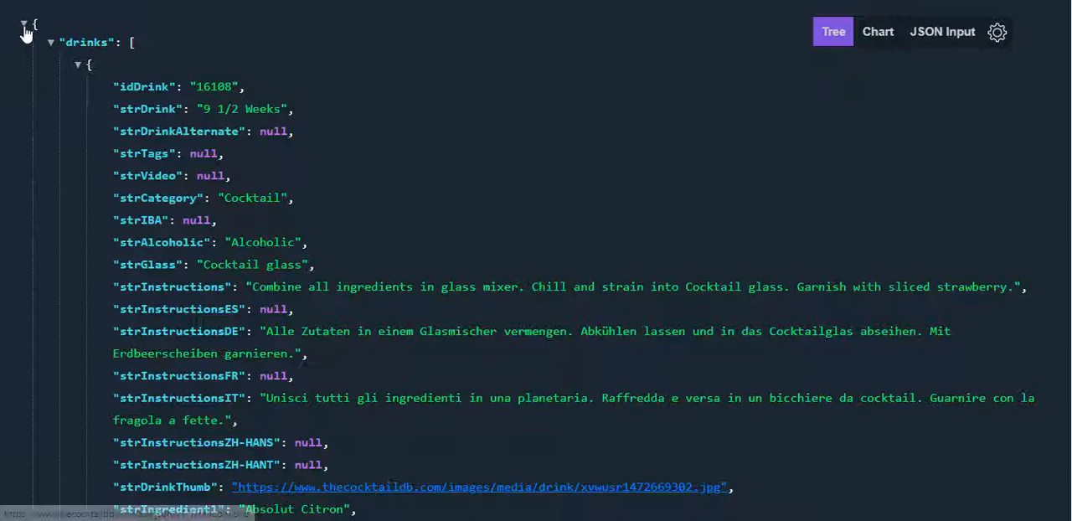
pyautogui.moveTo(114, 50)
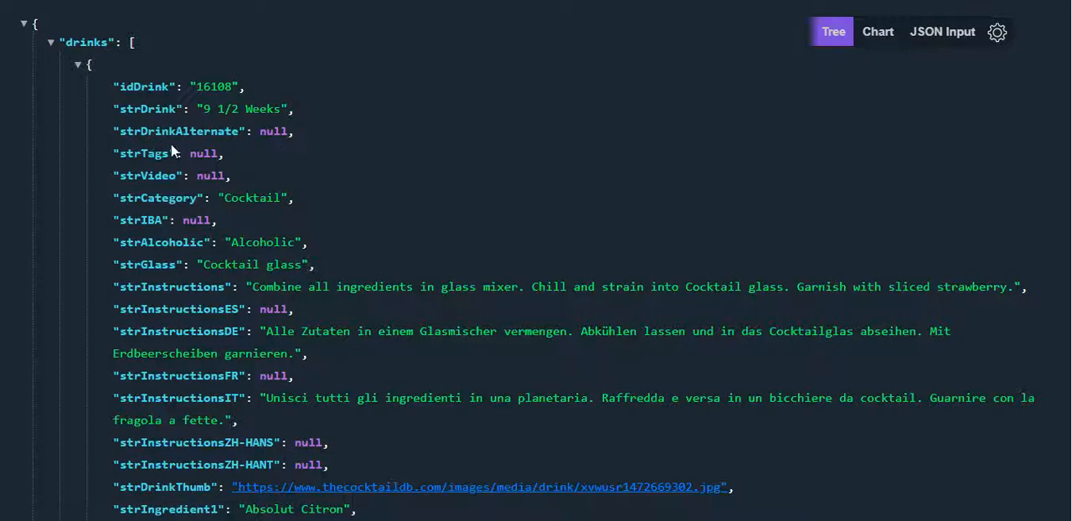
pyautogui.moveTo(126, 109)
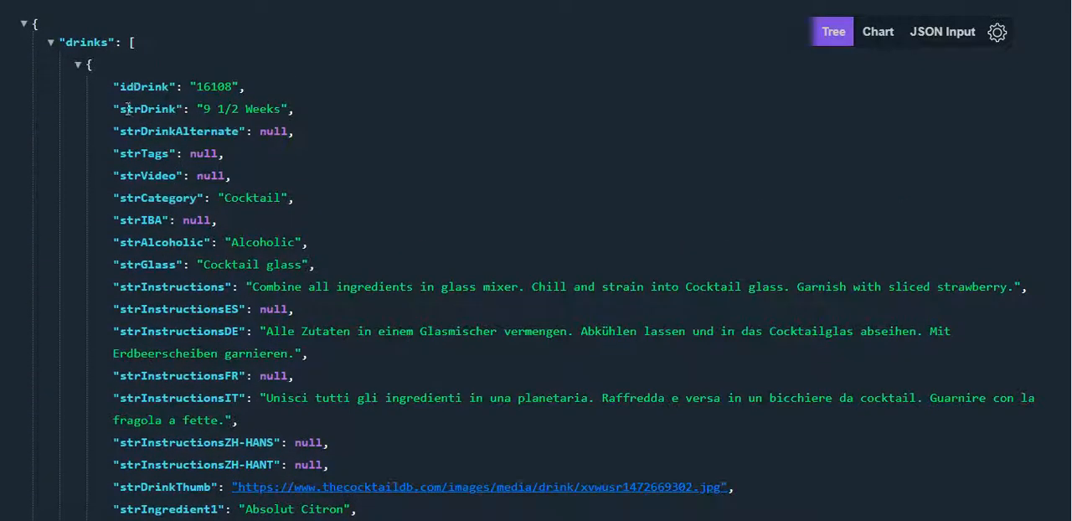
# Step: Highlight the strDrink key in JSON Viewer Pro's tree view of the cocktail
pyautogui.doubleClick(149, 109)
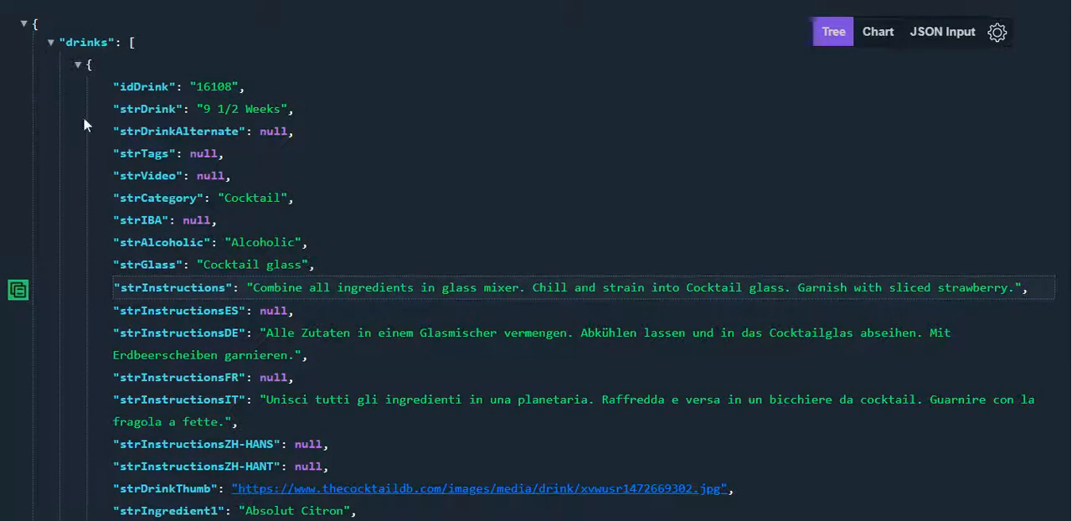
pyautogui.moveTo(37, 9)
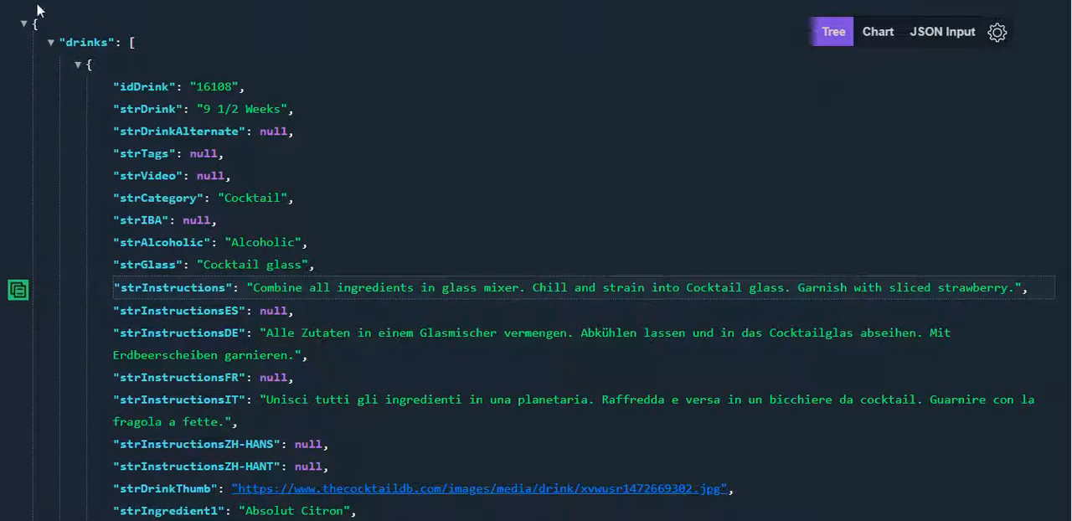
pyautogui.moveTo(349, 149)
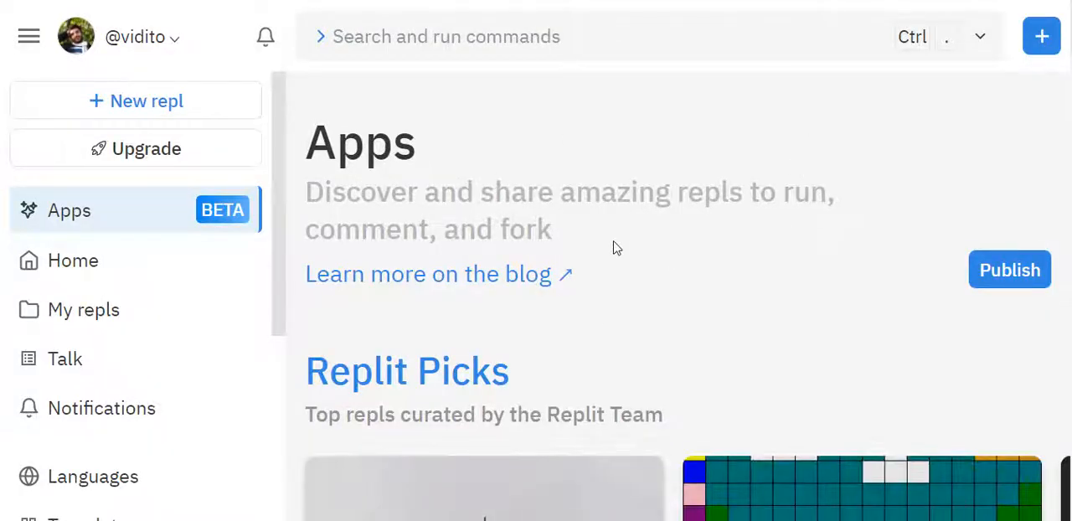
pyautogui.moveTo(640, 142)
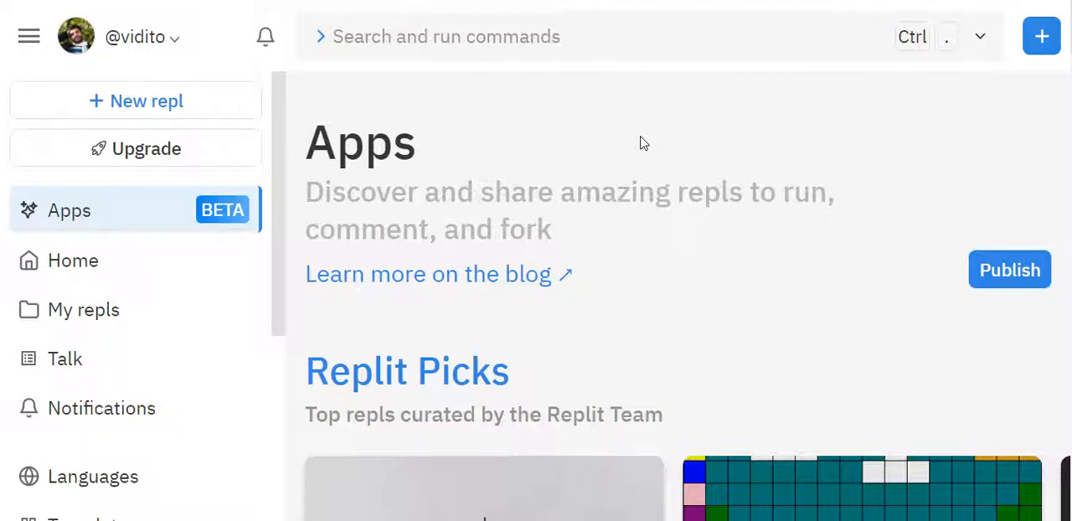
pyautogui.moveTo(149, 73)
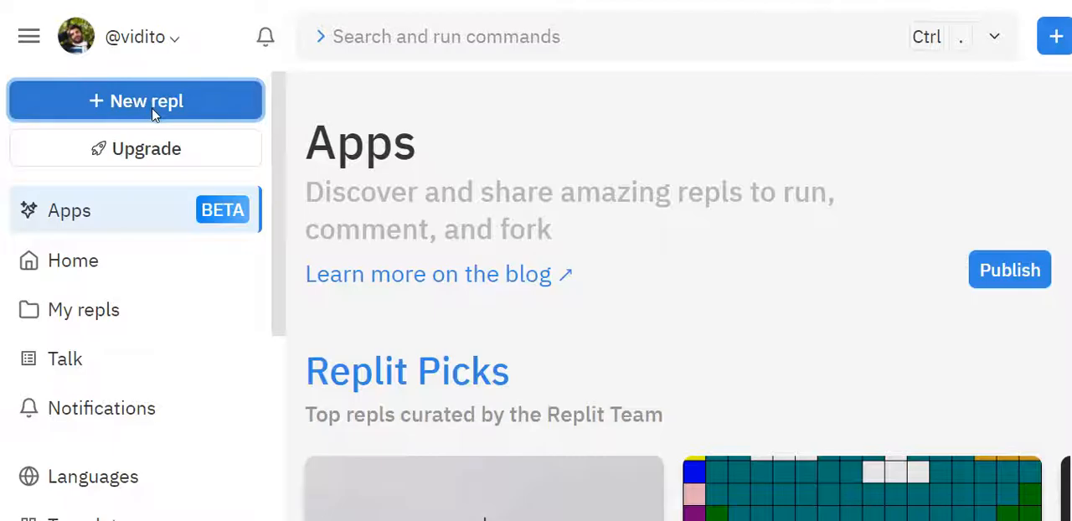
# Step: Create a new Python repl named 'cocktail'
pyautogui.click(136, 101)
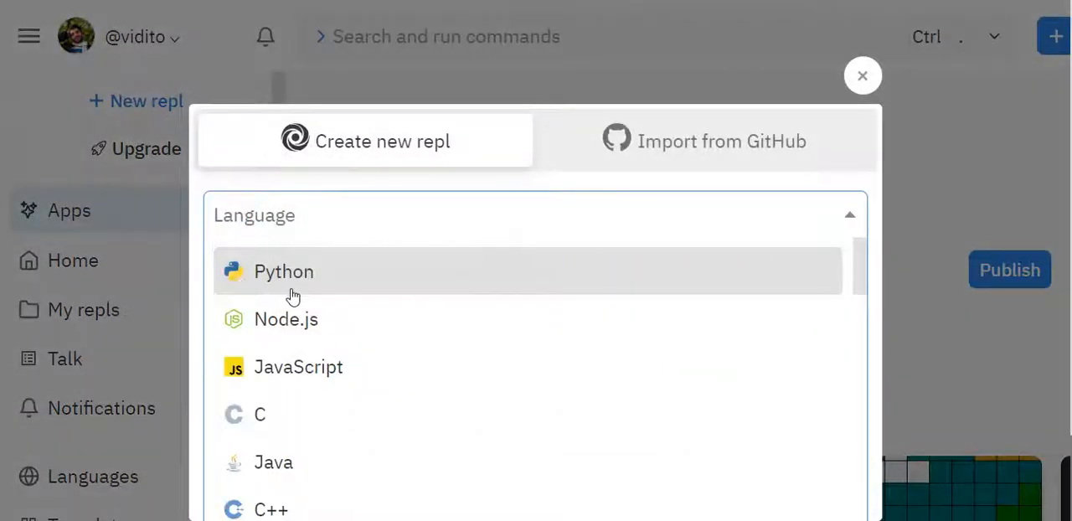
pyautogui.click(283, 272)
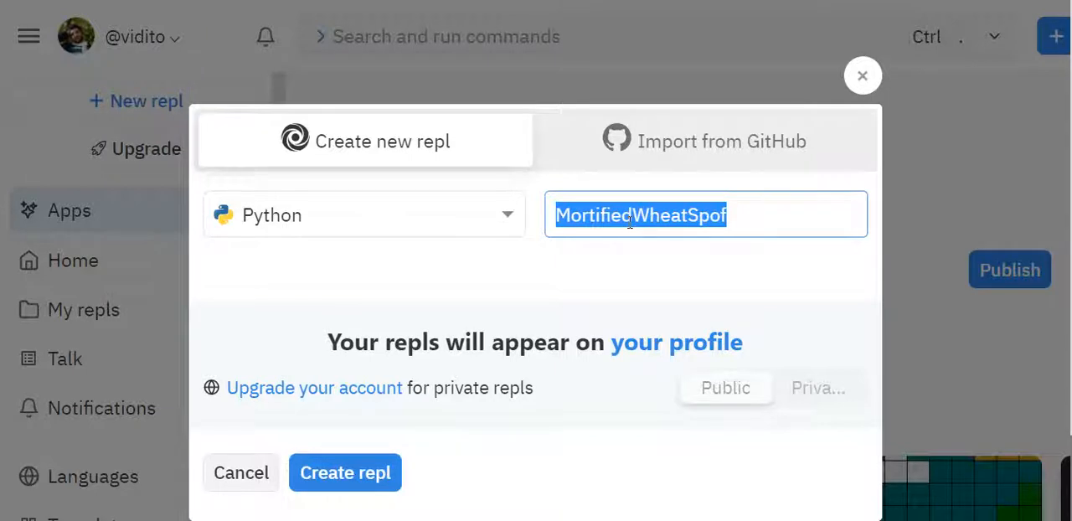
pyautogui.write('cock')
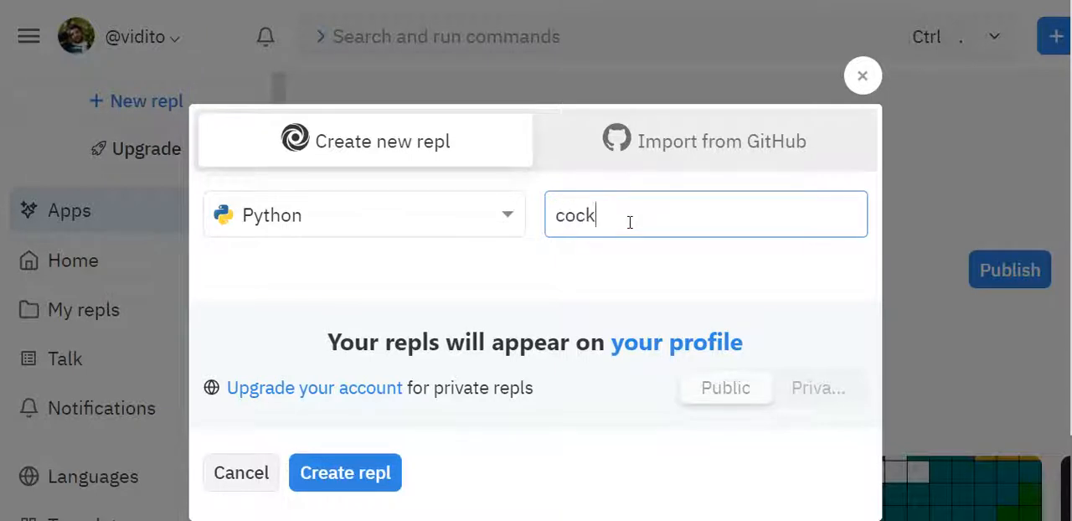
pyautogui.write('taiol')
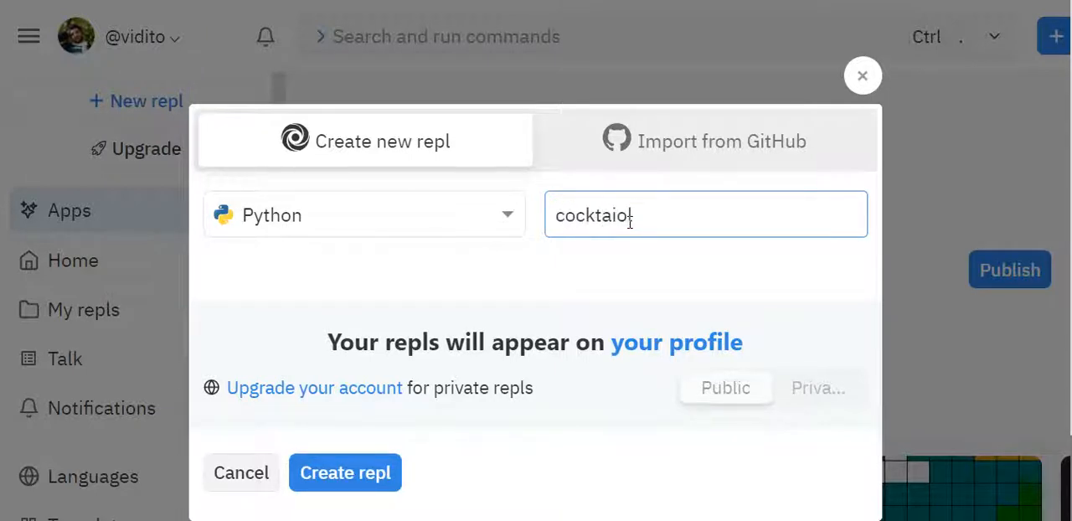
pyautogui.press('BackSpace')
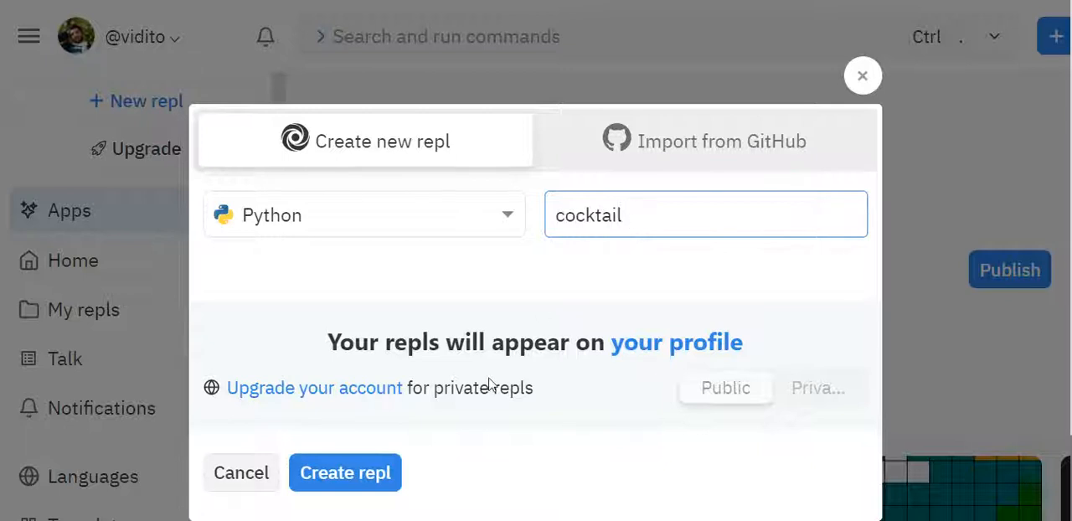
pyautogui.click(345, 472)
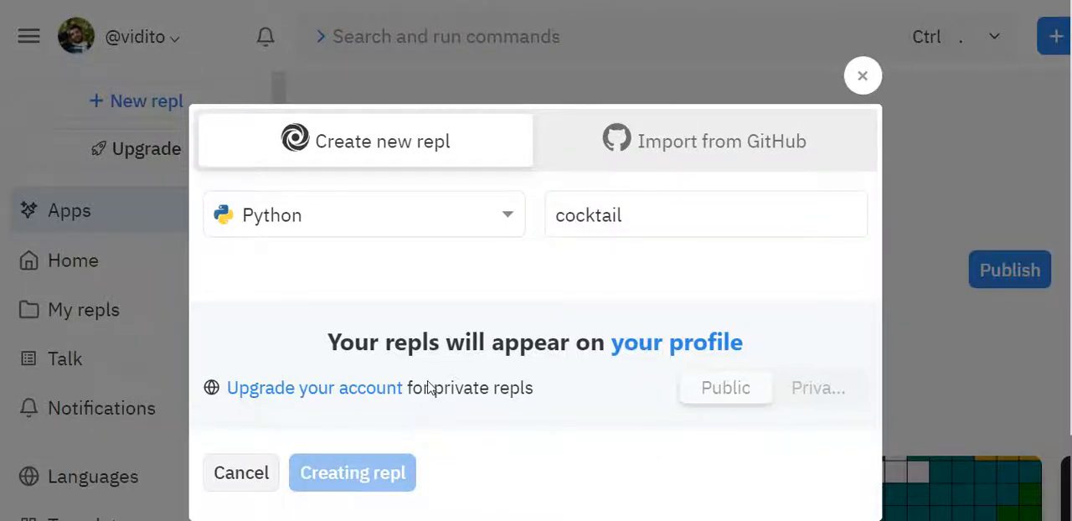
pyautogui.click(352, 472)
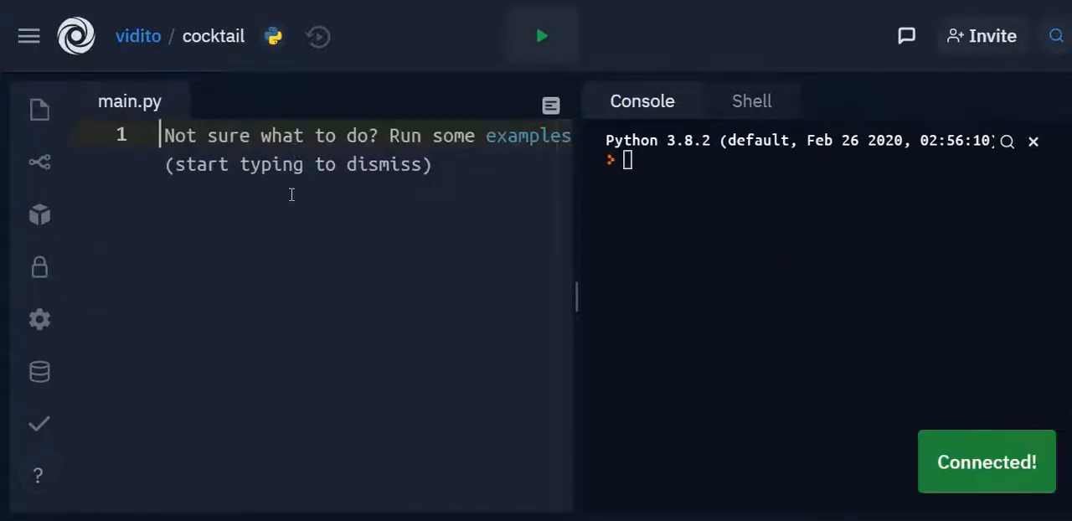
# Step: Add 'import requests' at the top of main.py
pyautogui.write('imp')
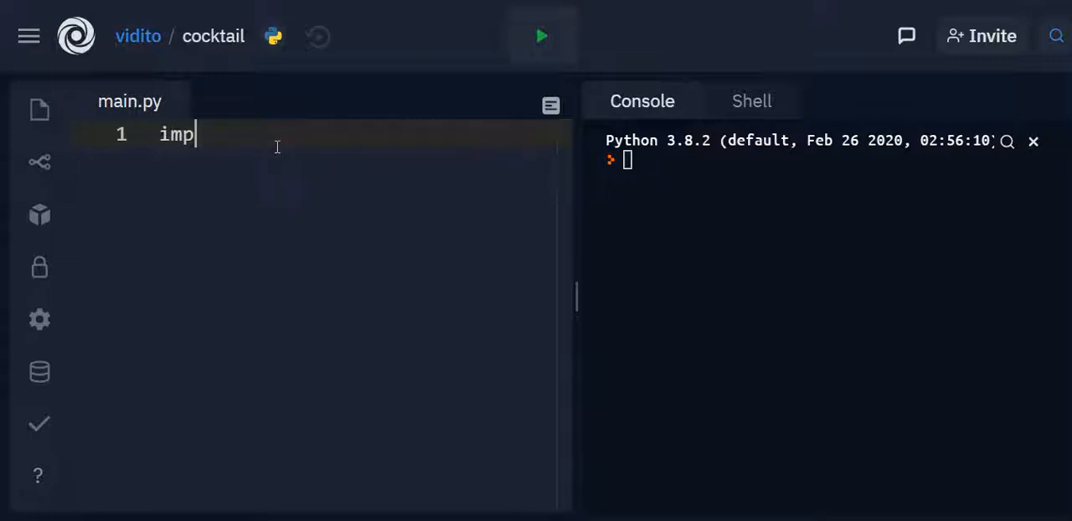
pyautogui.write('ort request')
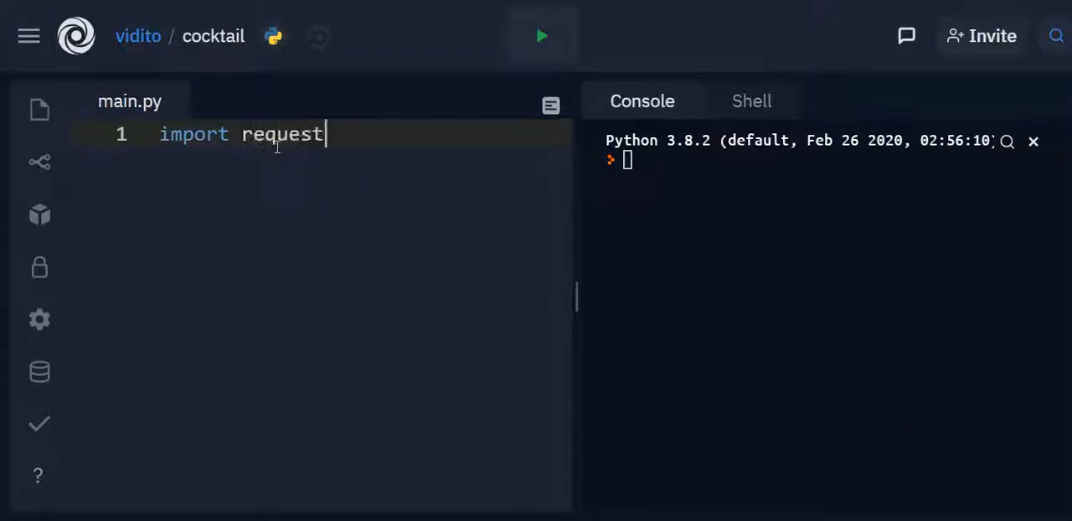
pyautogui.write('s')
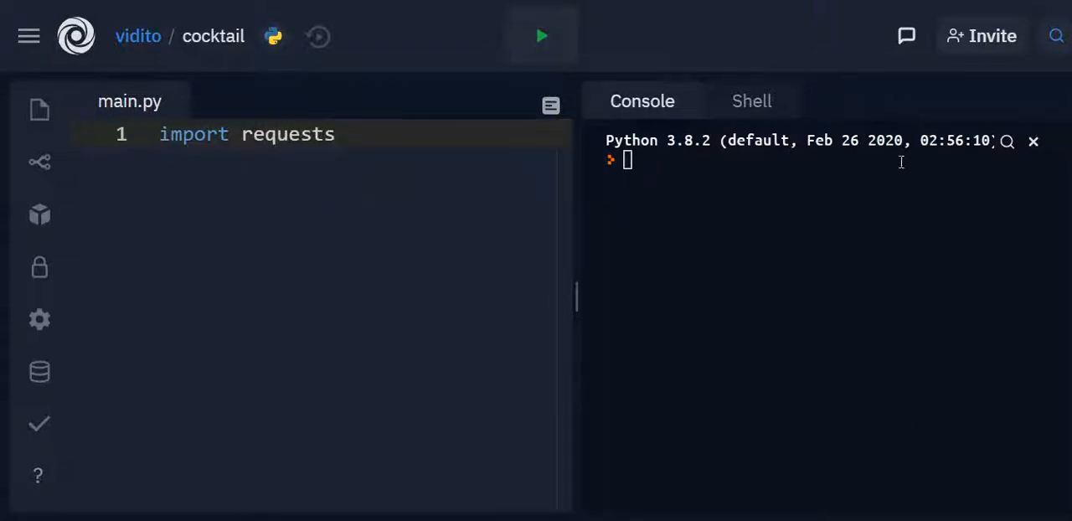
pyautogui.moveTo(539, 238)
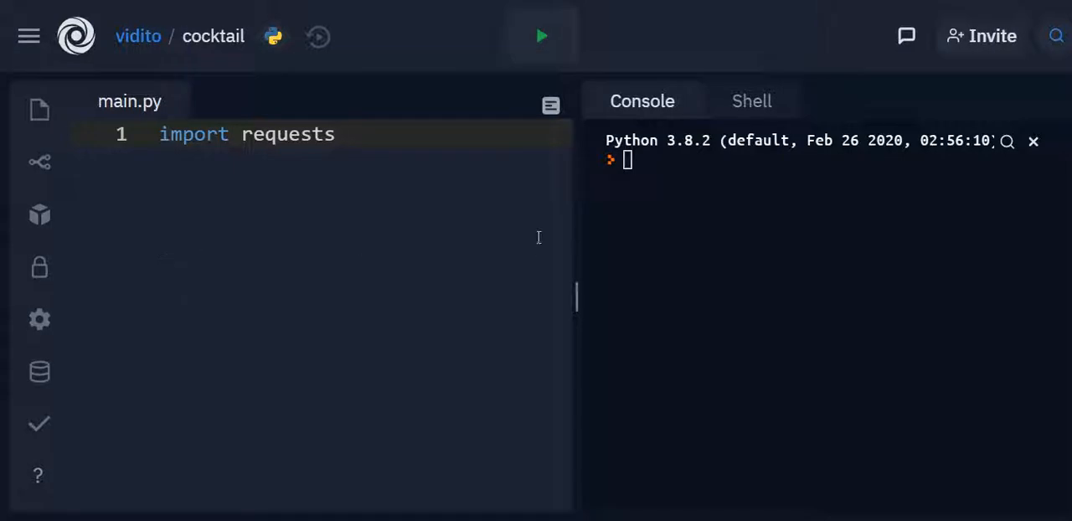
pyautogui.moveTo(277, 265)
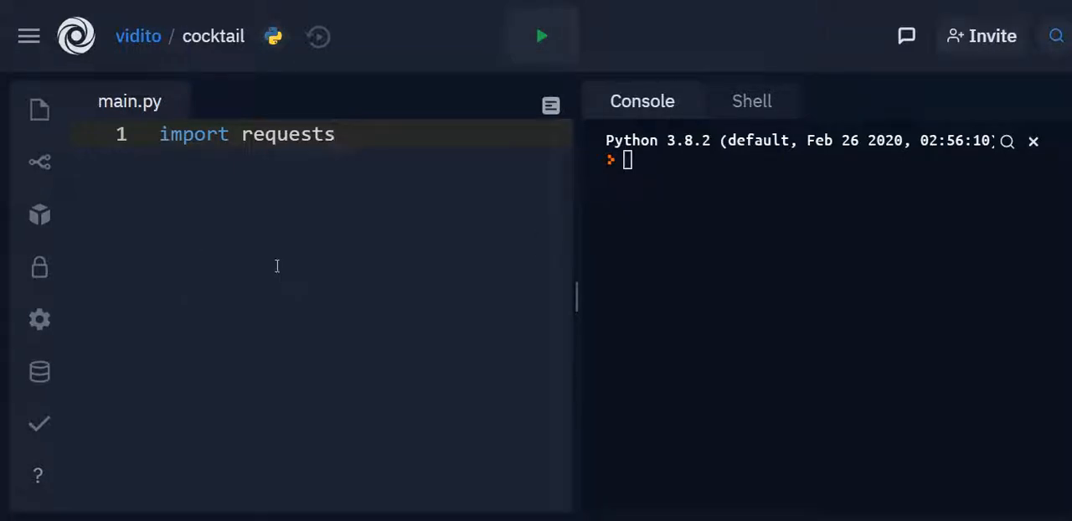
pyautogui.moveTo(479, 255)
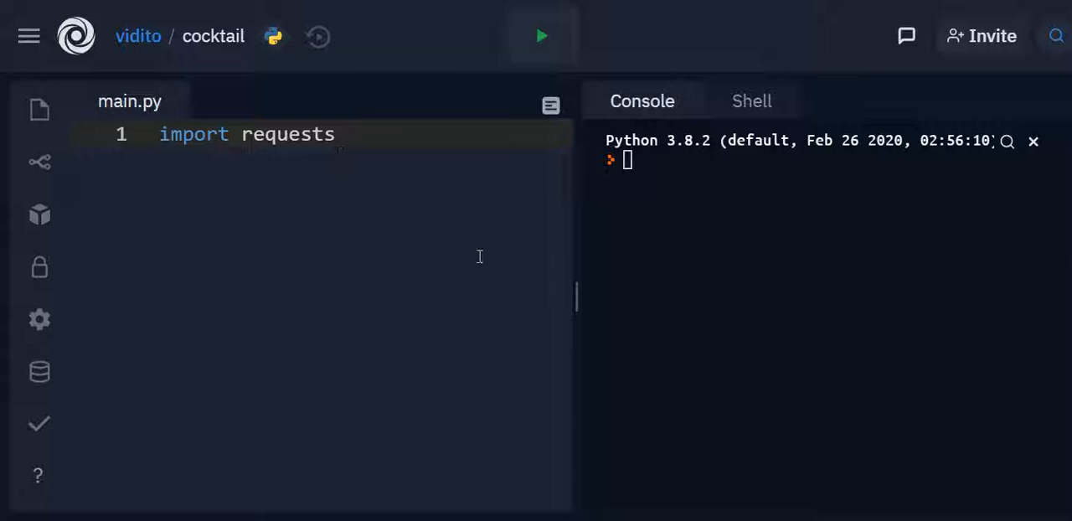
pyautogui.moveTo(412, 211)
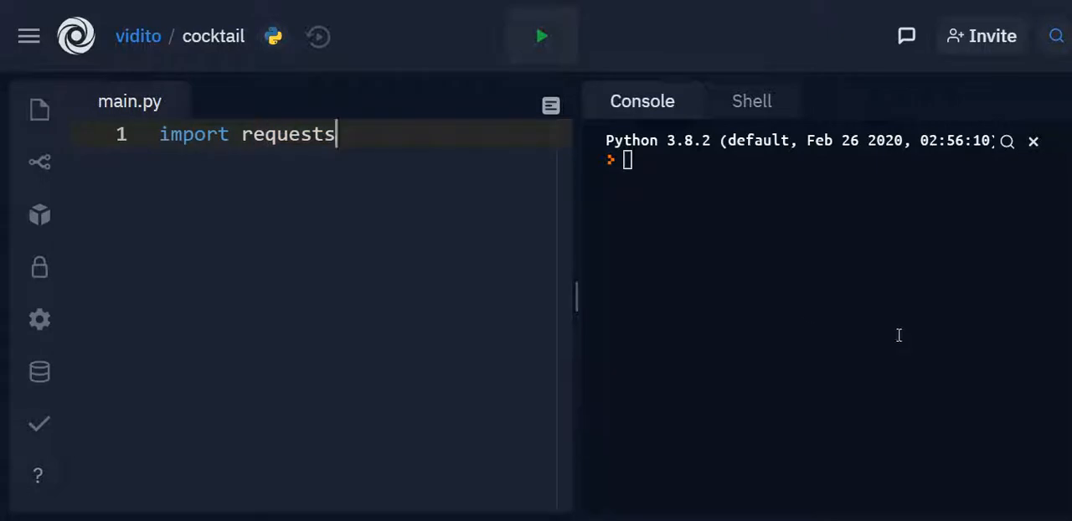
pyautogui.moveTo(431, 163)
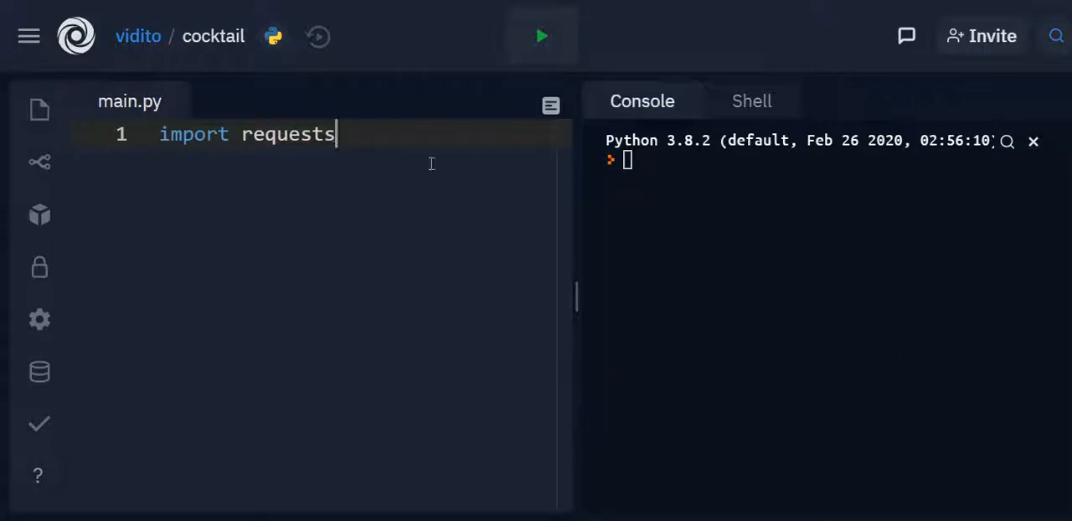
pyautogui.moveTo(637, 255)
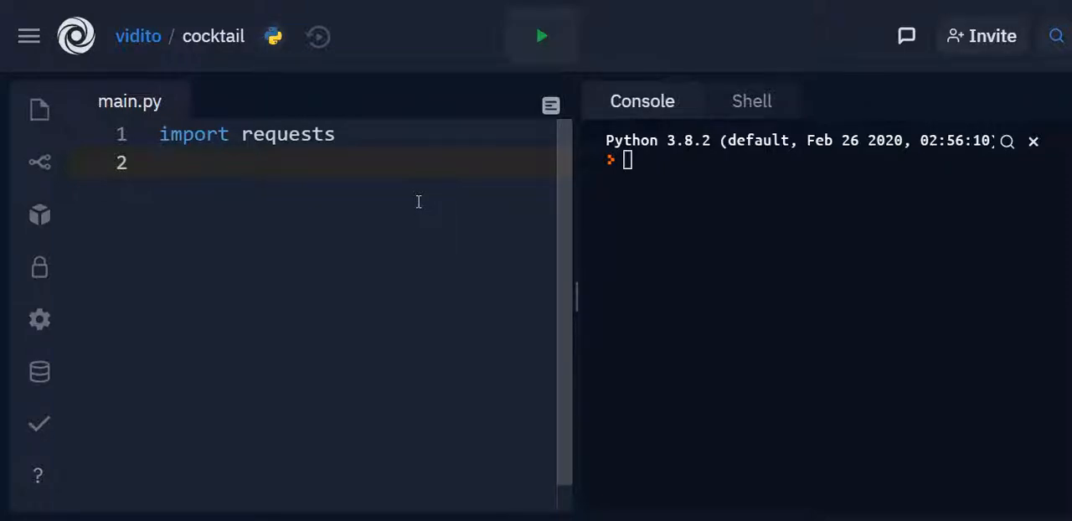
pyautogui.write('response')
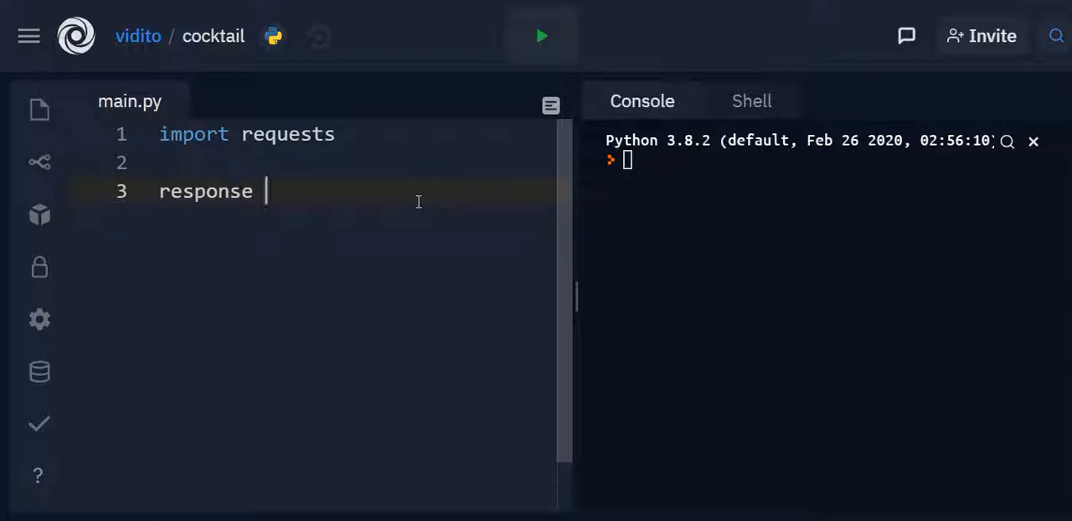
pyautogui.write('= re')
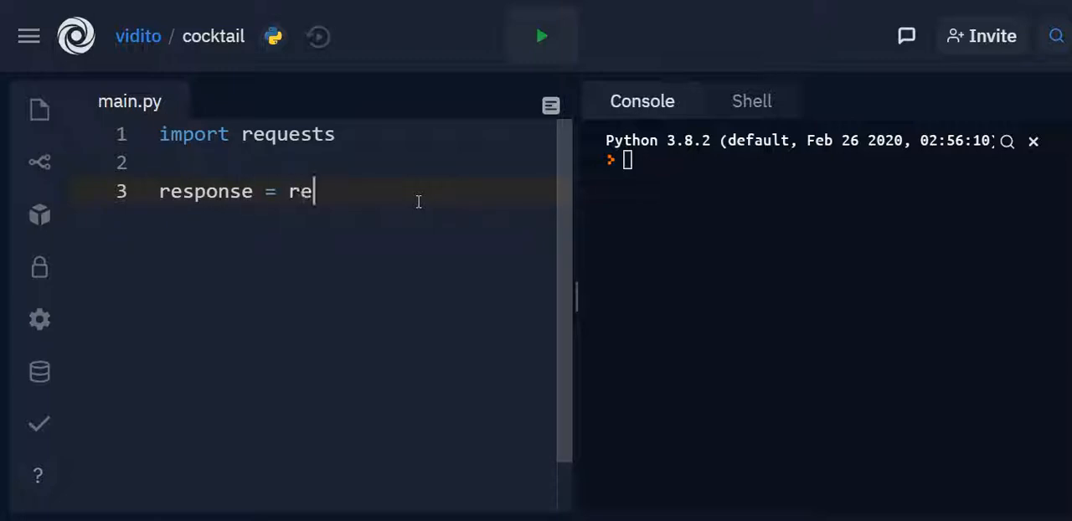
pyautogui.write('quests')
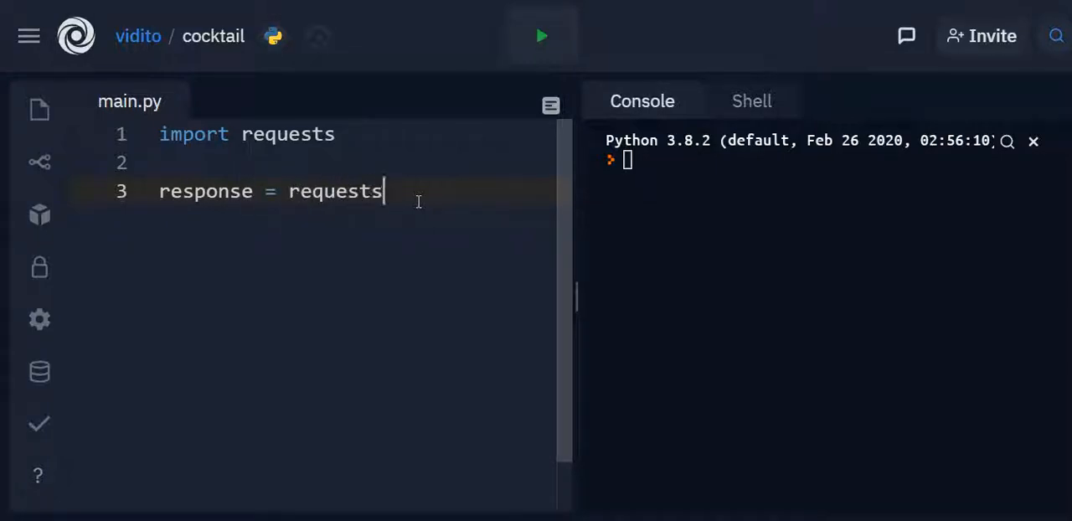
pyautogui.write('.')
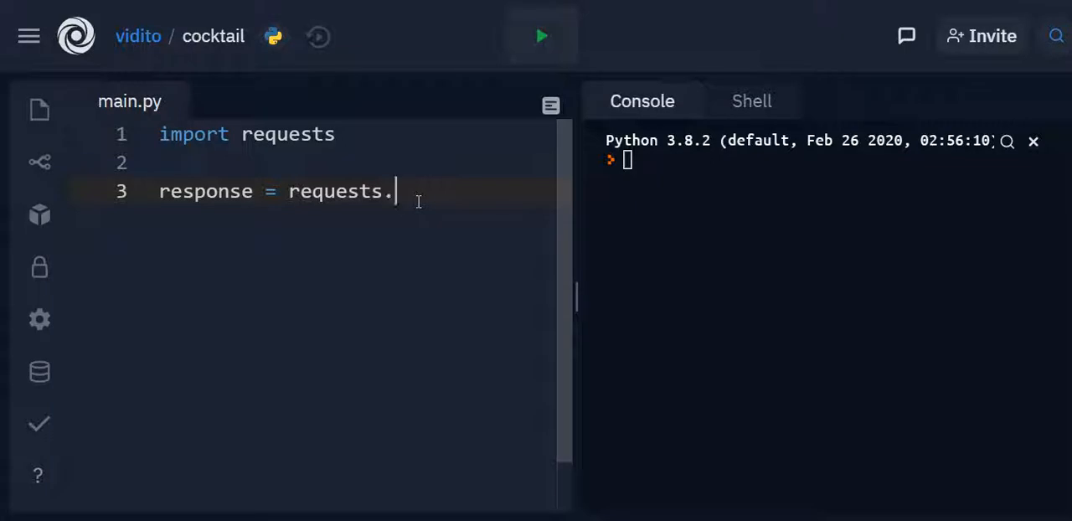
pyautogui.write('get()')
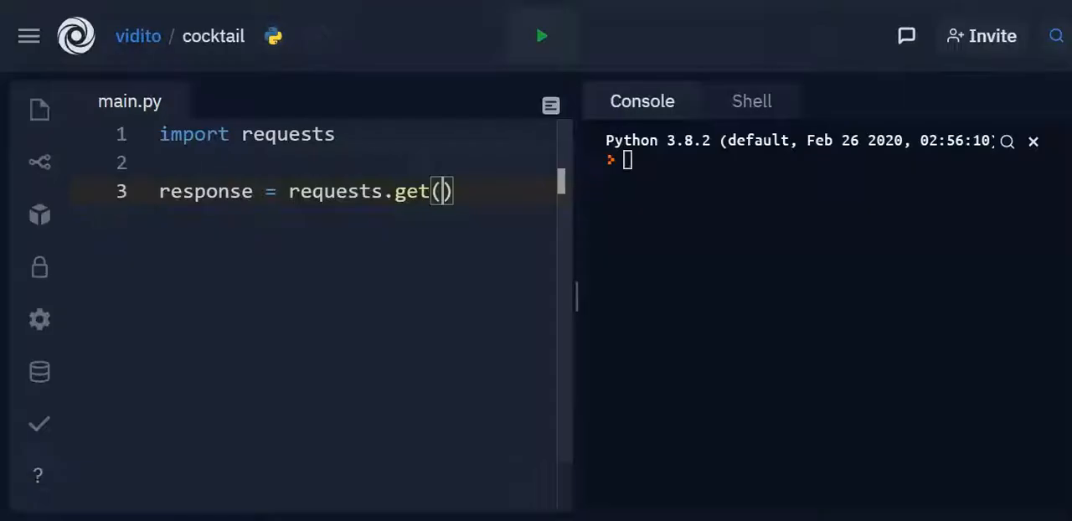
pyautogui.write('https://www.thecocktaildb.com/api/json/v1/1/random.php')
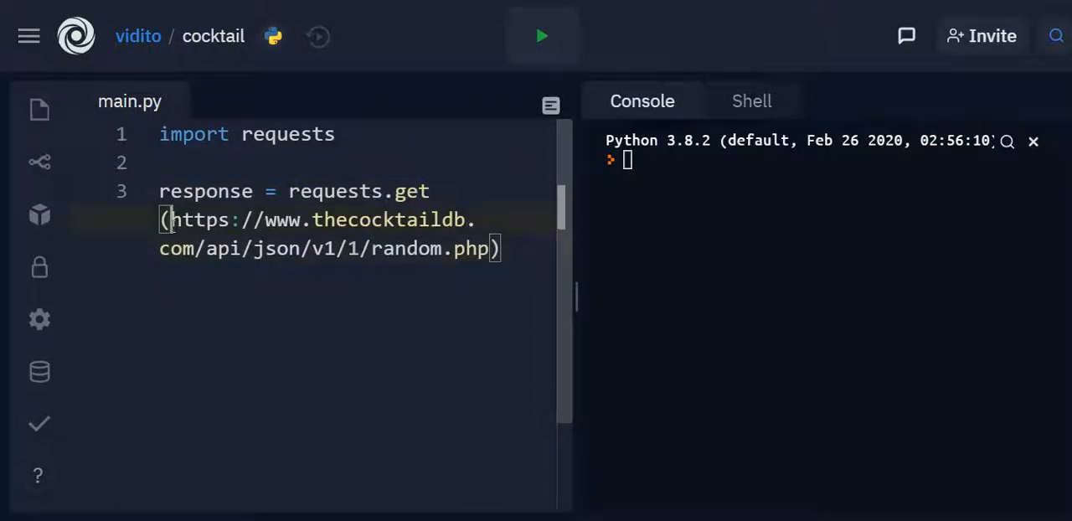
pyautogui.write("'")
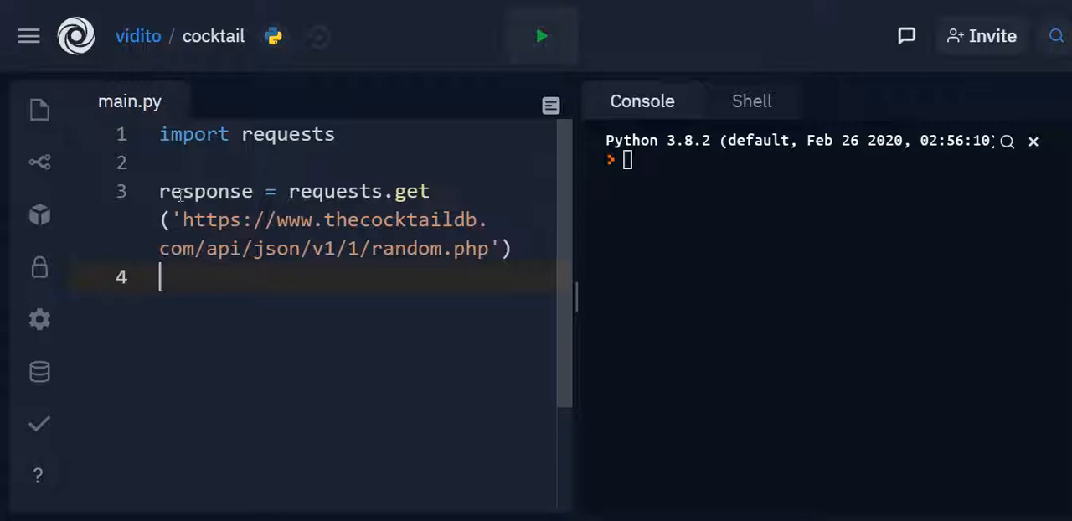
# Step: Add print(response) and run the script
pyautogui.write('print(')
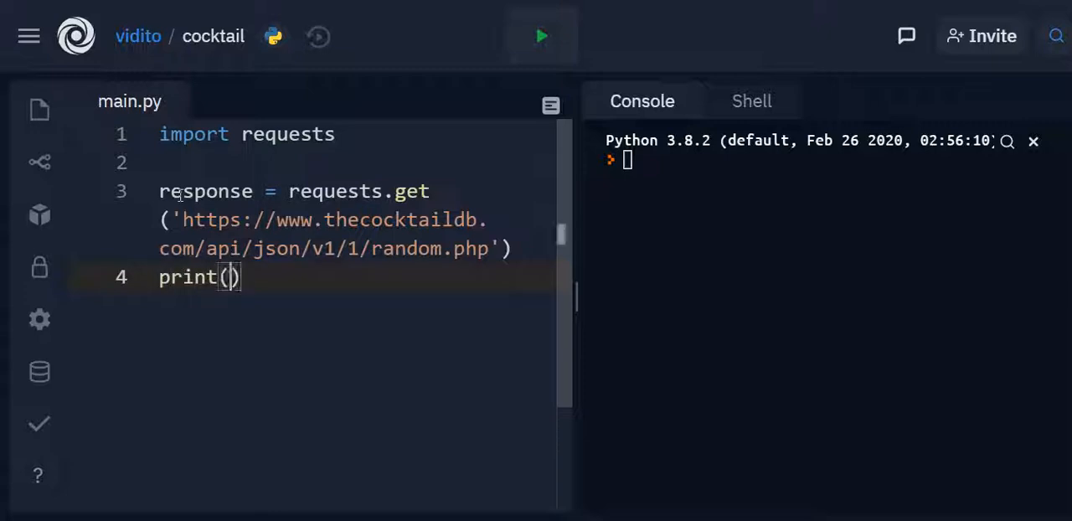
pyautogui.write('response')
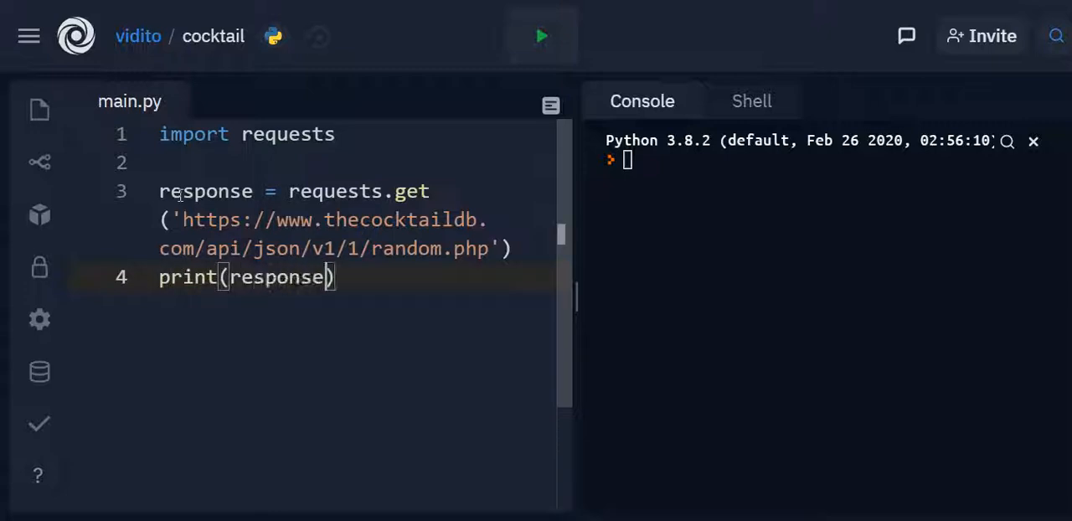
pyautogui.click(541, 35)
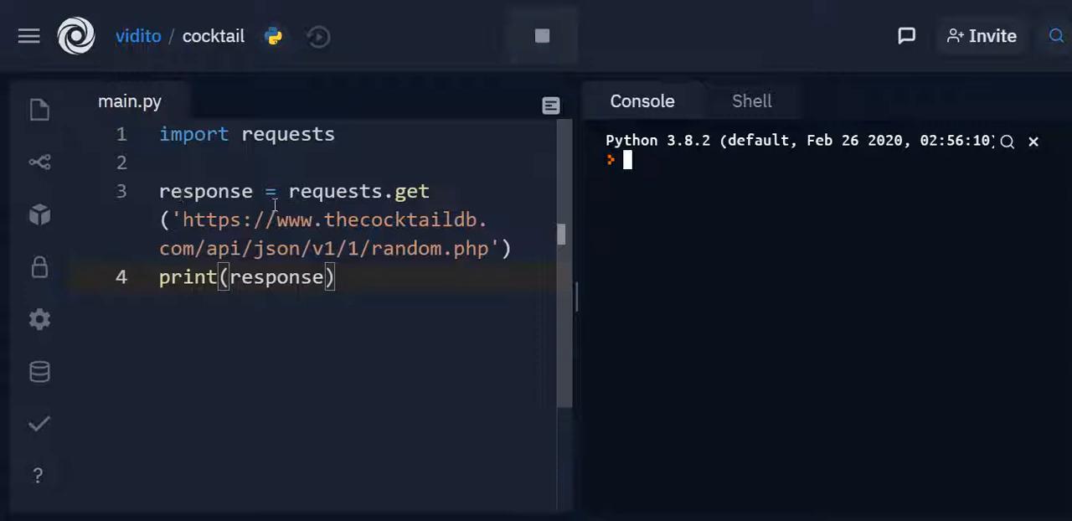
# Step: Run main.py to confirm the request prints <Response [200]>
pyautogui.click(541, 35)
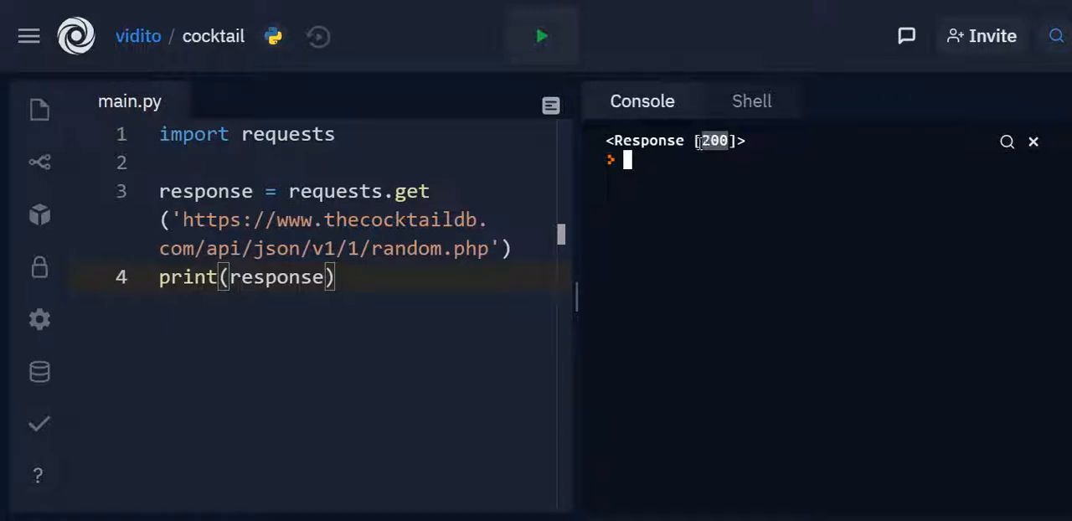
pyautogui.moveTo(402, 87)
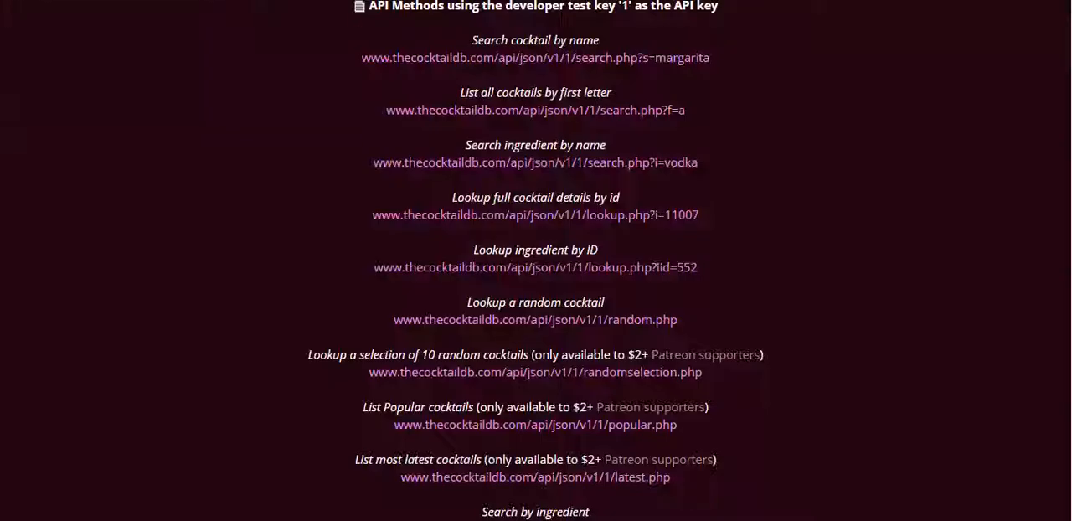
# Step: Show the API page's network requests with status 200 in Chrome DevTools' Network panel
pyautogui.scroll(3)
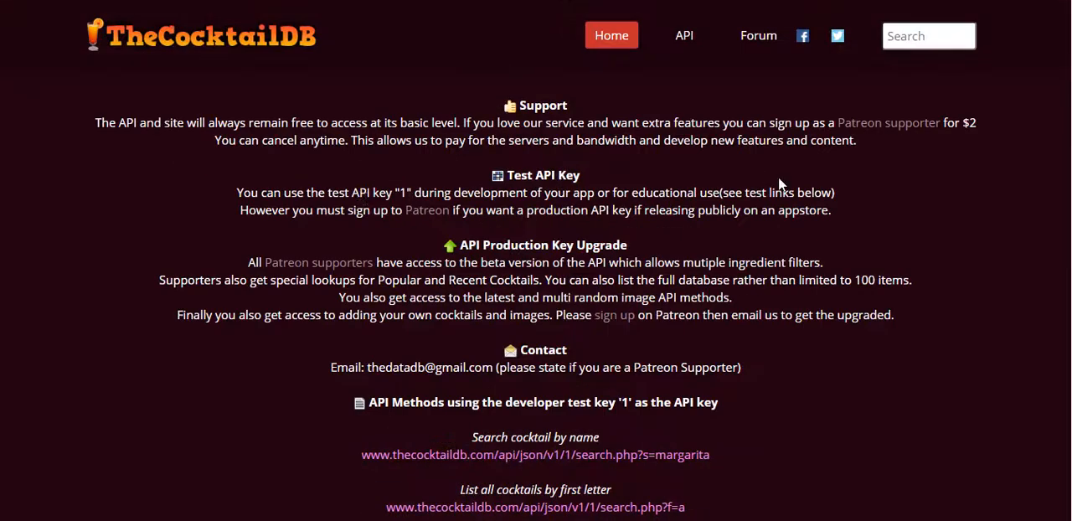
pyautogui.scroll(-3)
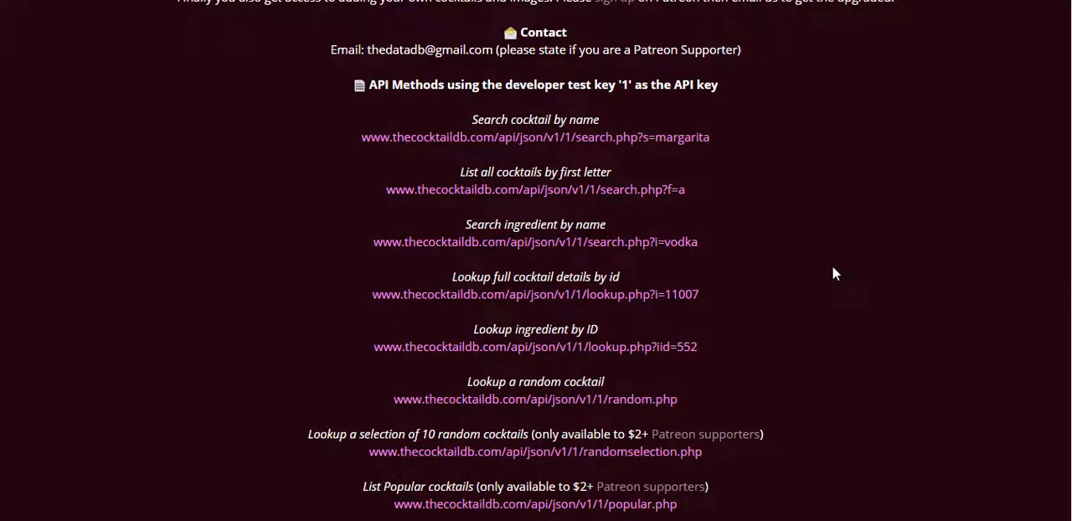
pyautogui.press('F12')
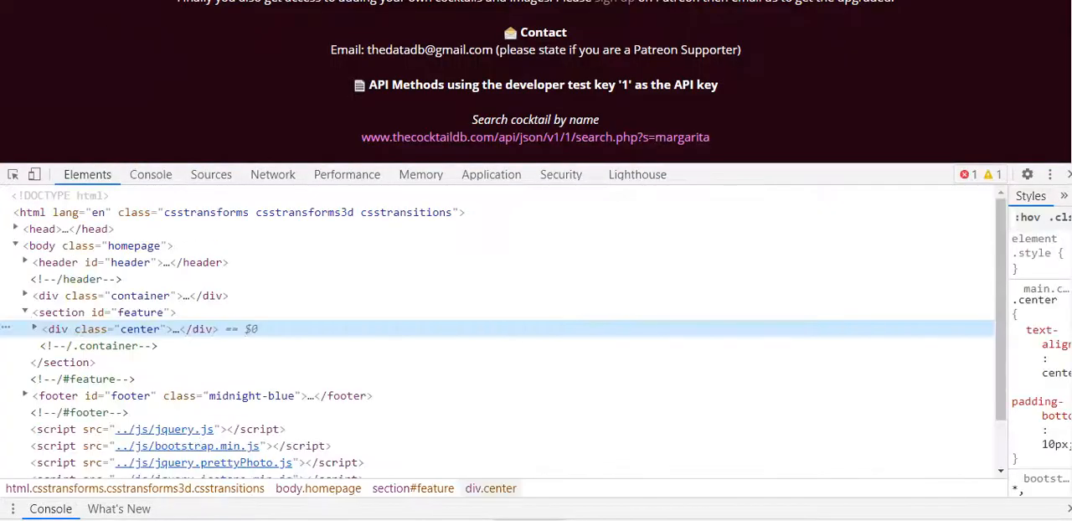
pyautogui.moveTo(130, 115)
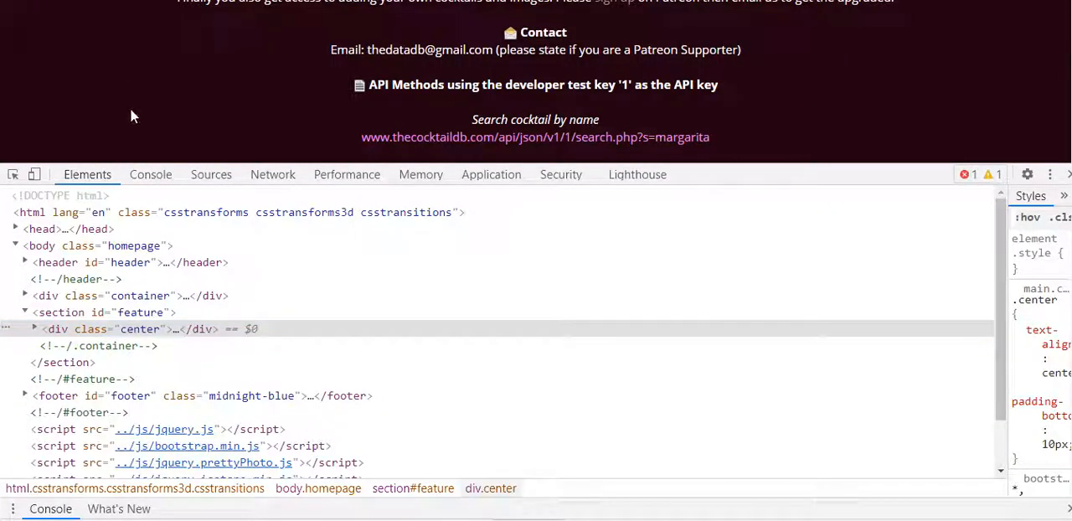
pyautogui.click(271, 175)
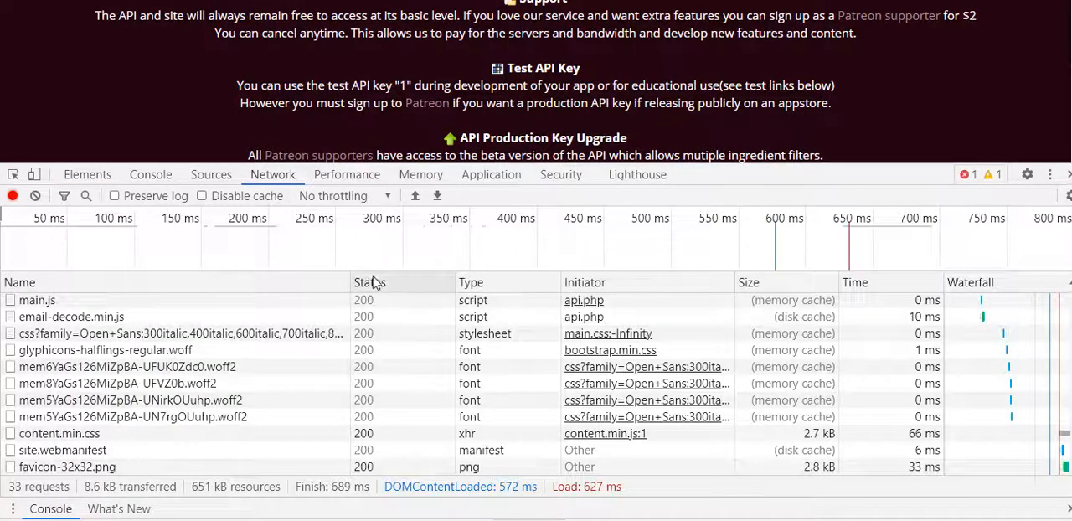
pyautogui.moveTo(371, 355)
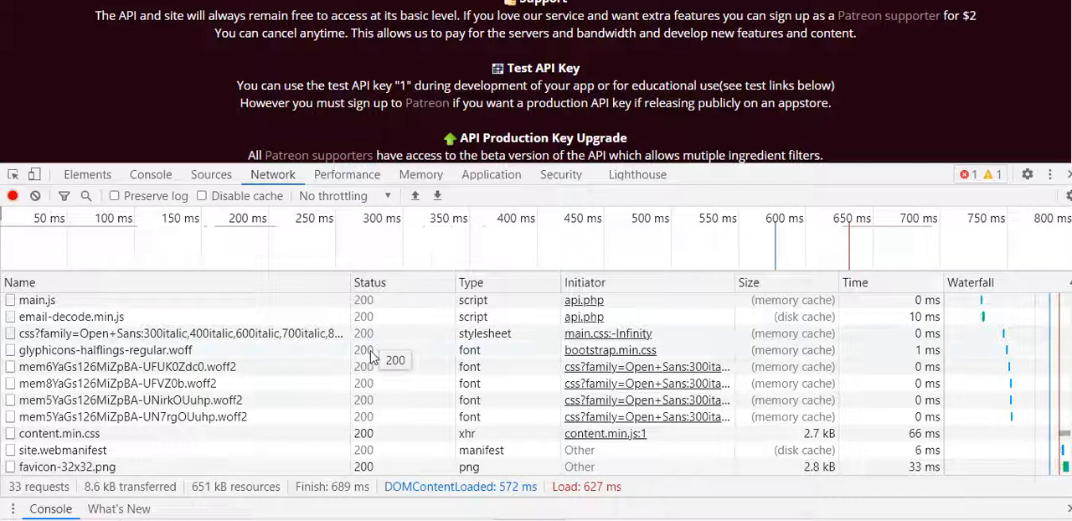
pyautogui.moveTo(425, 131)
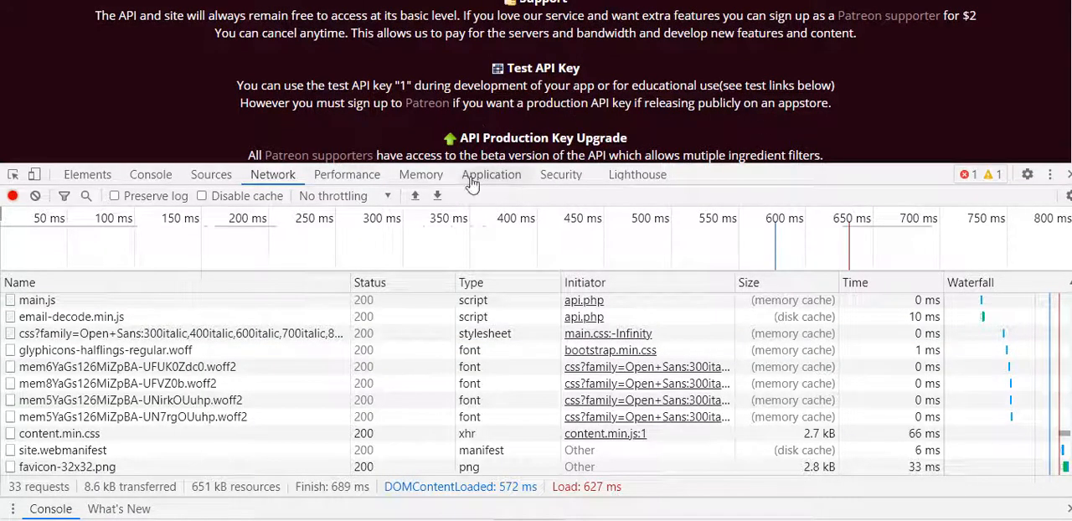
pyautogui.moveTo(365, 308)
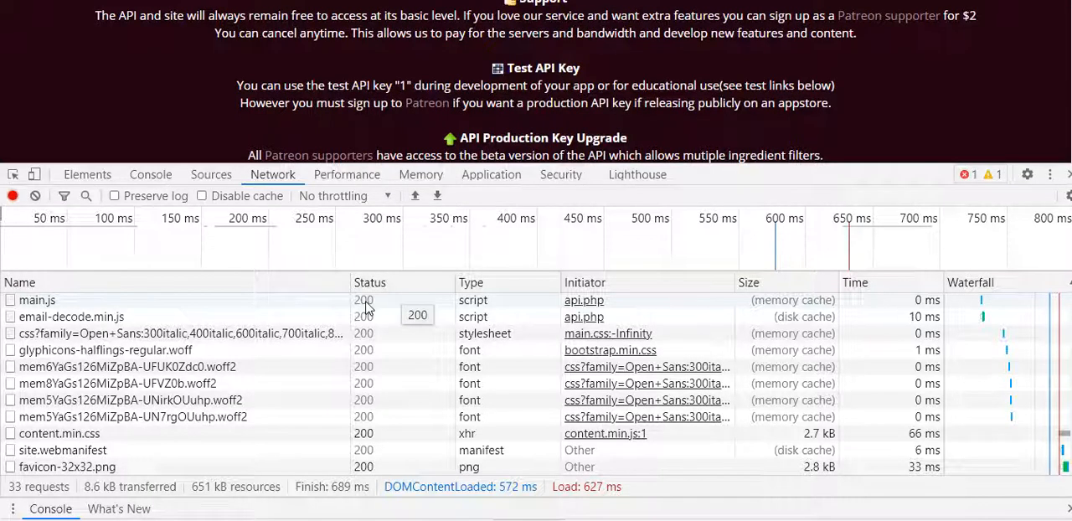
pyautogui.moveTo(452, 291)
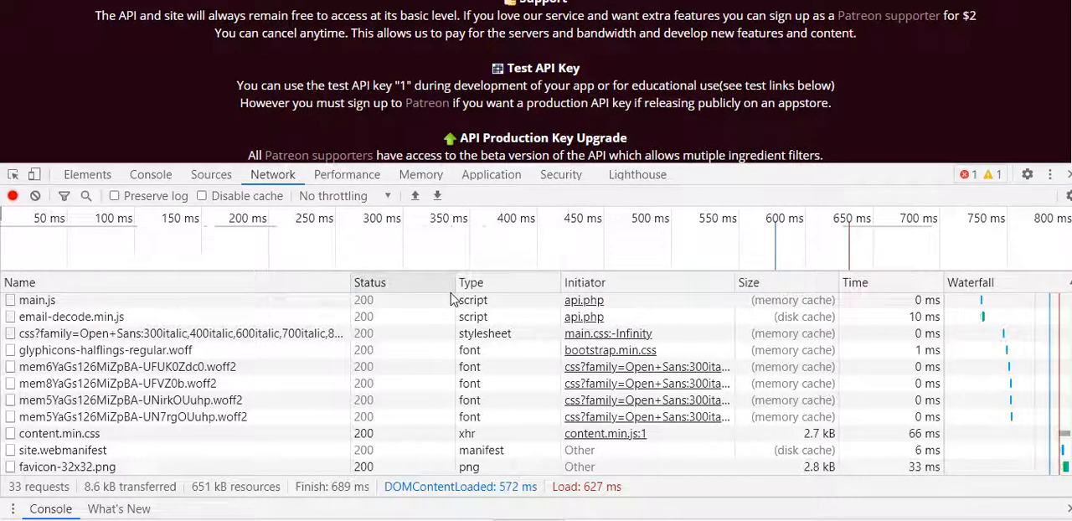
pyautogui.moveTo(385, 316)
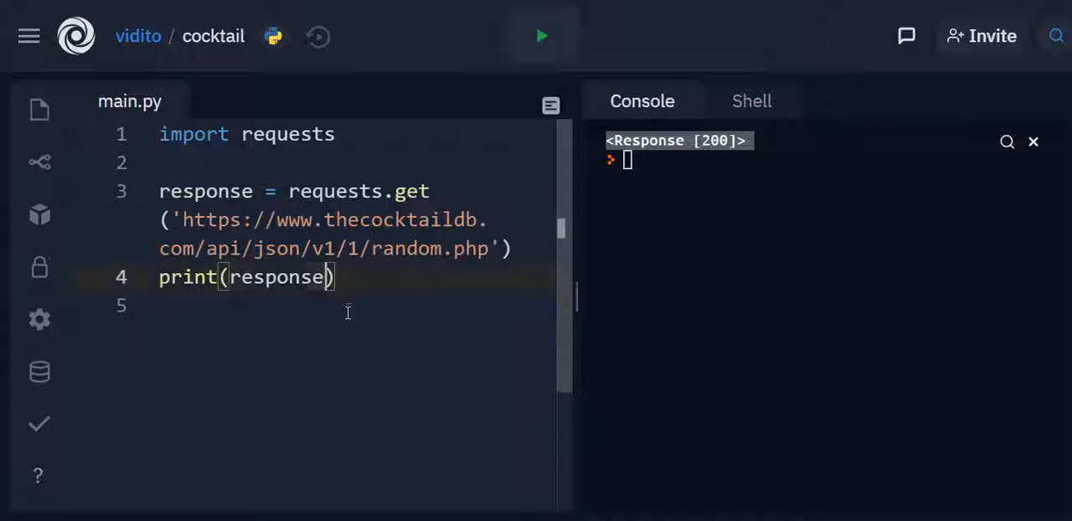
# Step: Print response.json() and run to see the full random drink record in the console
pyautogui.write('.js')
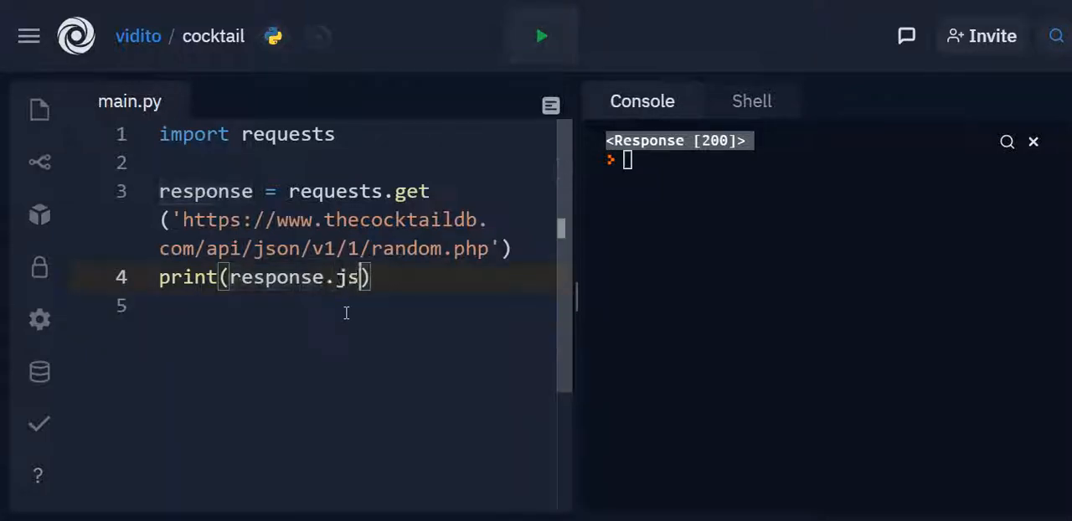
pyautogui.write('on()')
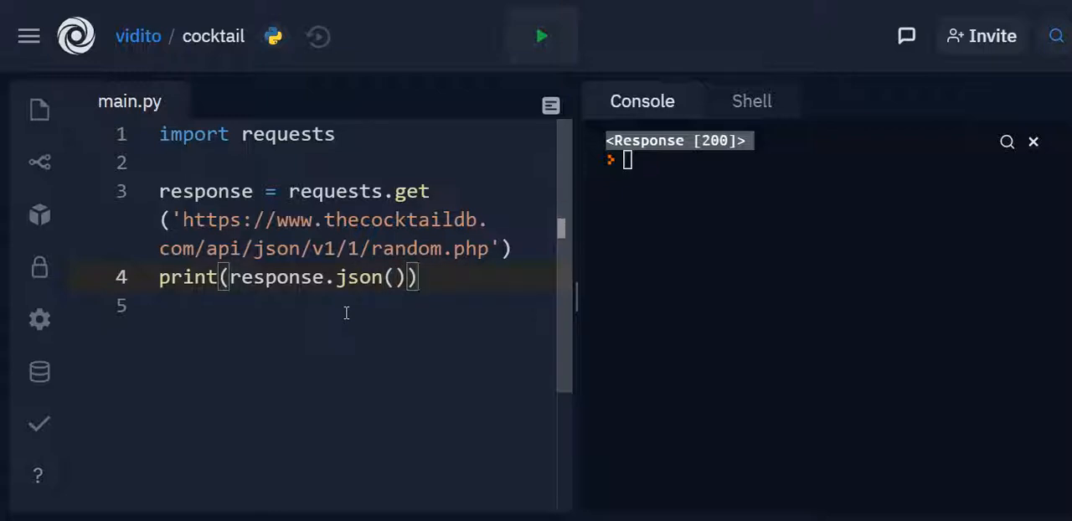
pyautogui.click(540, 35)
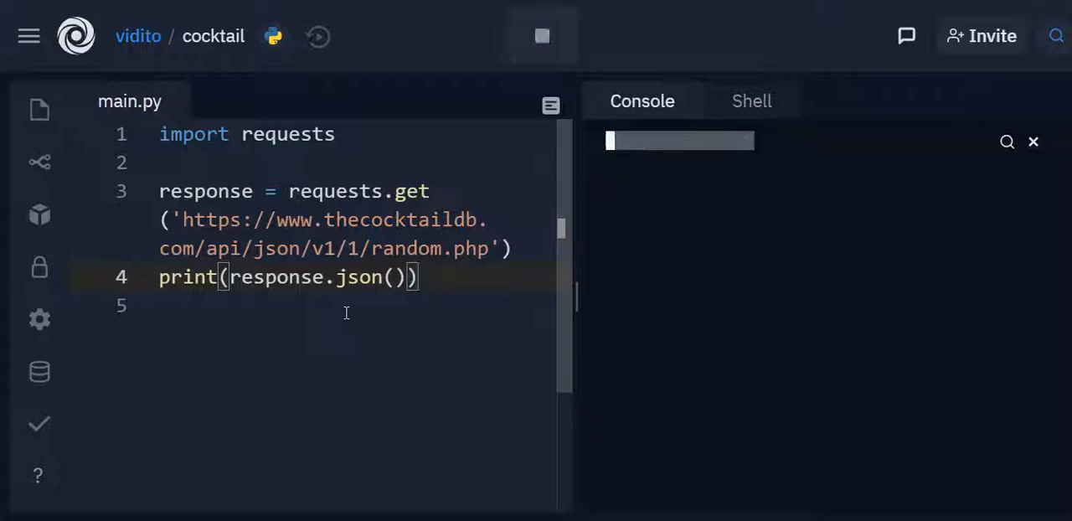
pyautogui.click(541, 35)
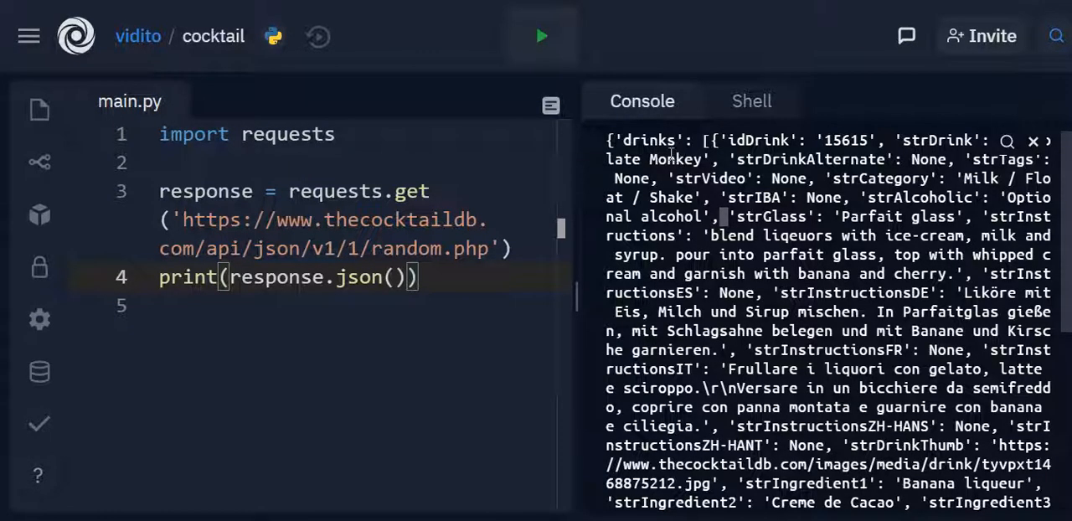
pyautogui.doubleClick(646, 140)
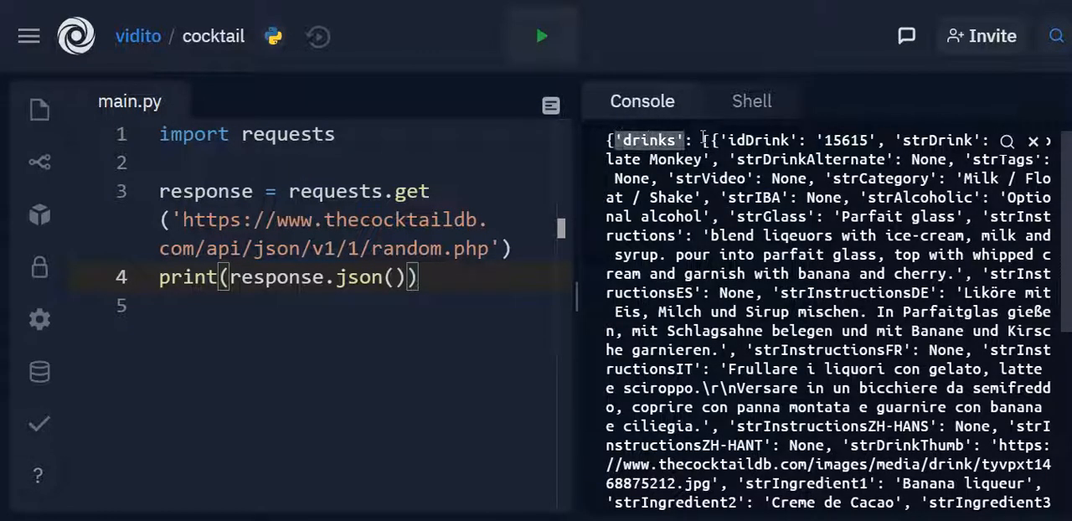
pyautogui.scroll(-3)
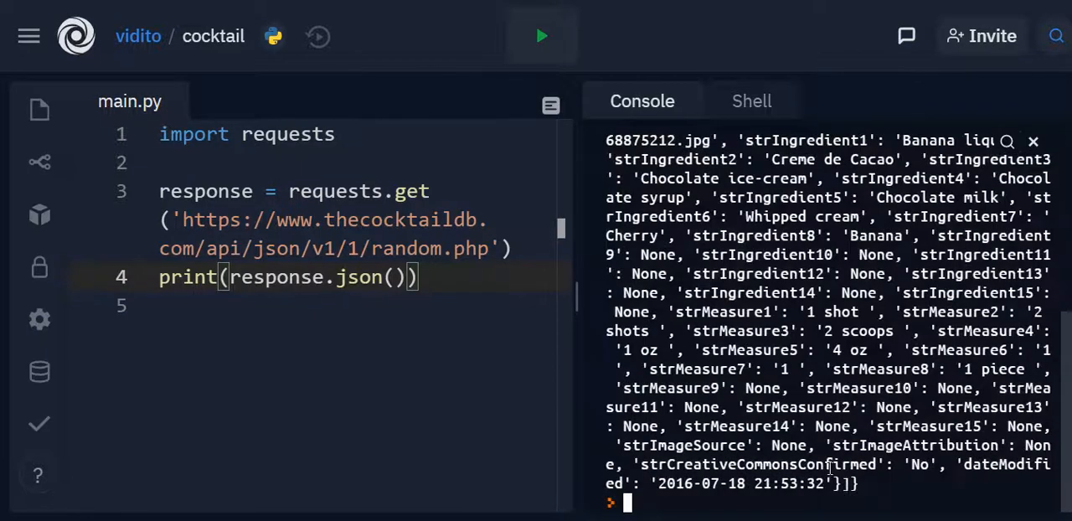
pyautogui.scroll(3)
pyautogui.write('cock')
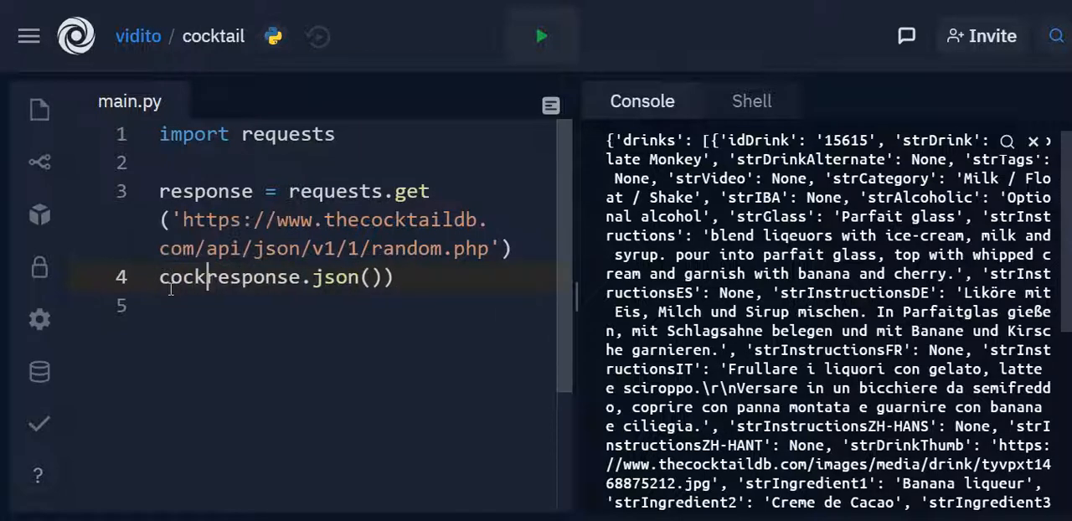
# Step: Store response.json()['drinks'] in a cocktails variable, rerun and clear the console
pyautogui.write('tails =')
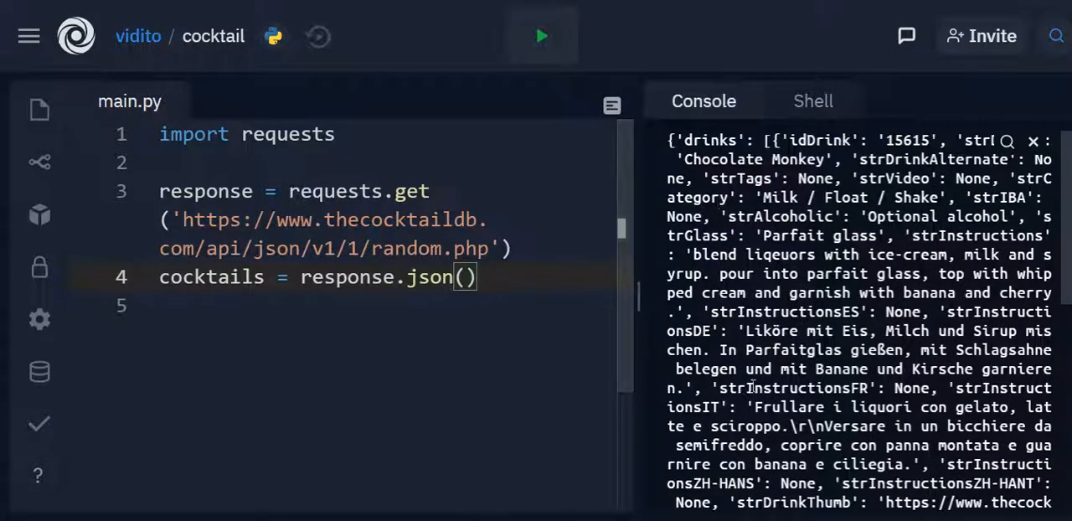
pyautogui.doubleClick(710, 141)
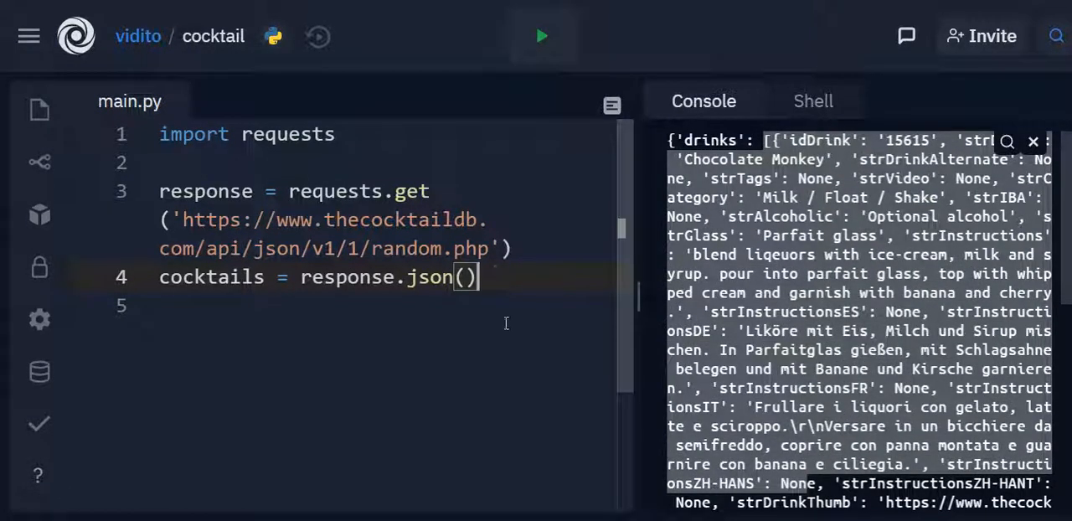
pyautogui.write("['dri")
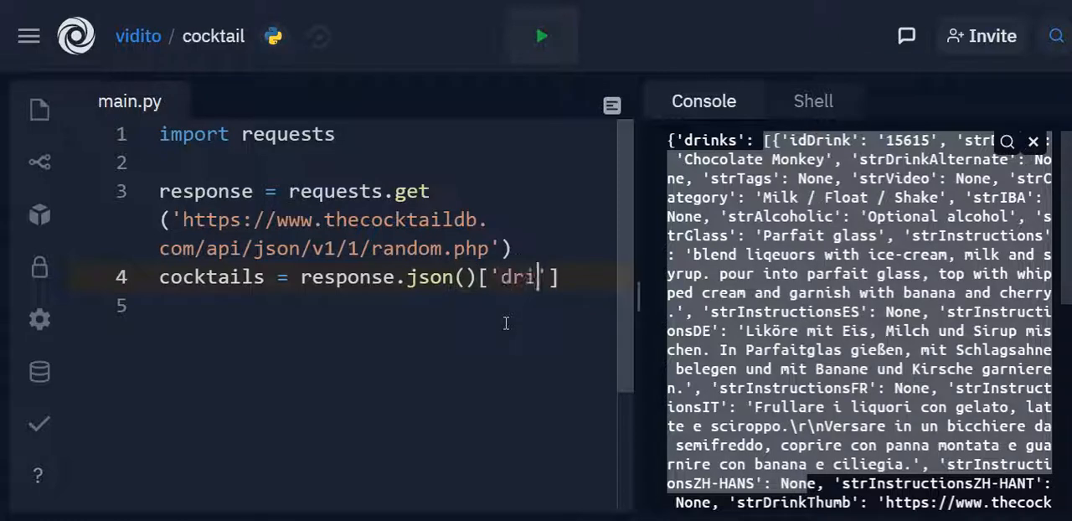
pyautogui.write('nks')
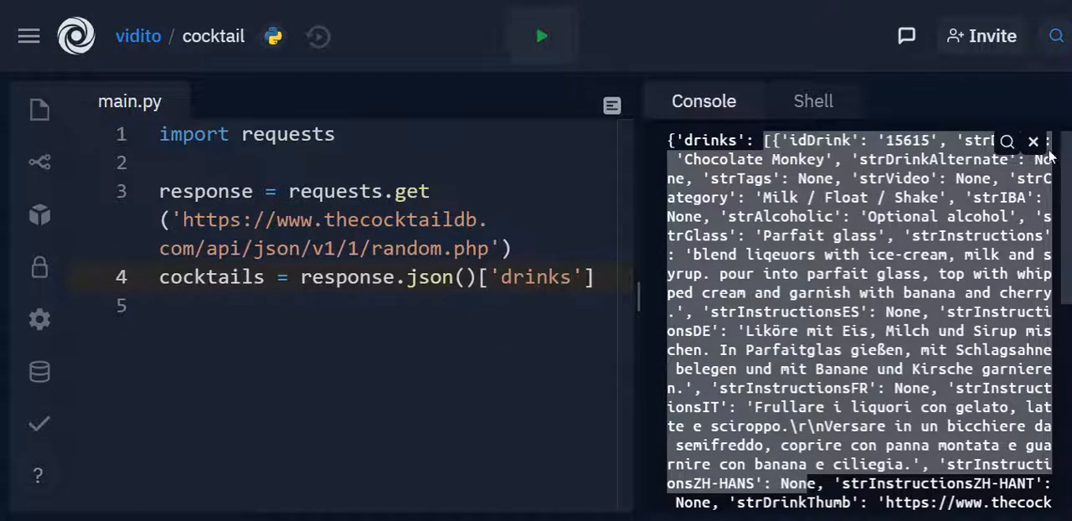
pyautogui.click(541, 35)
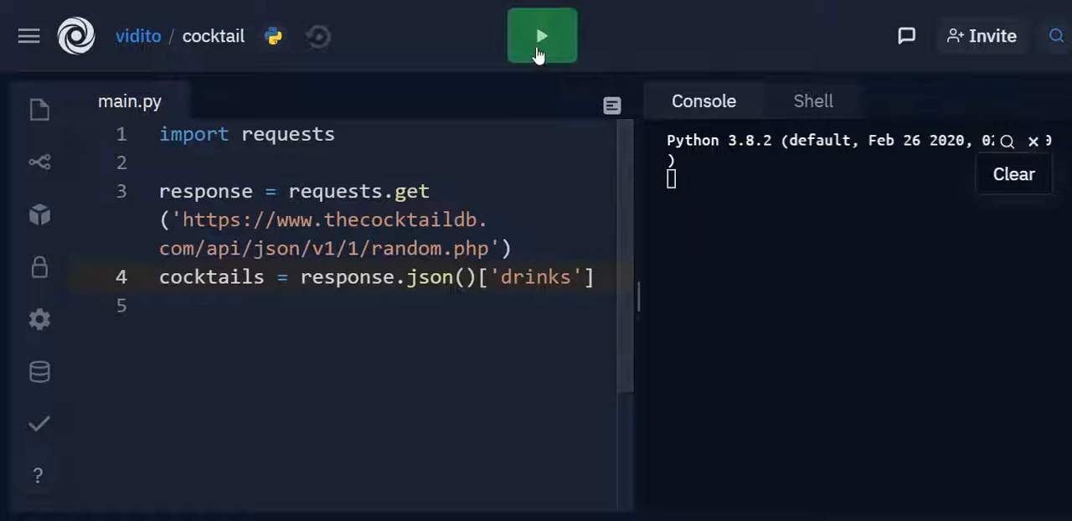
pyautogui.click(540, 35)
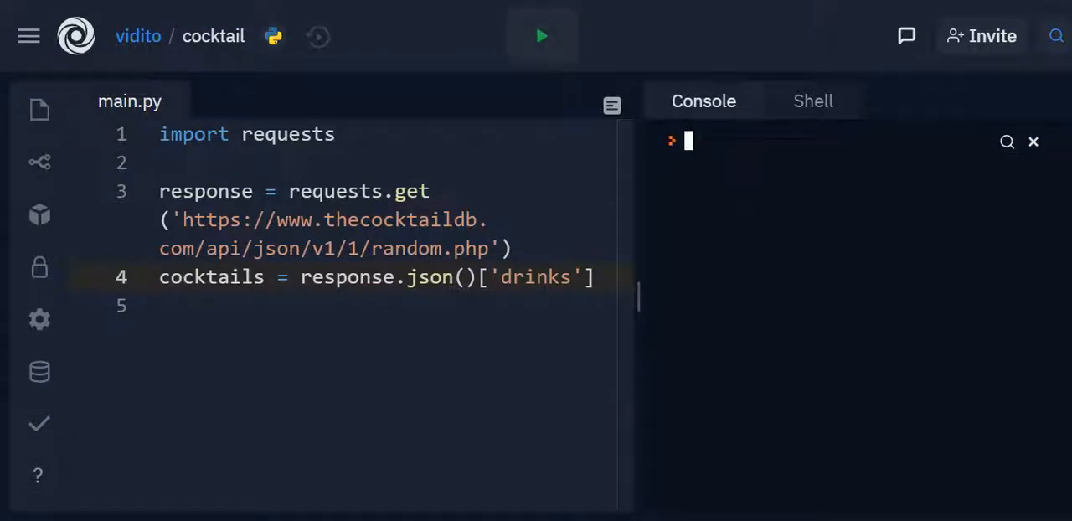
pyautogui.moveTo(610, 283)
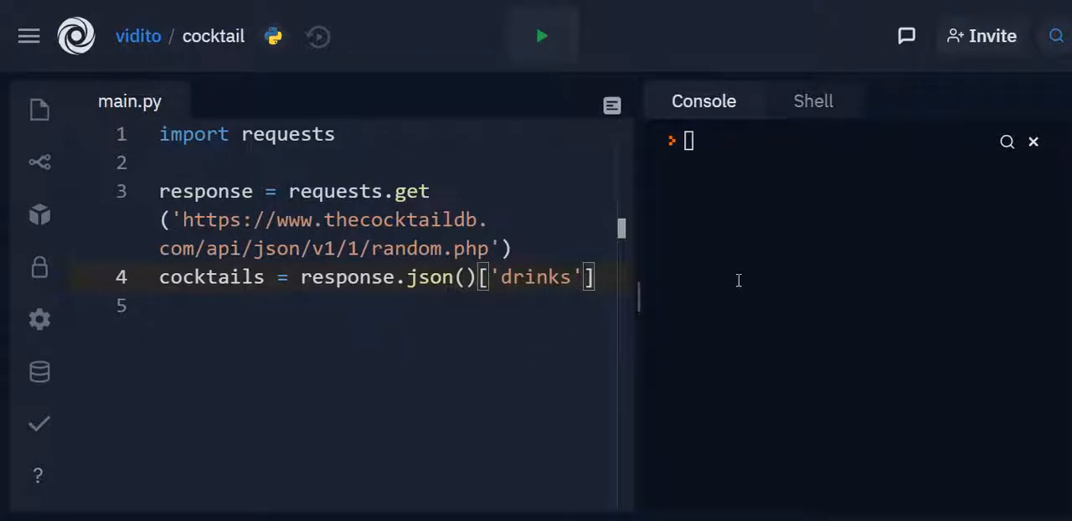
# Step: Print the cocktails variable and run to see the drinks list in the console
pyautogui.write('[0]')
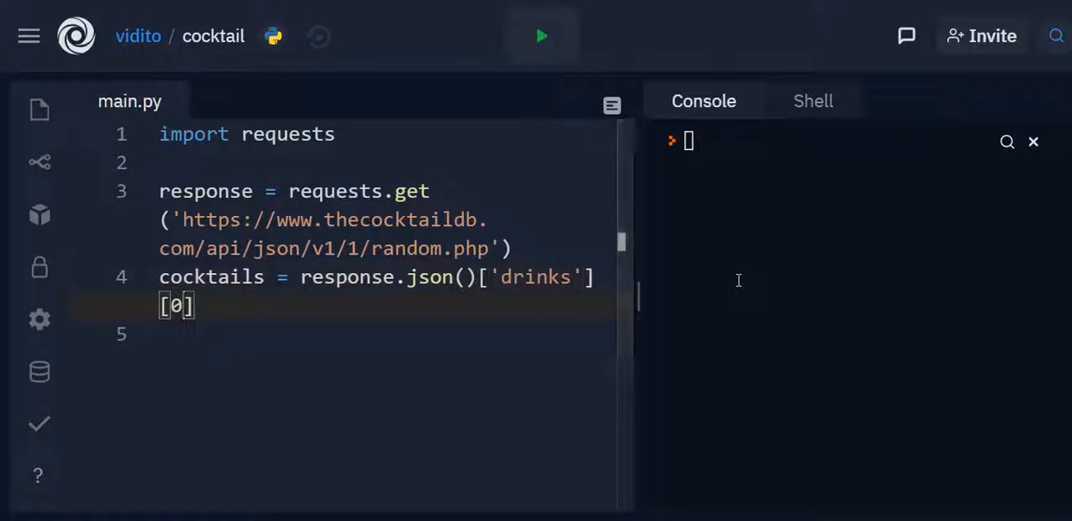
pyautogui.moveTo(754, 241)
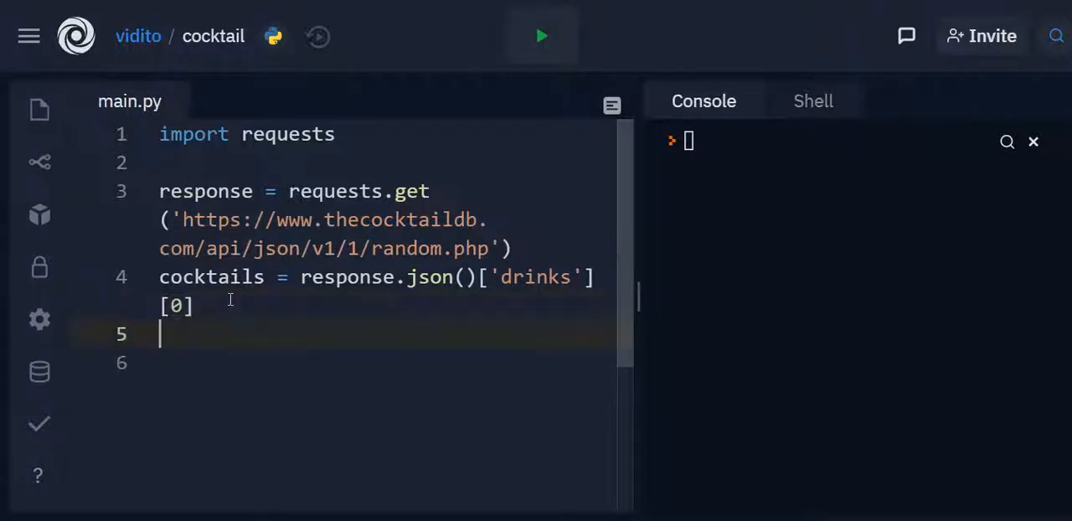
pyautogui.write('print')
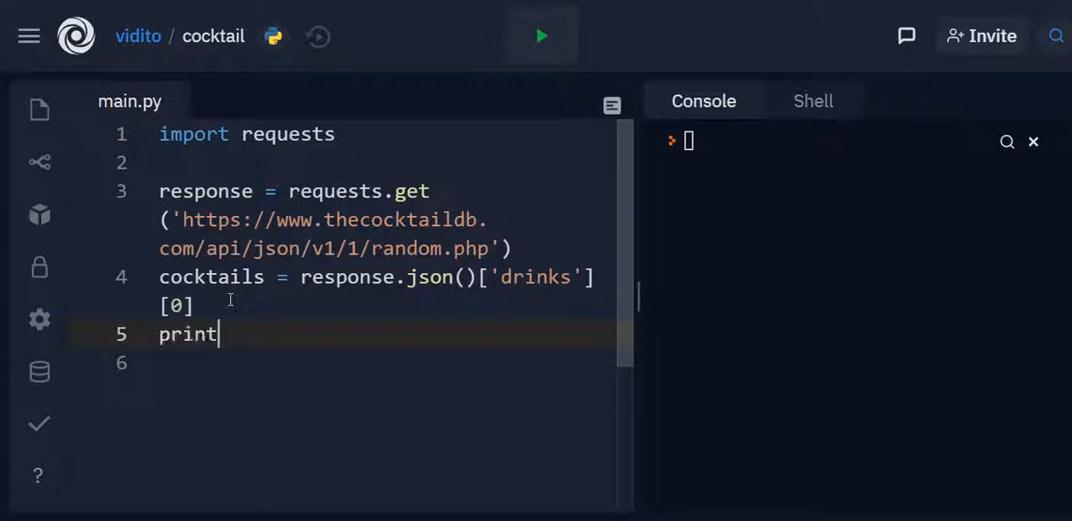
pyautogui.write('()')
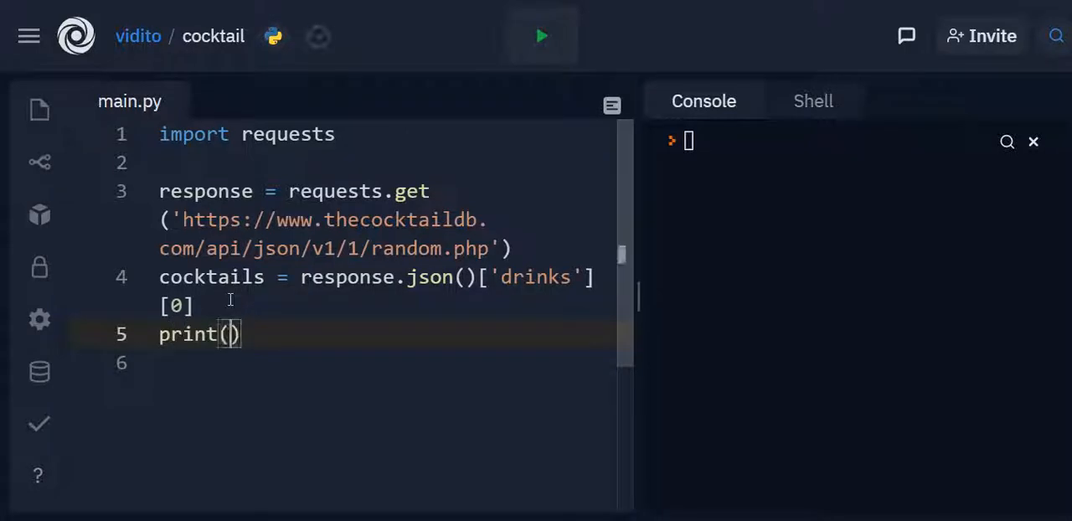
pyautogui.write('cocktails')
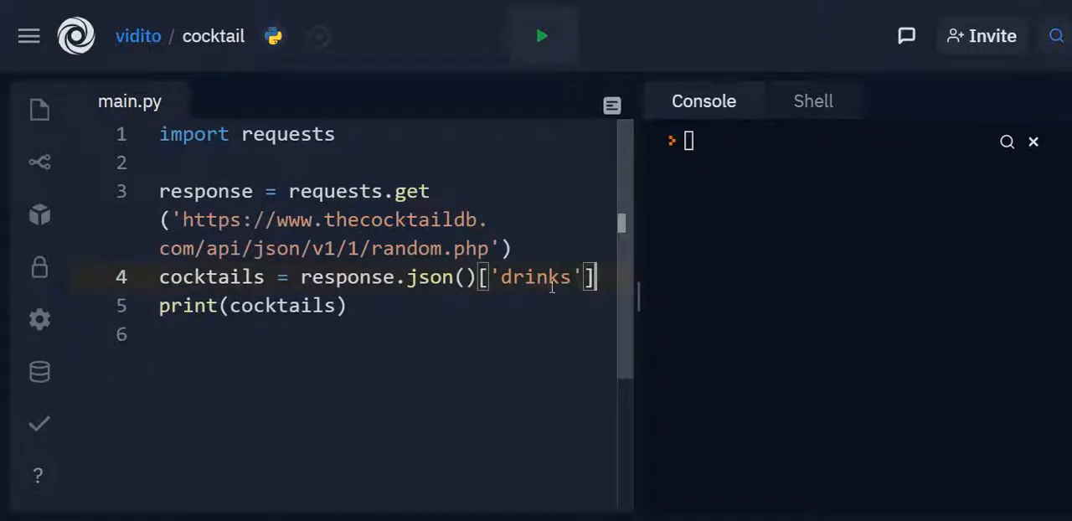
pyautogui.click(541, 35)
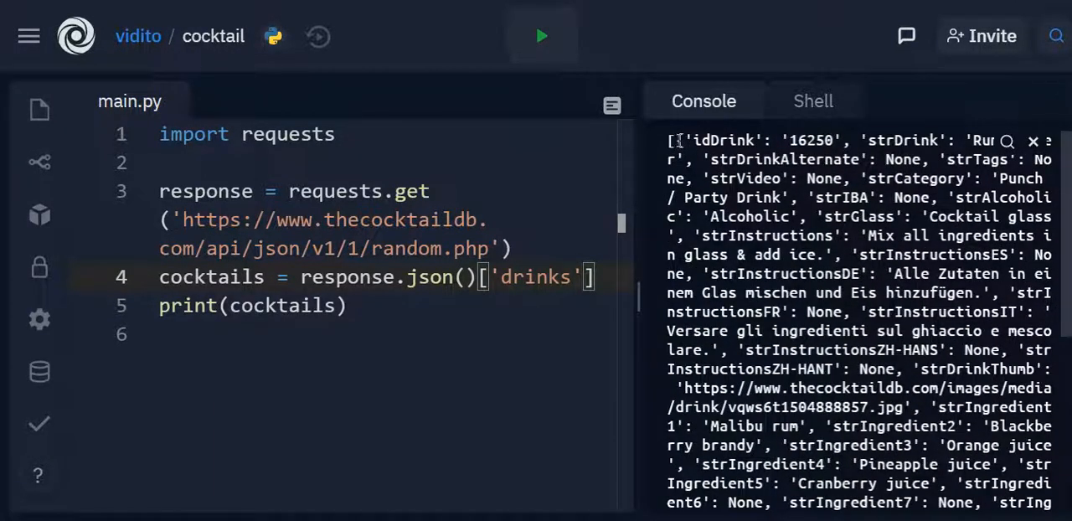
pyautogui.scroll(-3)
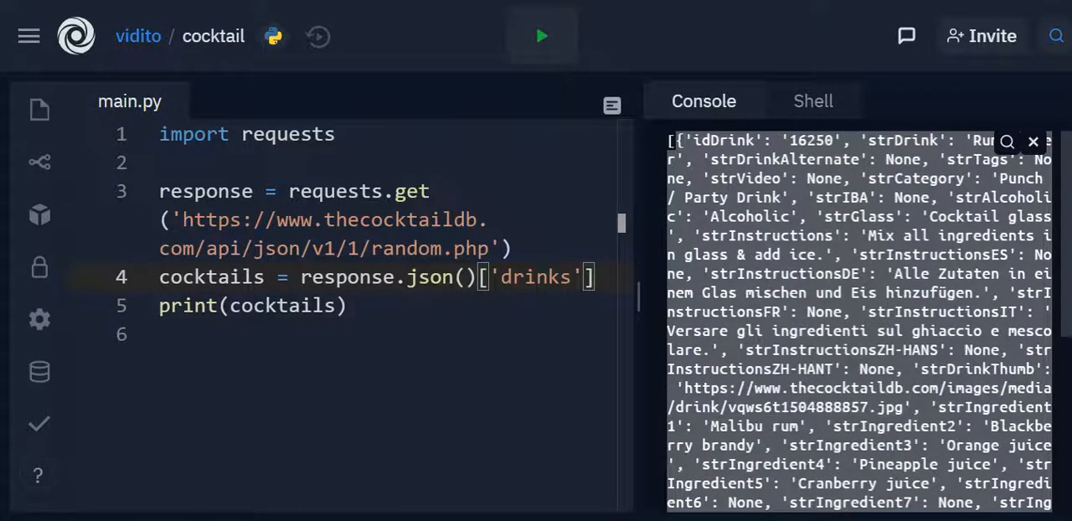
pyautogui.scroll(-3)
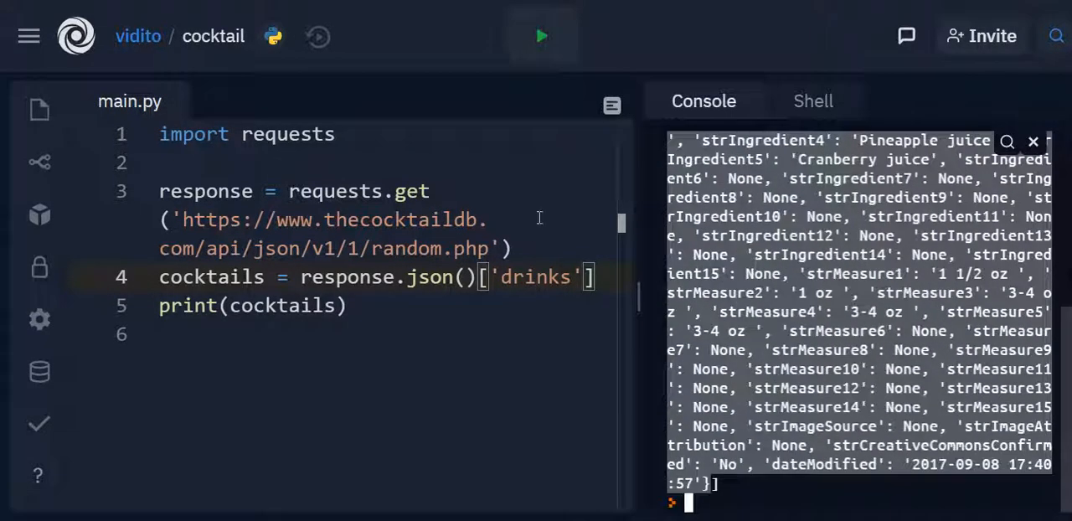
pyautogui.moveTo(600, 278)
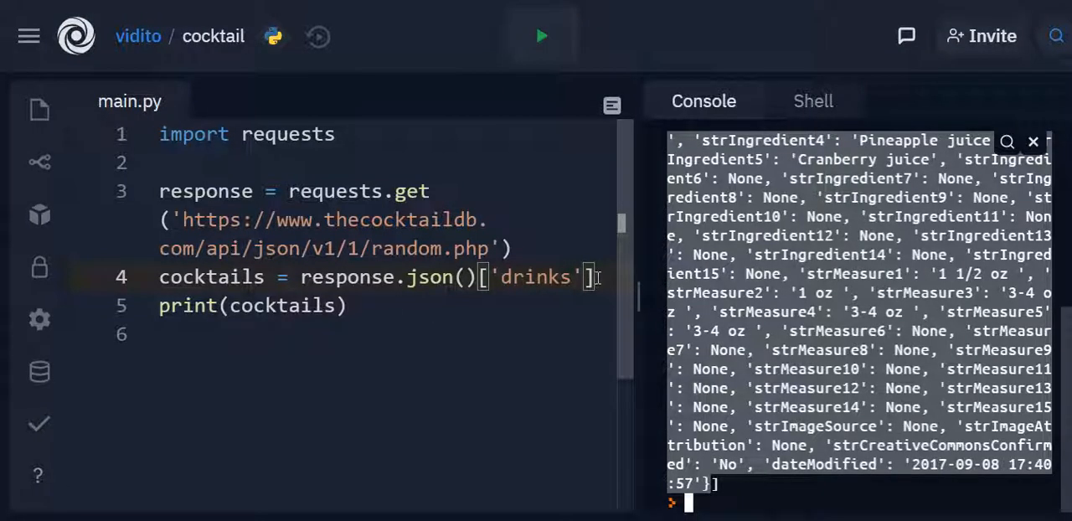
# Step: Take response.json()['drinks'][0] so only one drink dictionary prints, and rerun
pyautogui.write('[0]')
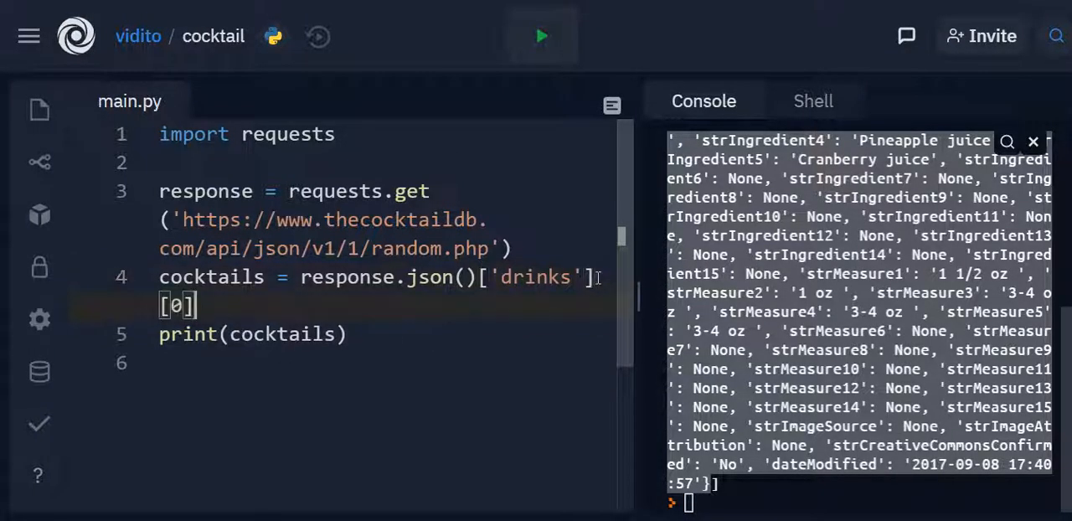
pyautogui.click(541, 36)
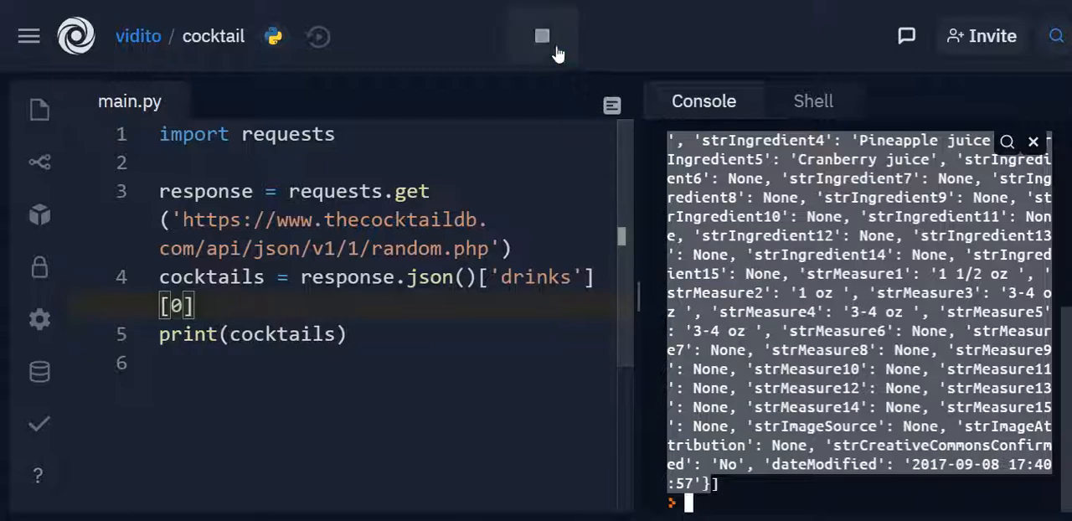
pyautogui.click(541, 37)
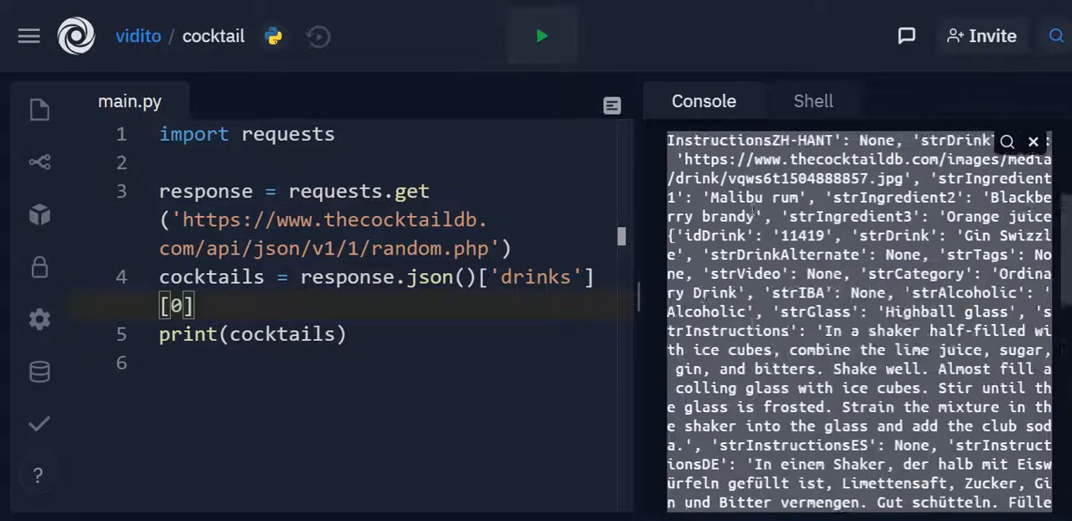
pyautogui.scroll(3)
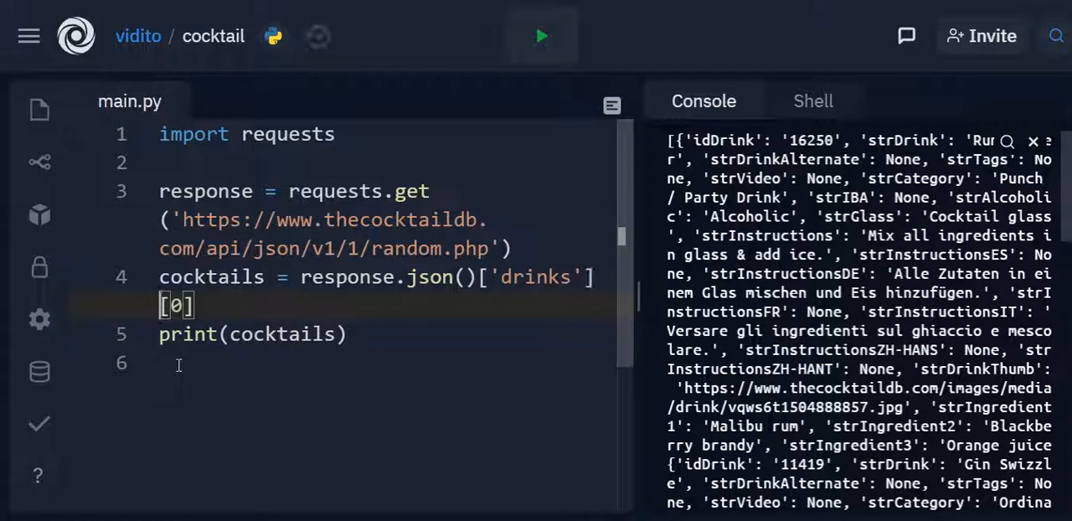
pyautogui.moveTo(1033, 141)
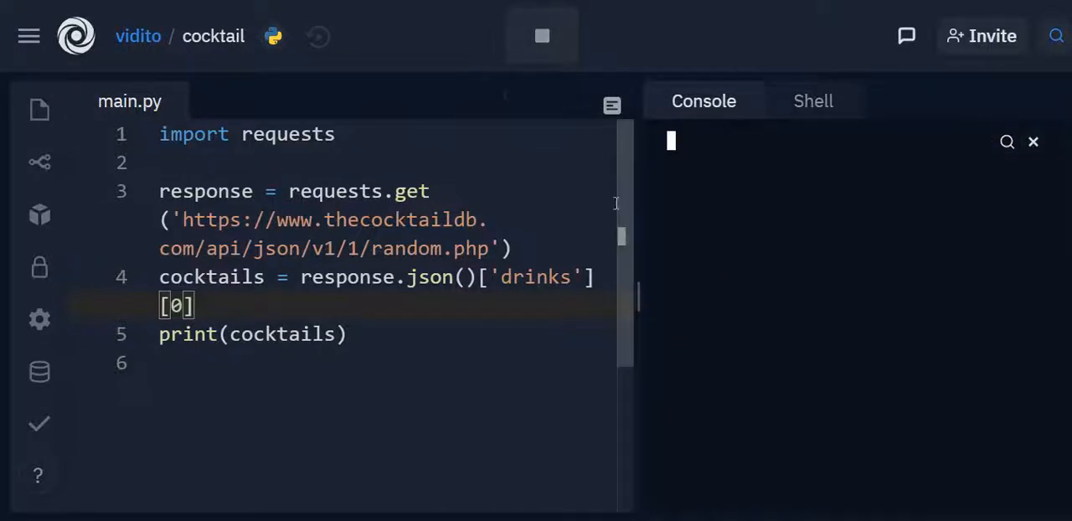
pyautogui.click(541, 36)
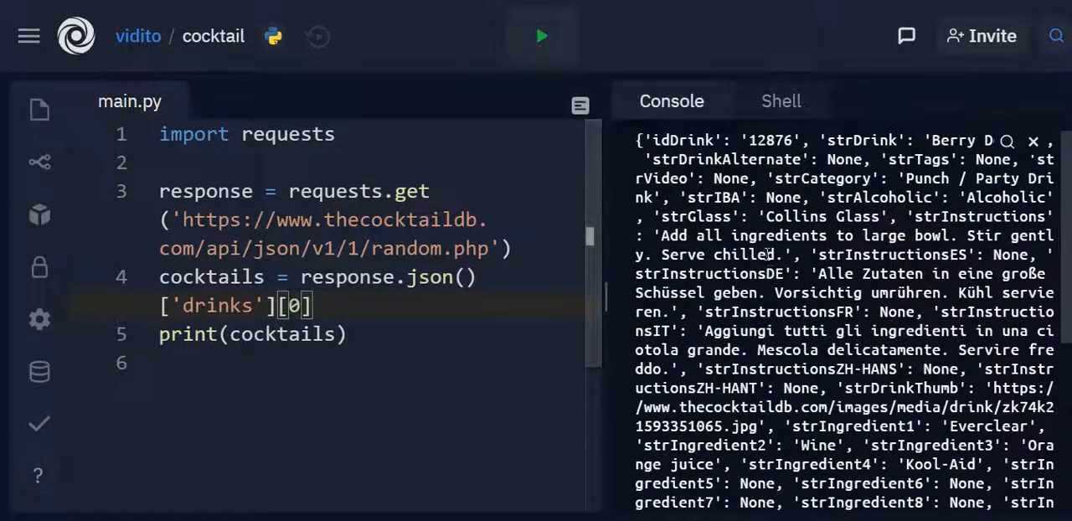
pyautogui.scroll(-3)
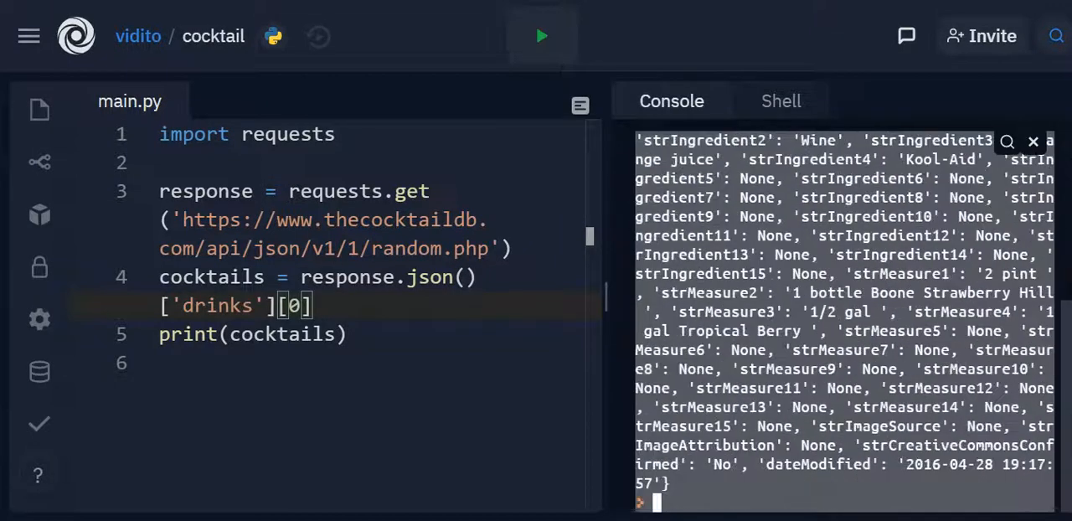
pyautogui.scroll(3)
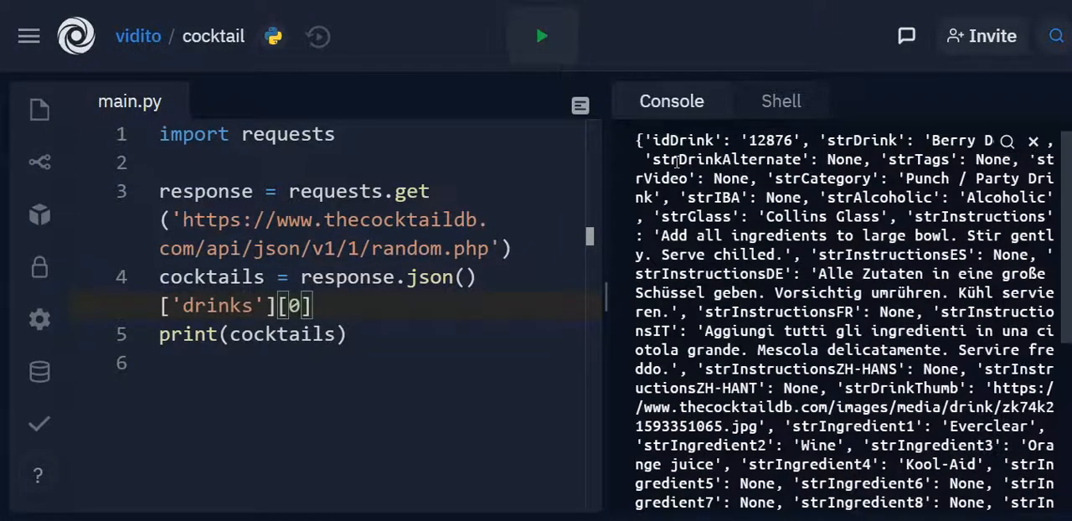
# Step: Add the line name = cocktails['strDrink'] to store the drink's name
pyautogui.doubleClick(837, 140)
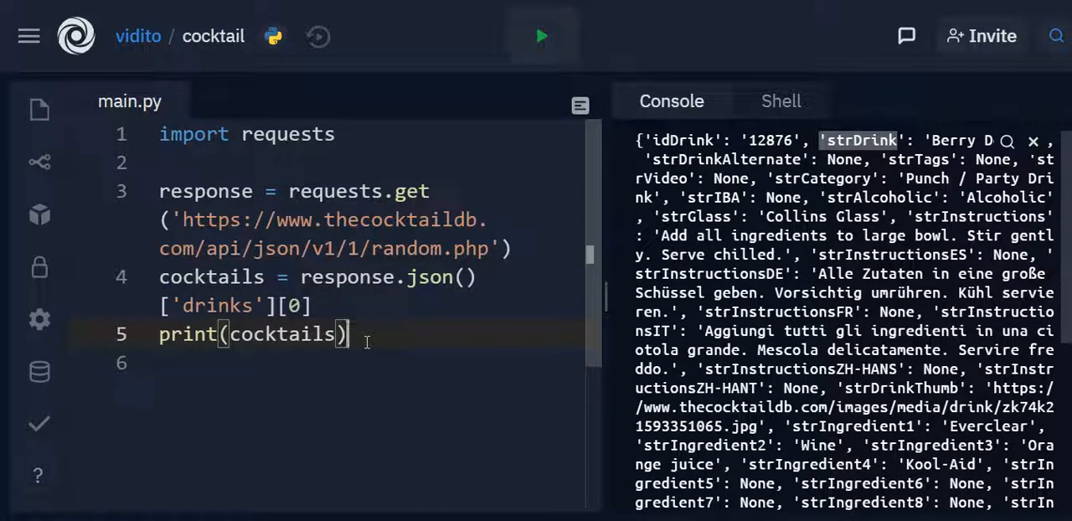
pyautogui.write('name')
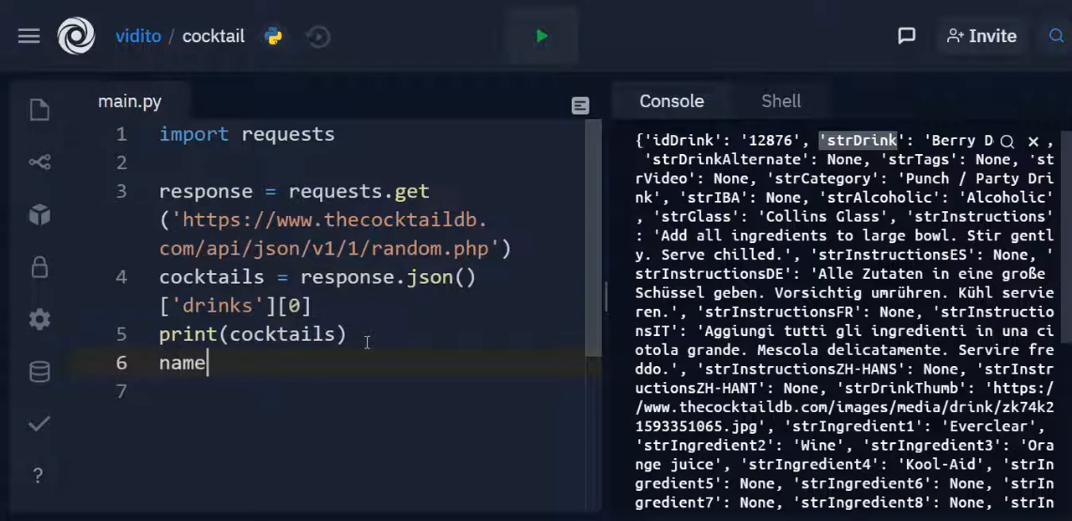
pyautogui.write('=')
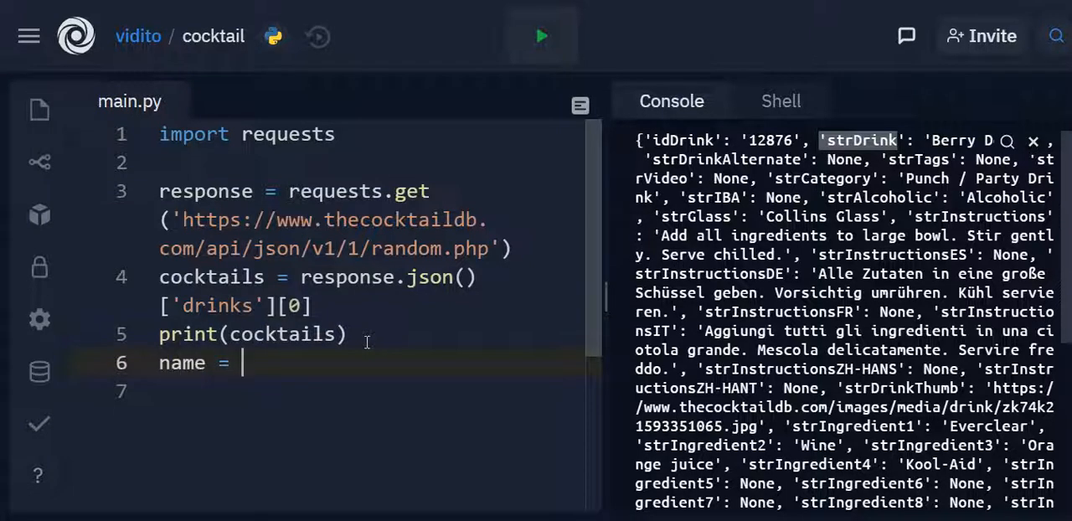
pyautogui.doubleClick(281, 333)
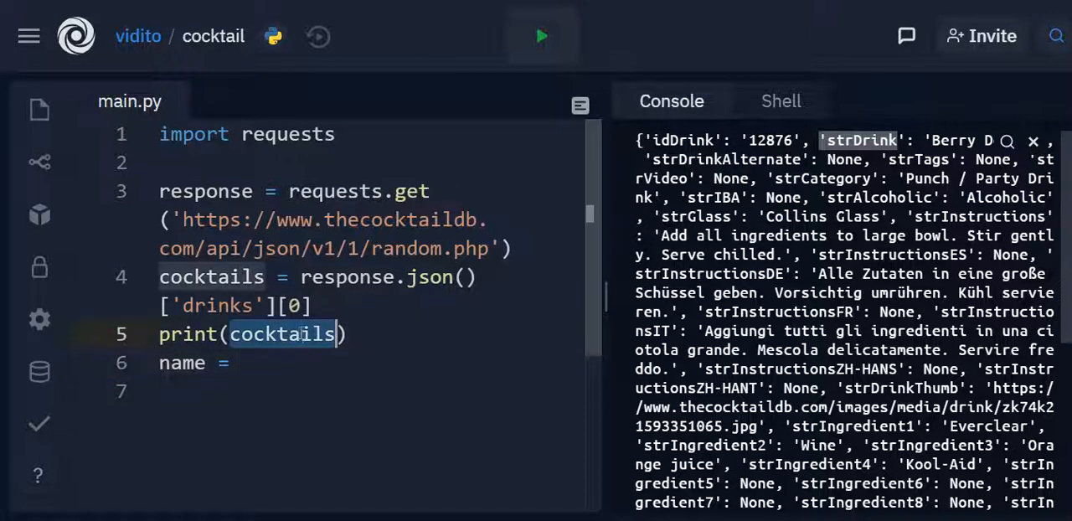
pyautogui.write('cocktails')
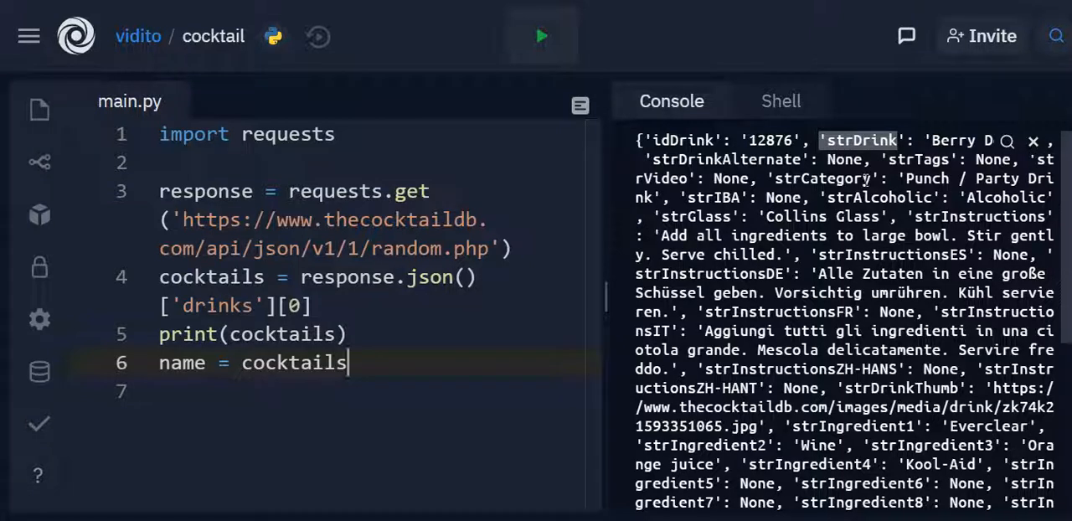
pyautogui.write('[]')
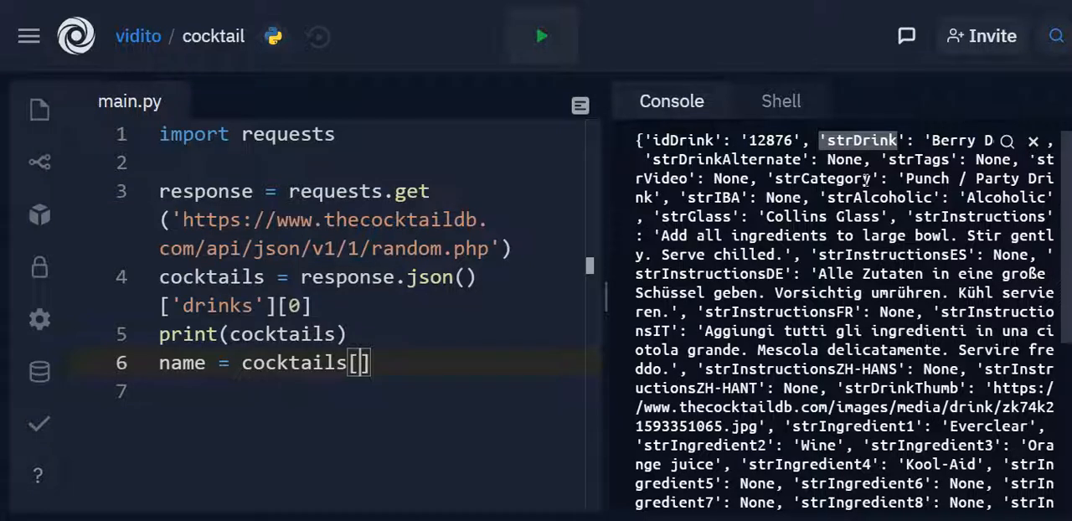
pyautogui.write('cocktails')
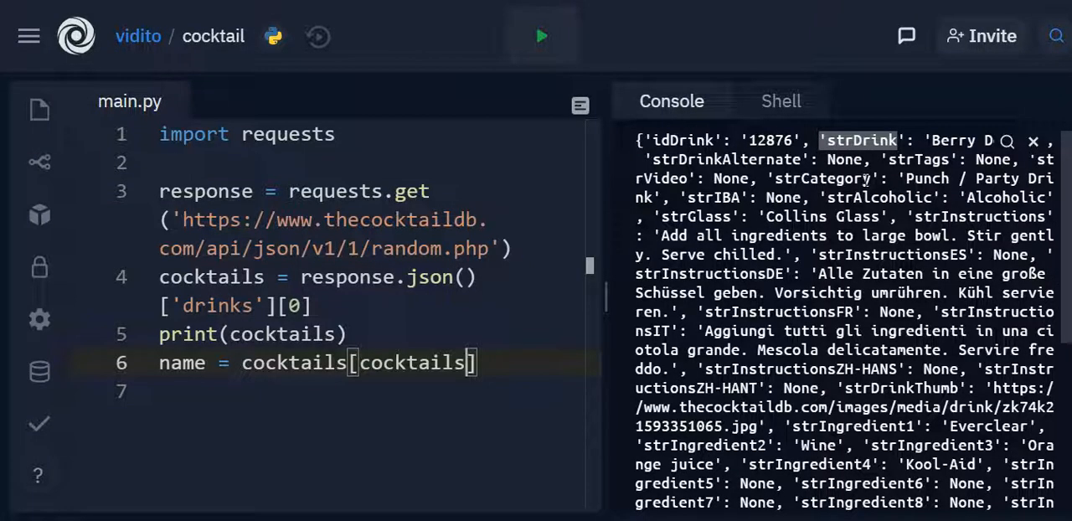
pyautogui.press('Backspace')
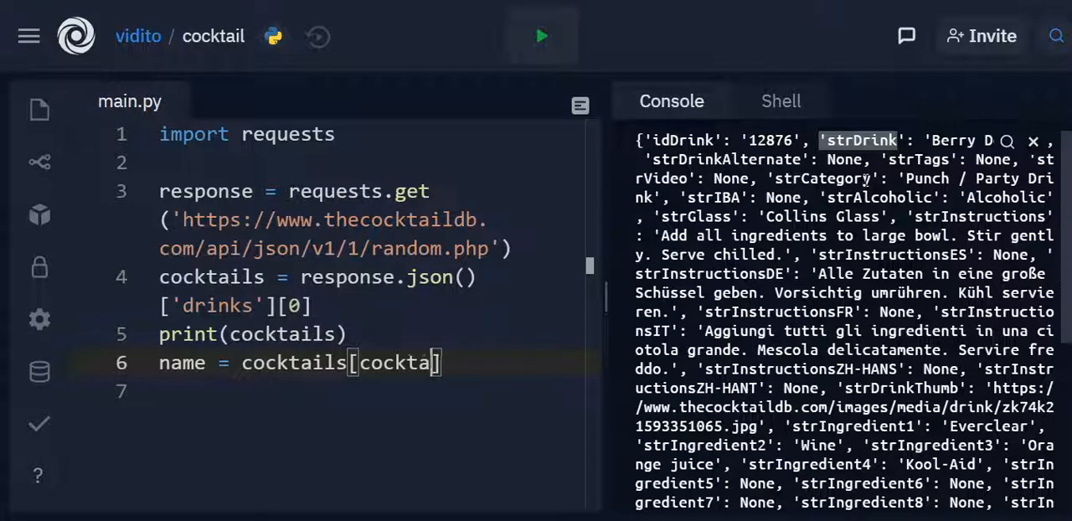
pyautogui.write("'s'")
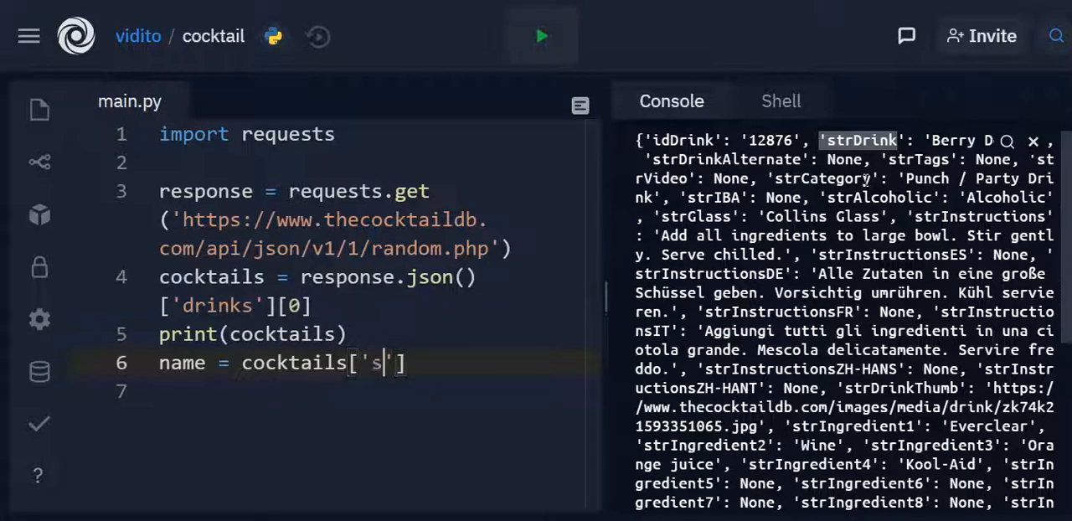
pyautogui.write('trDrink')
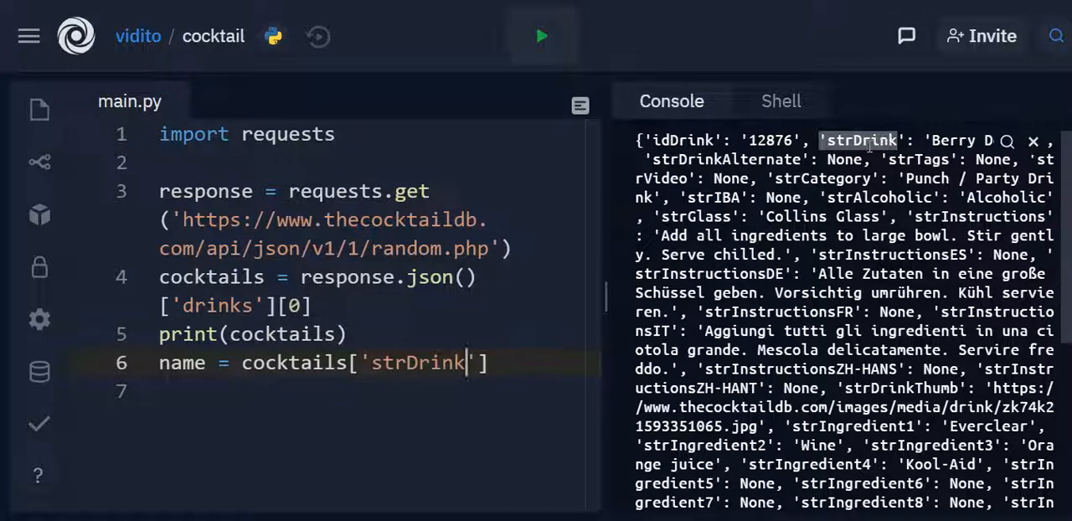
# Step: Replace the print with print(name) and run, showing The Evil Blue Thing
pyautogui.doubleClick(278, 333)
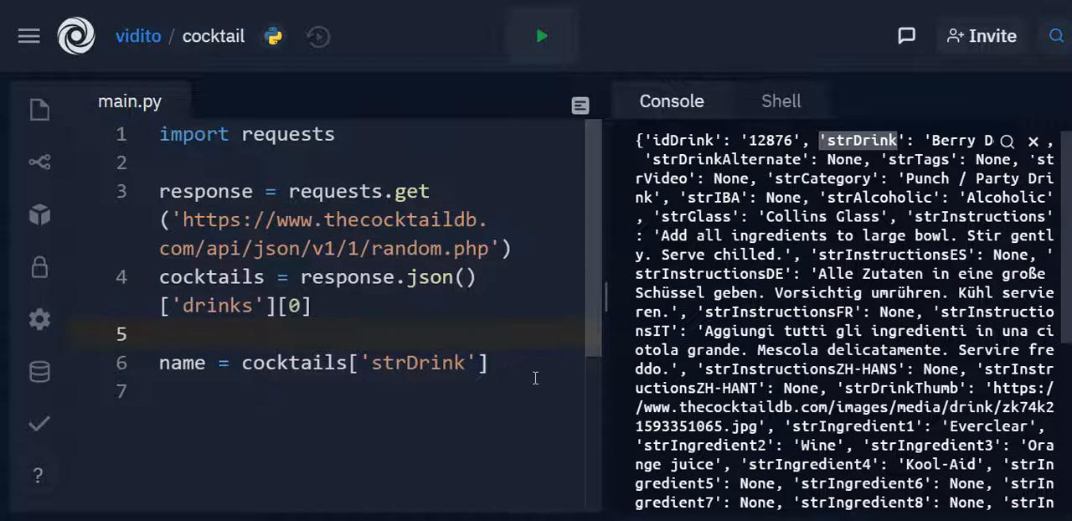
pyautogui.write('print(cocktails)')
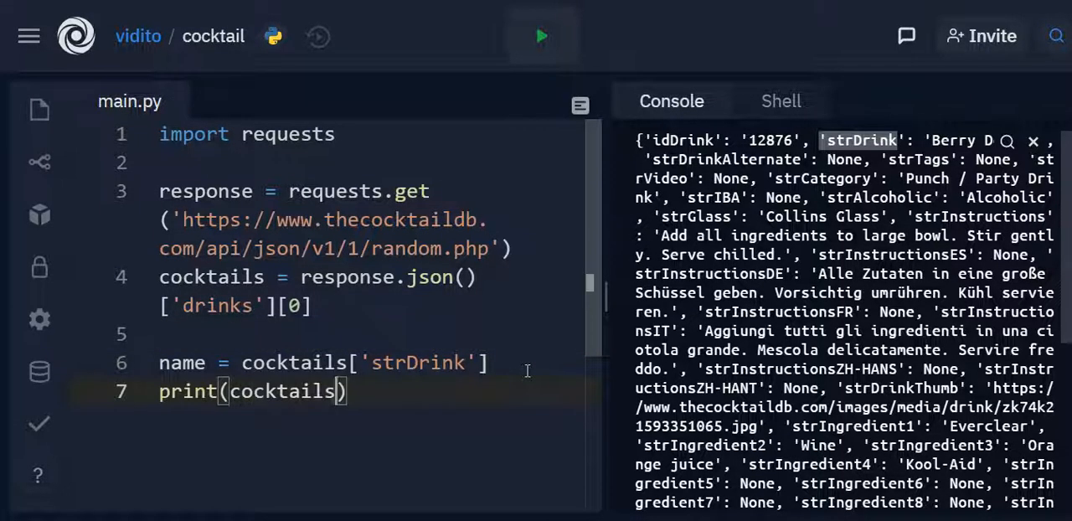
pyautogui.write('name')
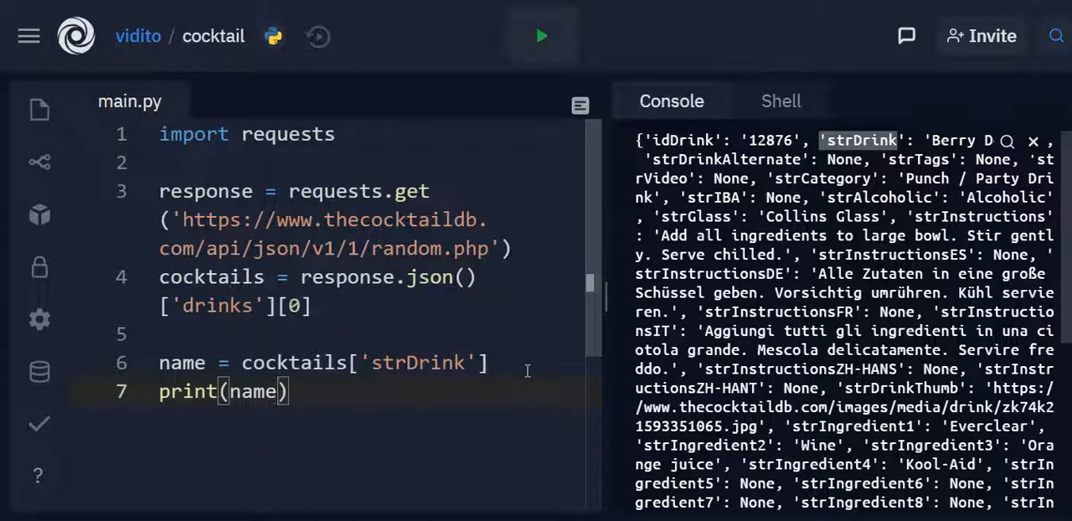
pyautogui.click(541, 37)
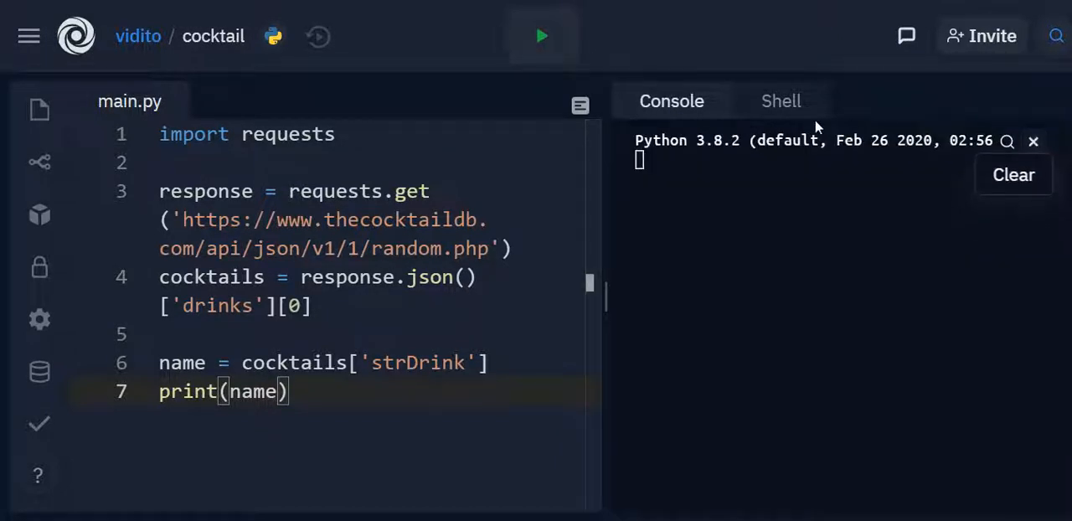
pyautogui.click(541, 35)
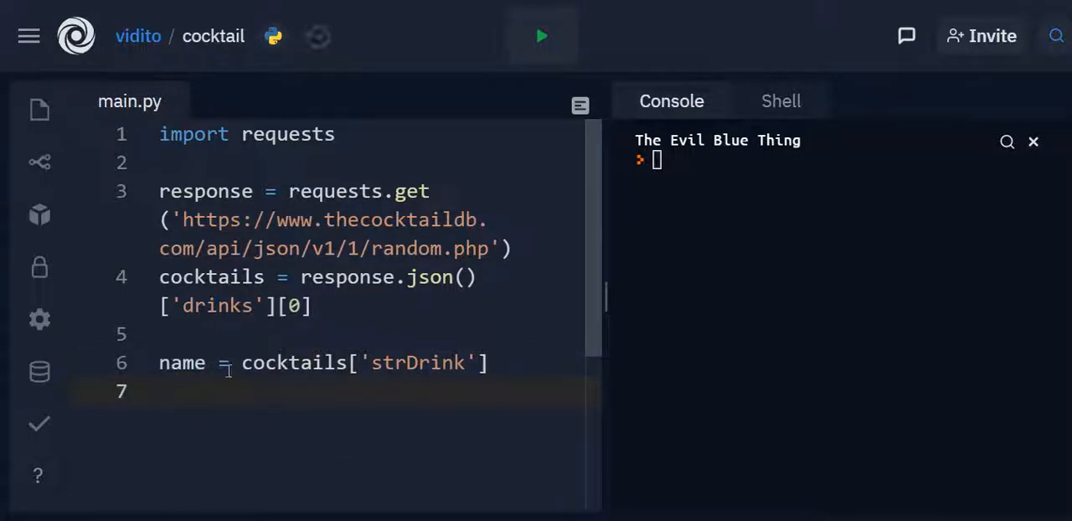
# Step: Add glass = cocktails['strDrink'] and alcohol = cocktails['strDrink'] below the name line
pyautogui.write('gl')
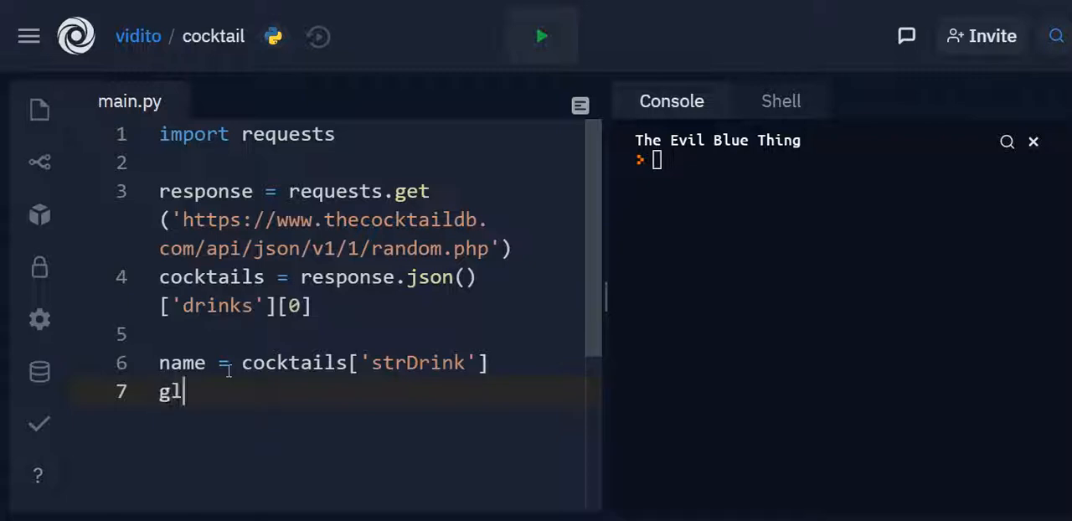
pyautogui.write('ass =')
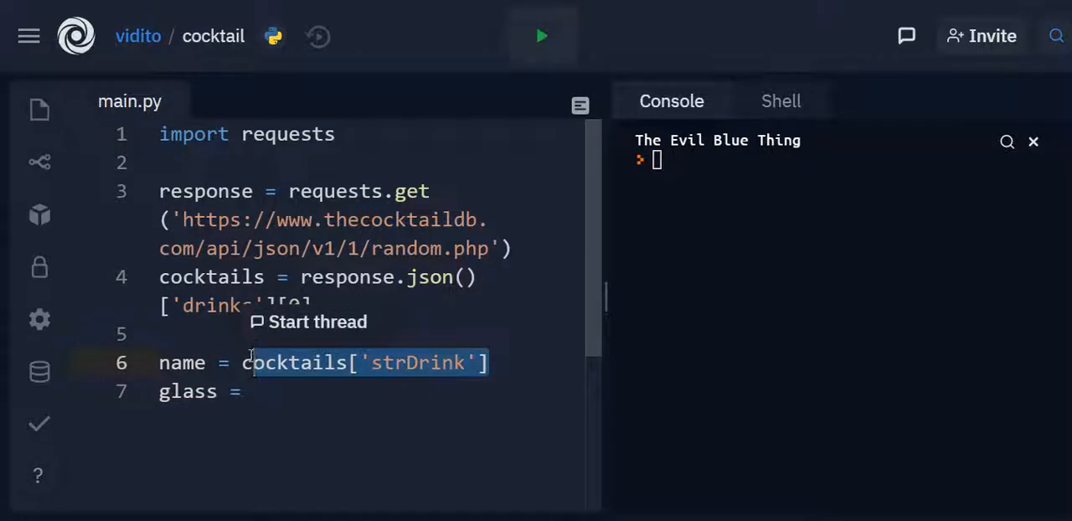
pyautogui.write("cocktails['strDrink']")
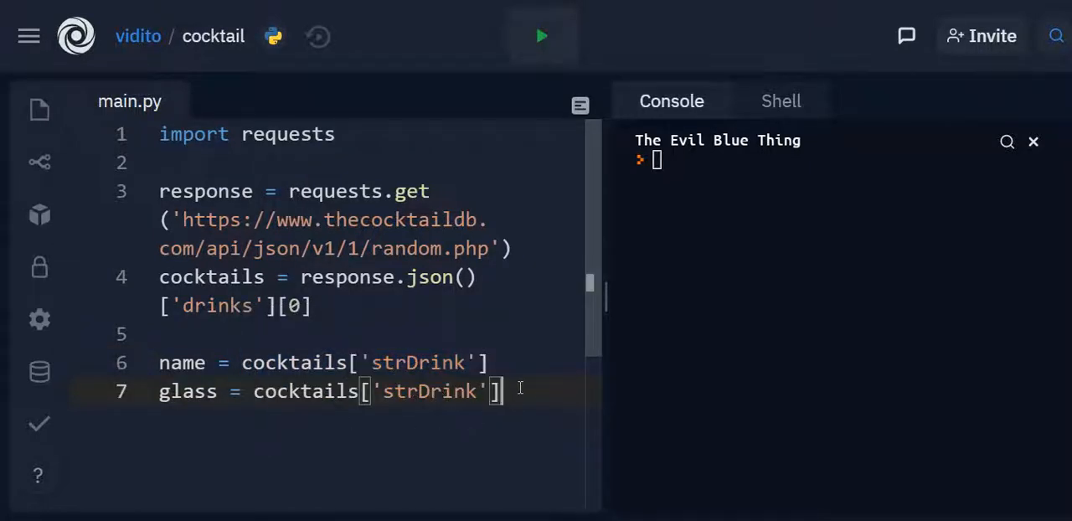
pyautogui.write('a')
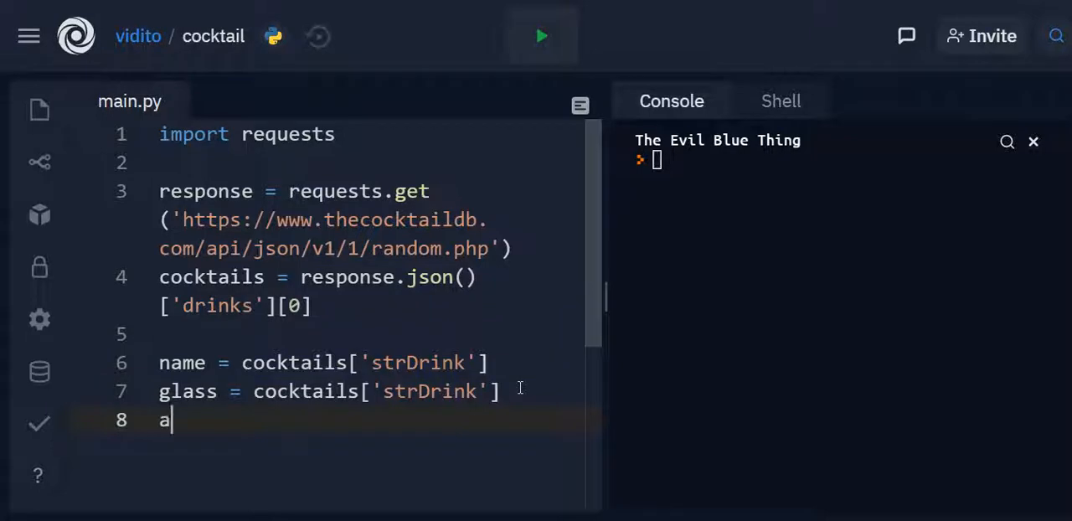
pyautogui.write('lcoho')
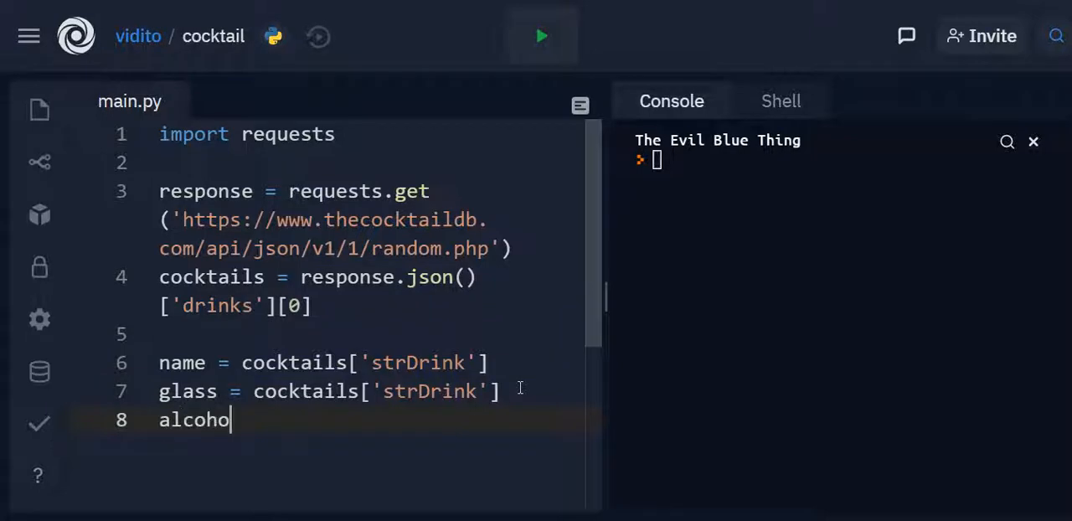
pyautogui.write('l =')
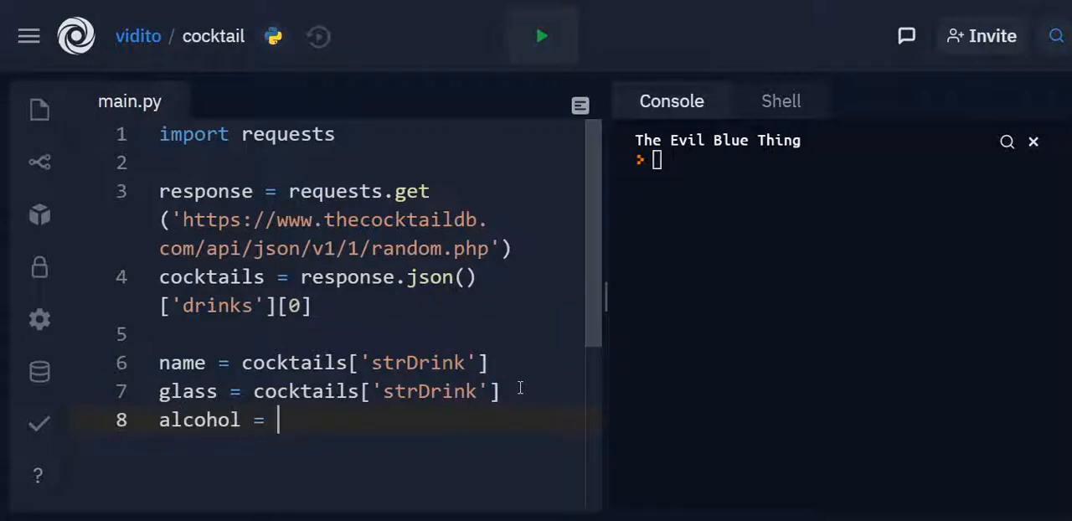
pyautogui.write("cocktails['strDrink']")
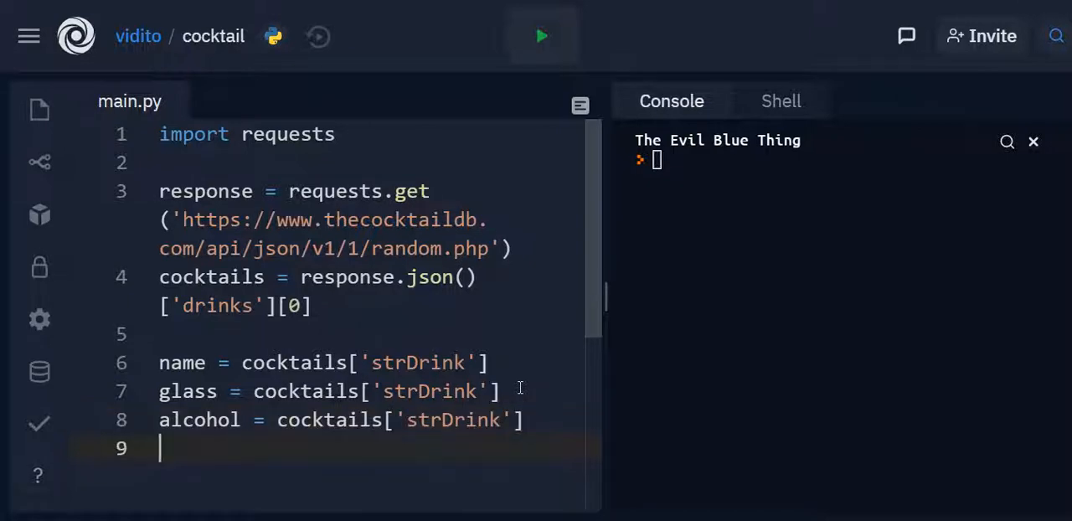
# Step: Add instructions = cocktails['strDrink'] and select its strDrink key for replacement
pyautogui.write('instr')
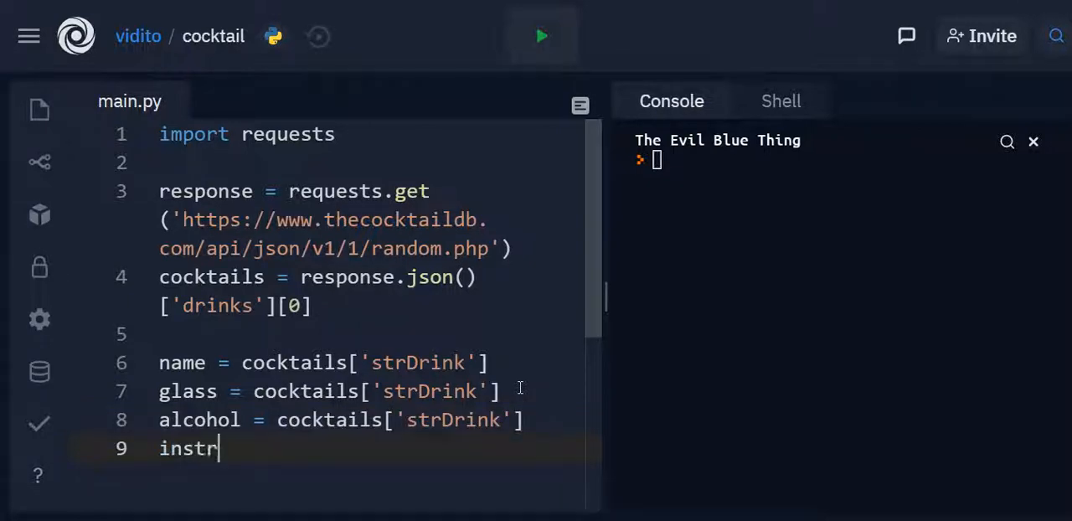
pyautogui.write('u')
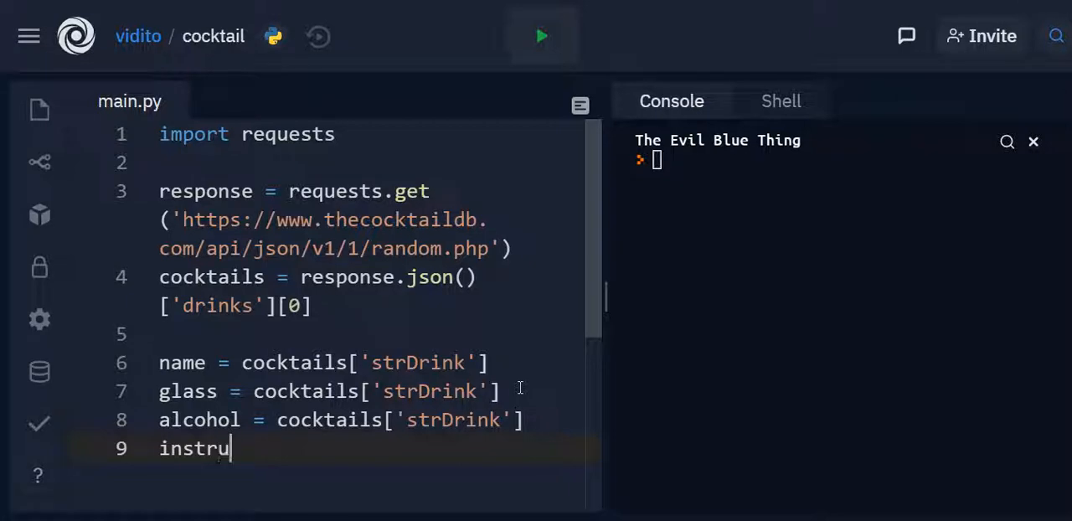
pyautogui.write('ctions')
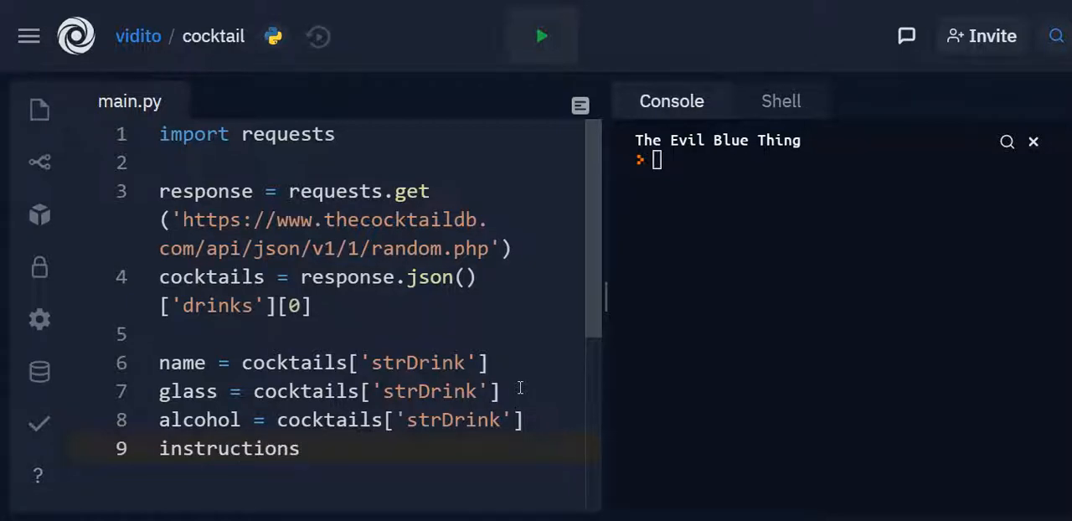
pyautogui.write('=')
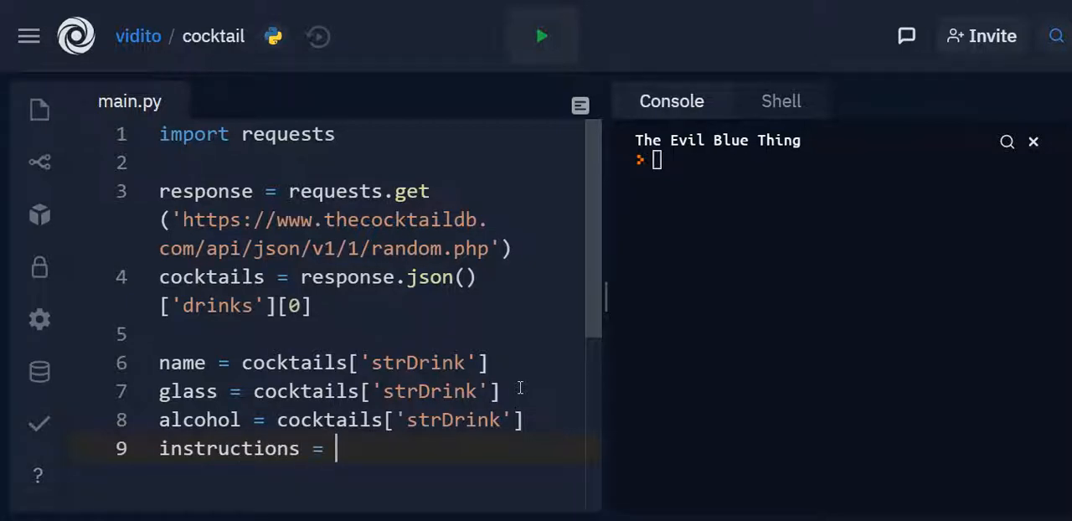
pyautogui.write("cocktails['strDrink']")
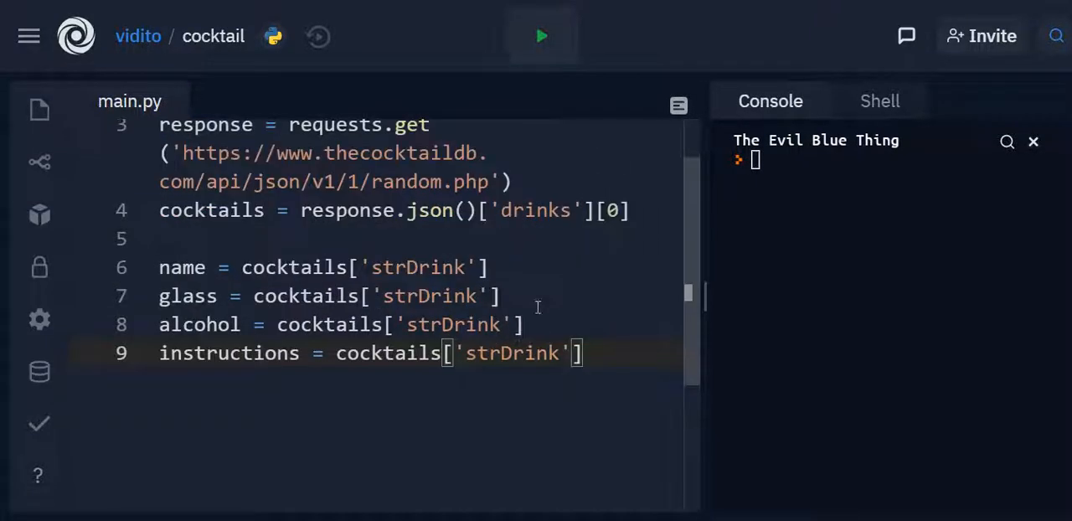
pyautogui.doubleClick(429, 295)
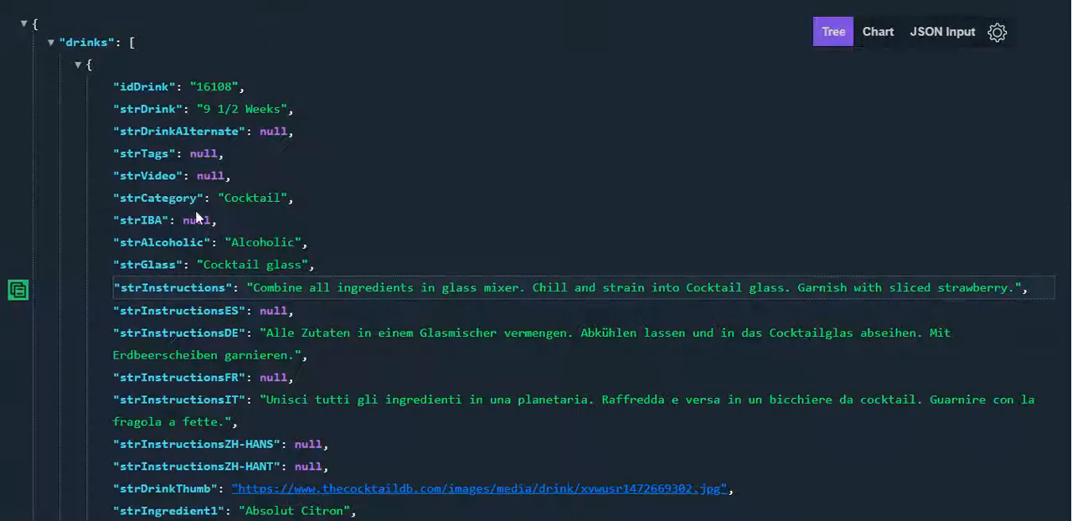
pyautogui.moveTo(174, 221)
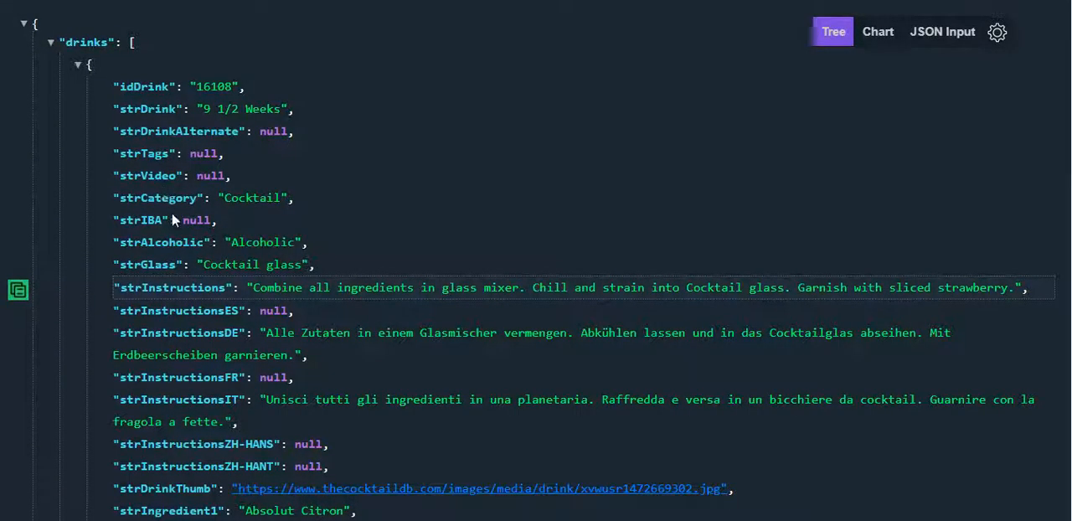
pyautogui.moveTo(183, 264)
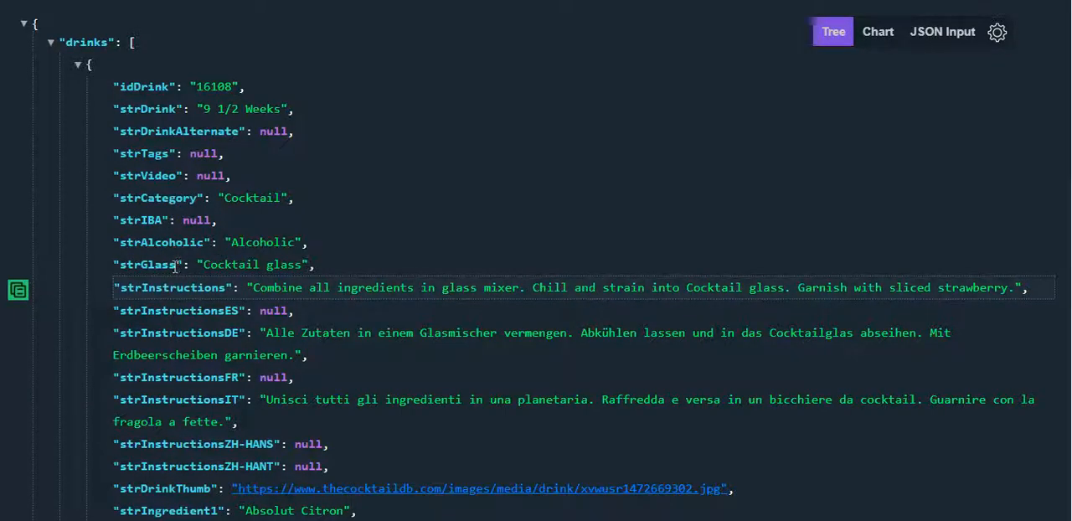
pyautogui.doubleClick(148, 265)
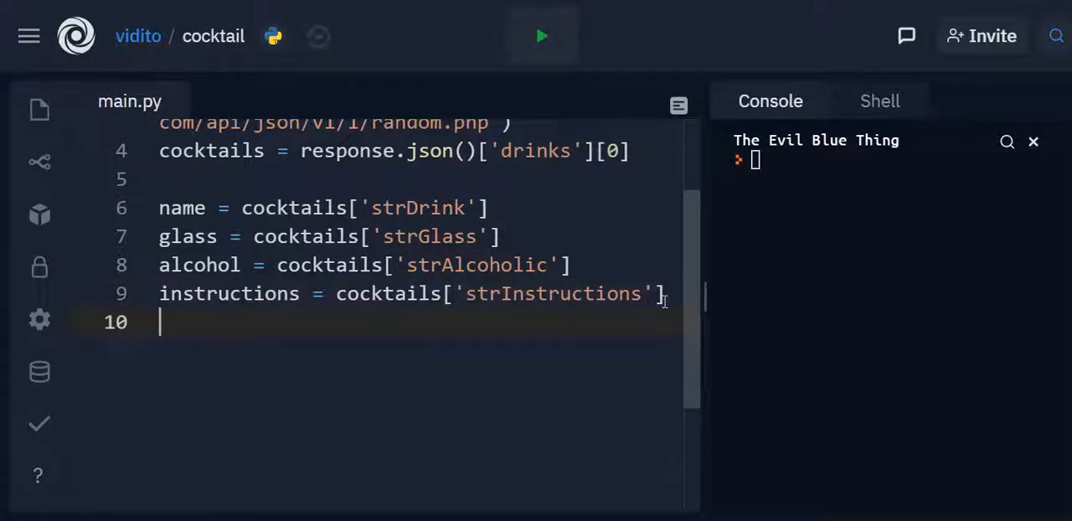
# Step: Write print(f"Name: {name}") to print the drink's name with a label
pyautogui.write('p')
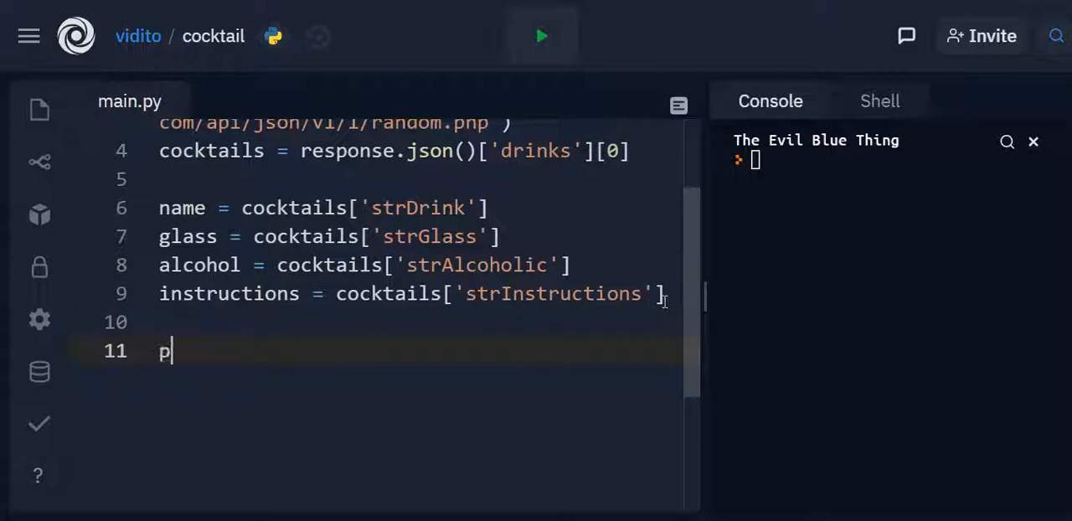
pyautogui.write('rint()')
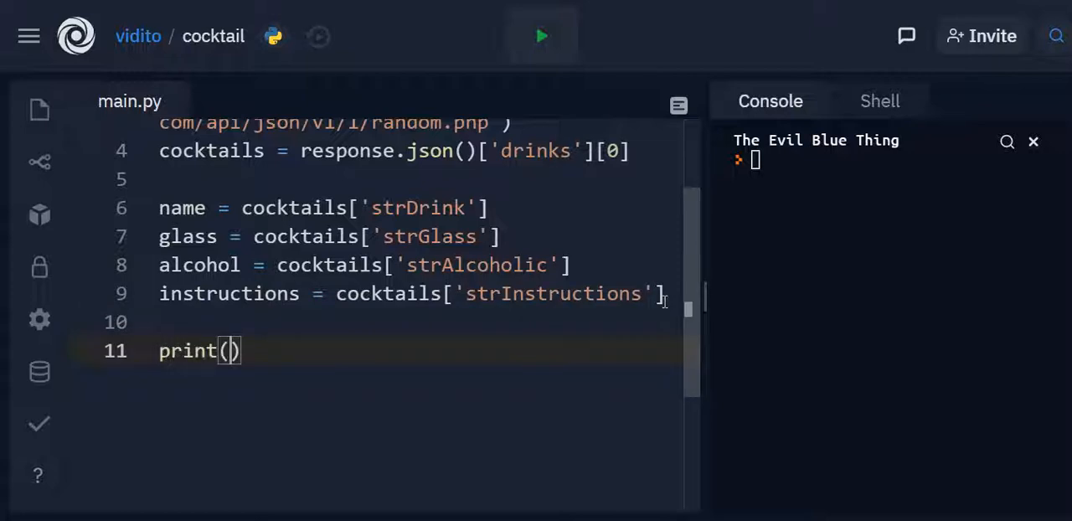
pyautogui.write('f')
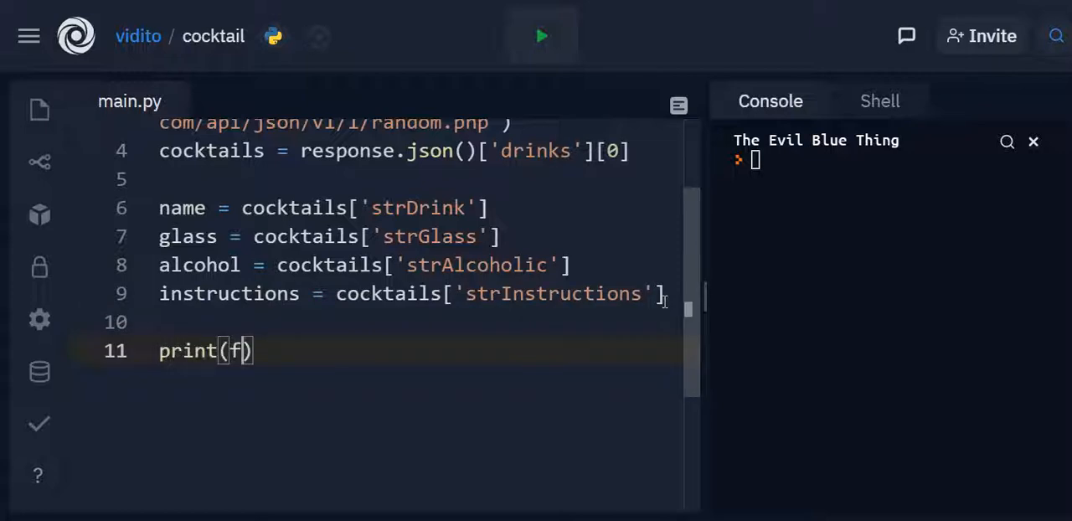
pyautogui.write('" "')
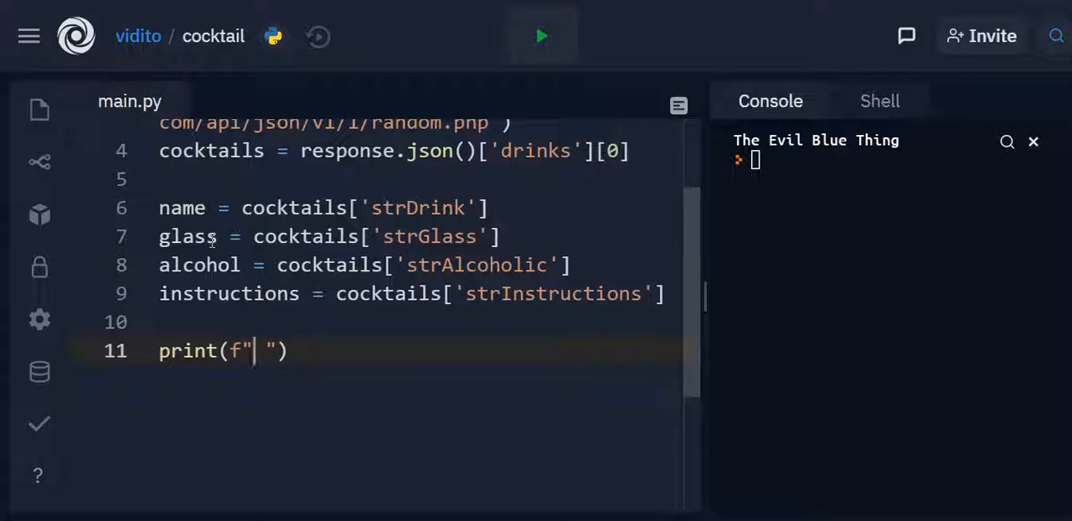
pyautogui.write('Name:')
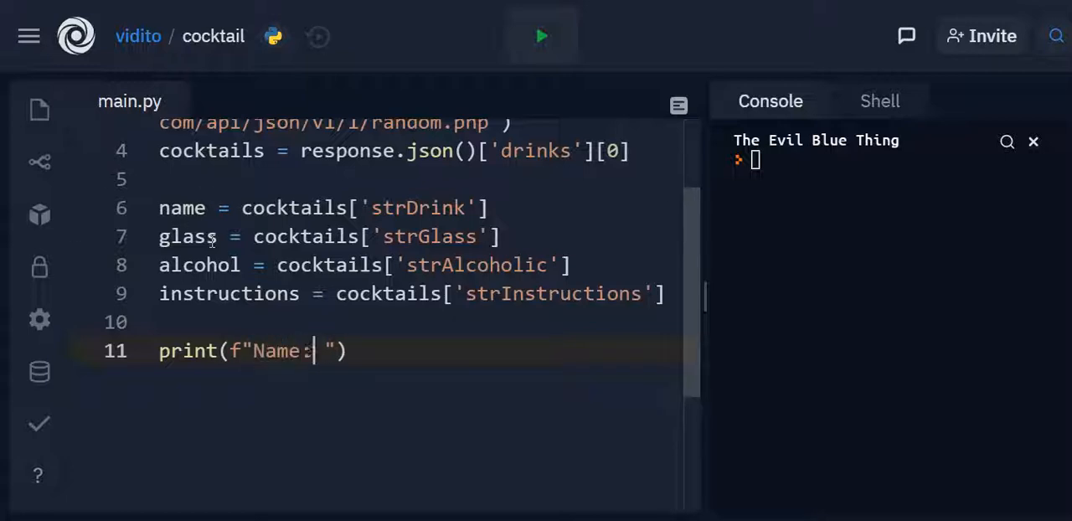
pyautogui.write('{}')
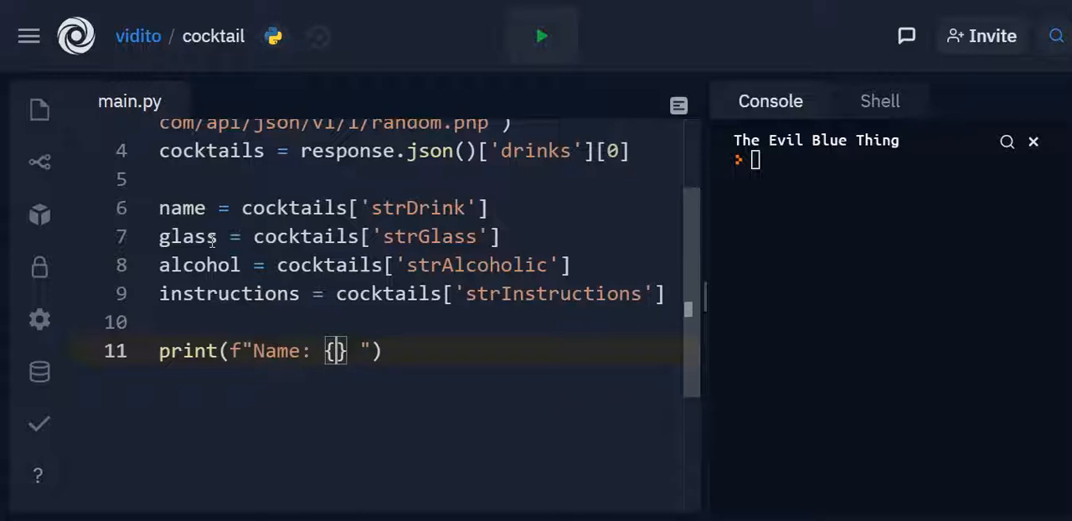
pyautogui.write('name')
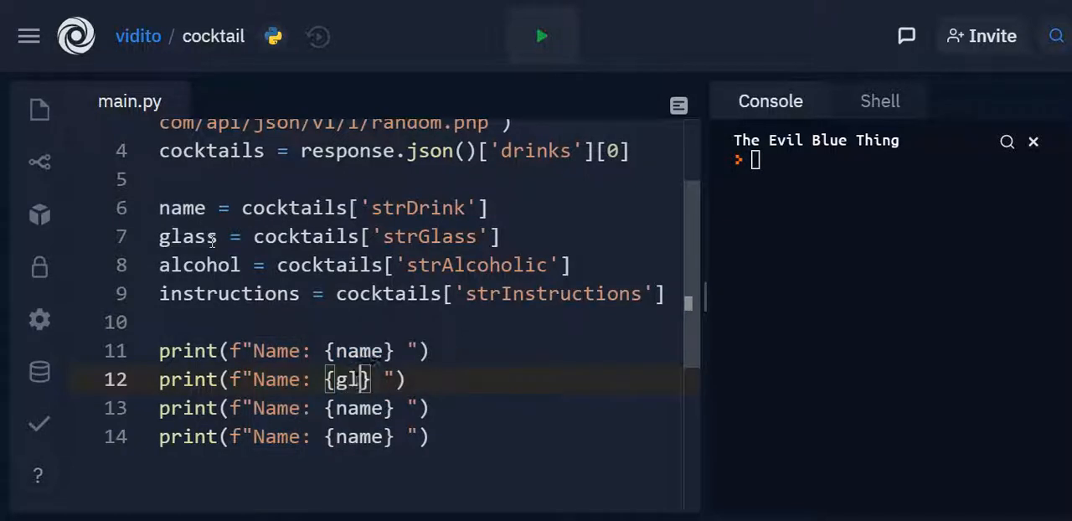
# Step: Add labelled f-string prints for Type of Glass, alcohol and instructions
pyautogui.write('ass')
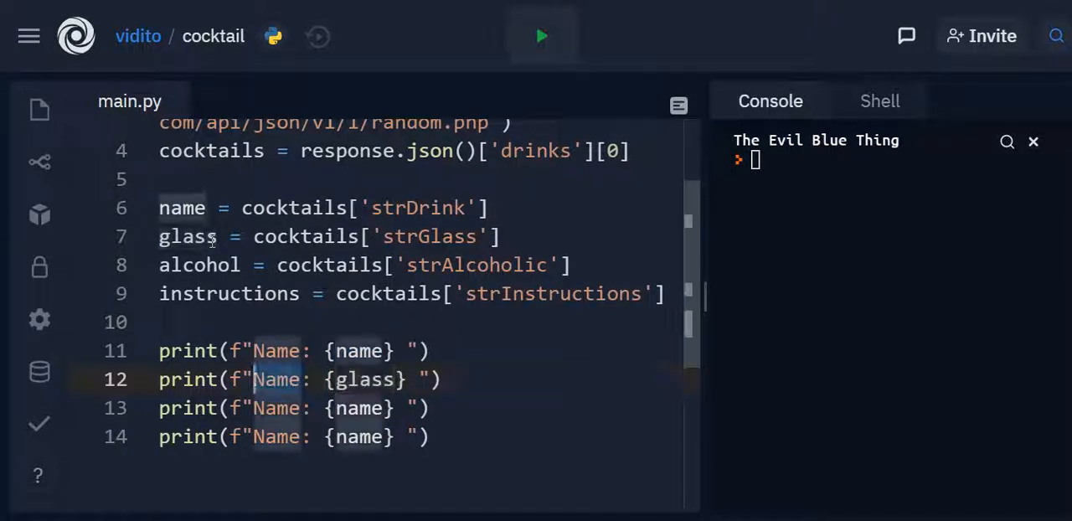
pyautogui.write('Typ')
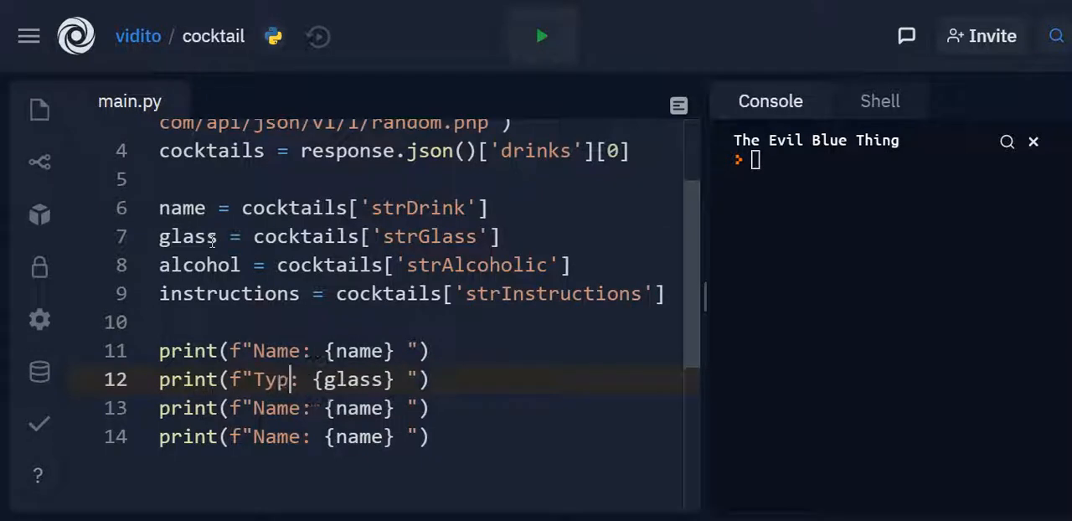
pyautogui.write('e of Glass')
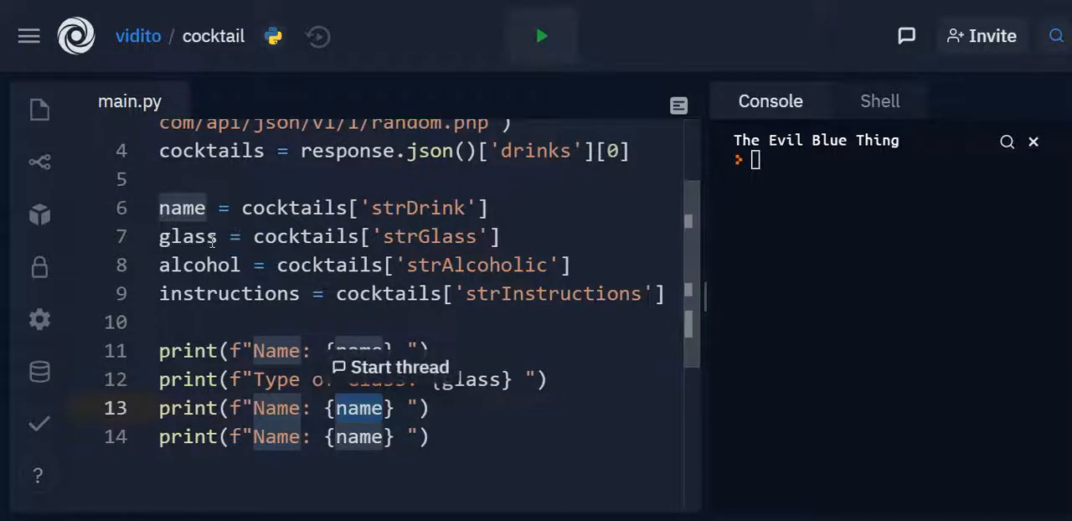
pyautogui.write('alcohol')
pyautogui.click(414, 437)
pyautogui.write('instr')
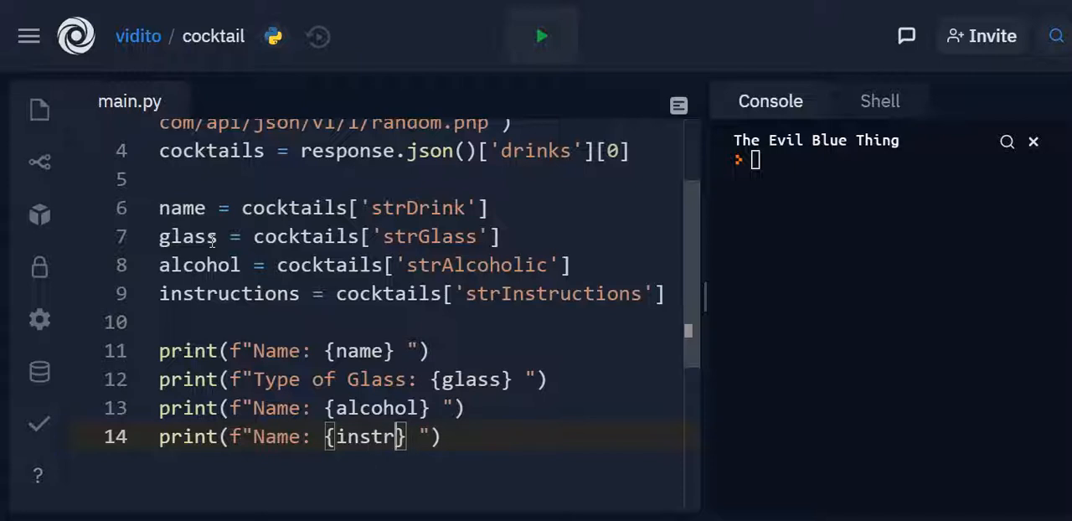
pyautogui.write('uctions')
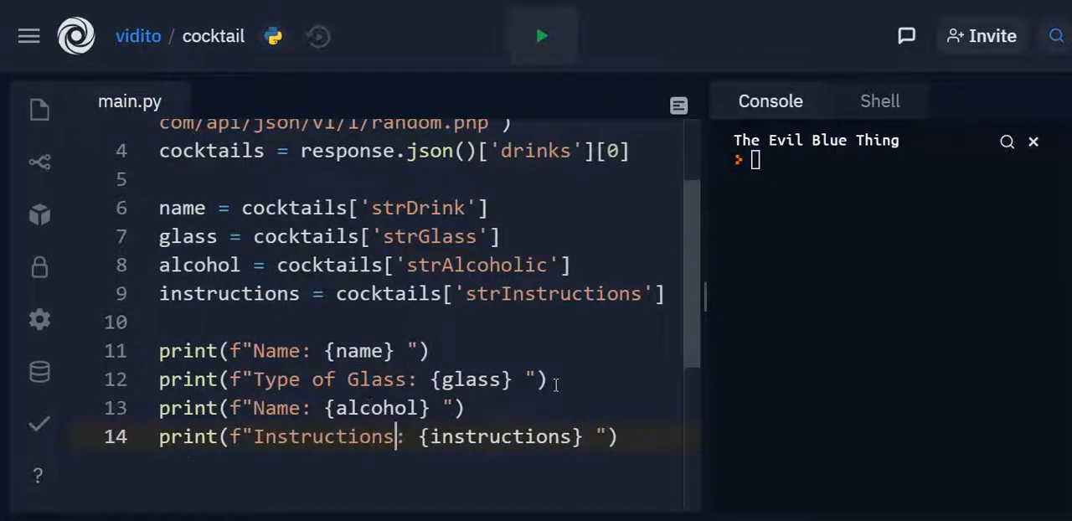
pyautogui.click(543, 380)
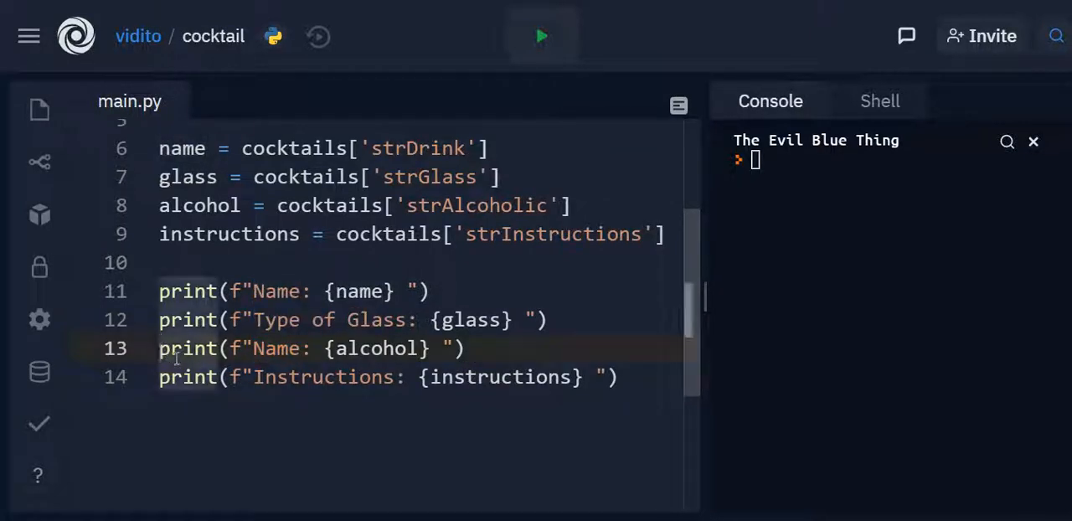
# Step: Start an if alcohol == "Alcoholic": condition above the alcohol print
pyautogui.press('enter')
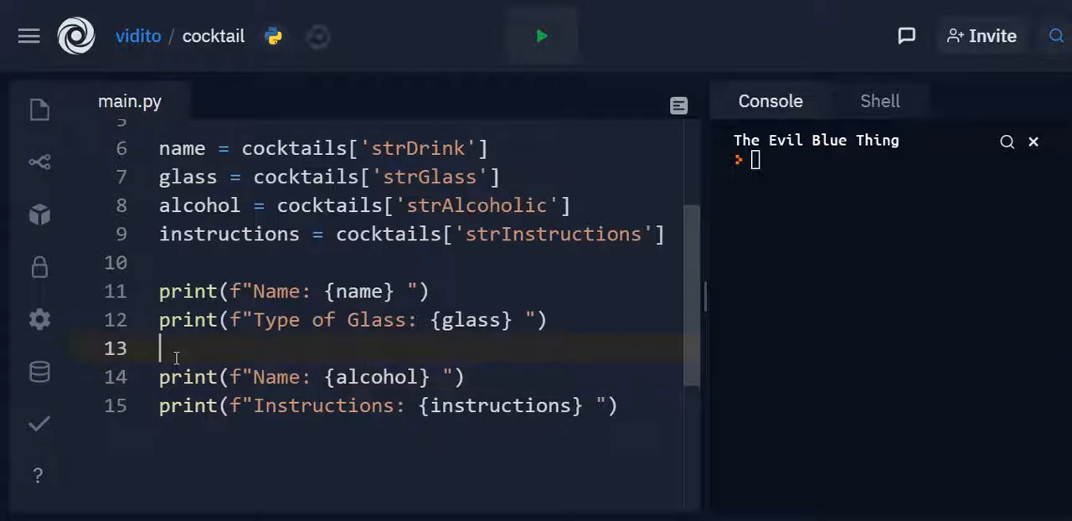
pyautogui.write('if')
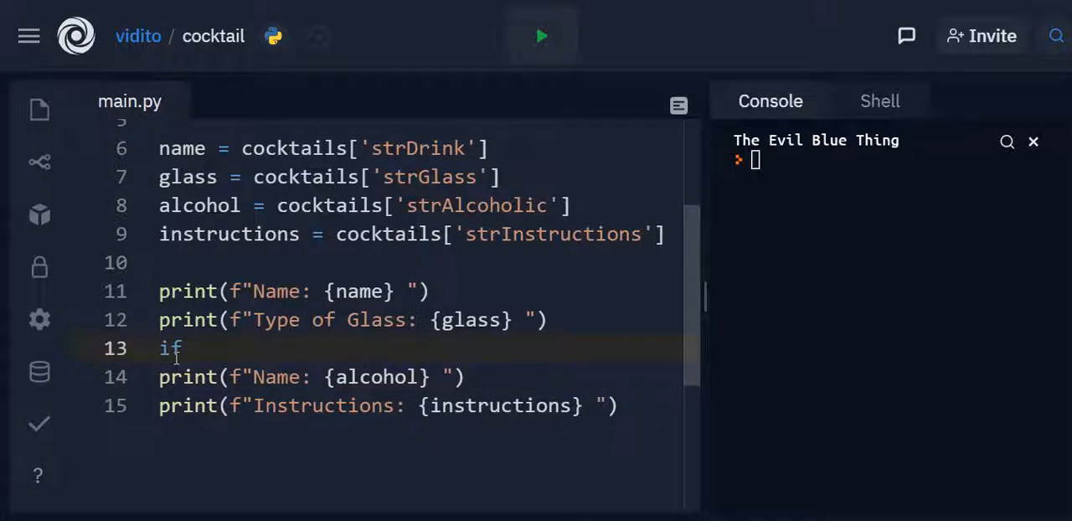
pyautogui.write('al')
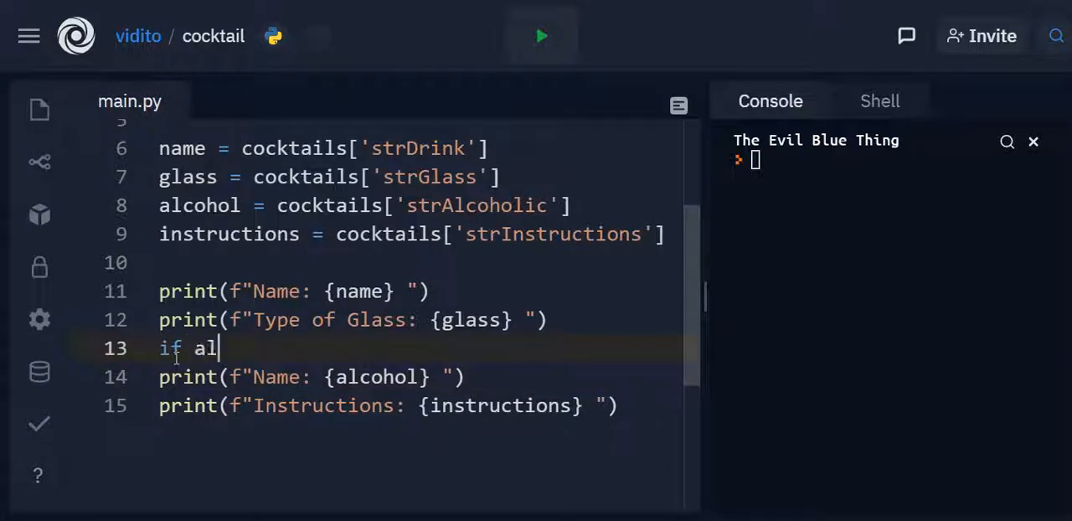
pyautogui.write('coh')
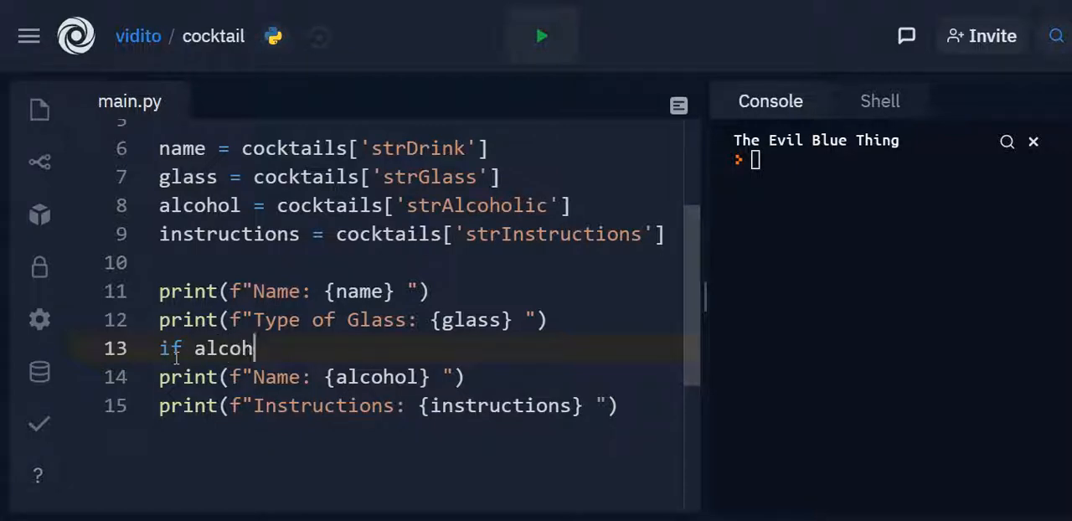
pyautogui.write('ol ==')
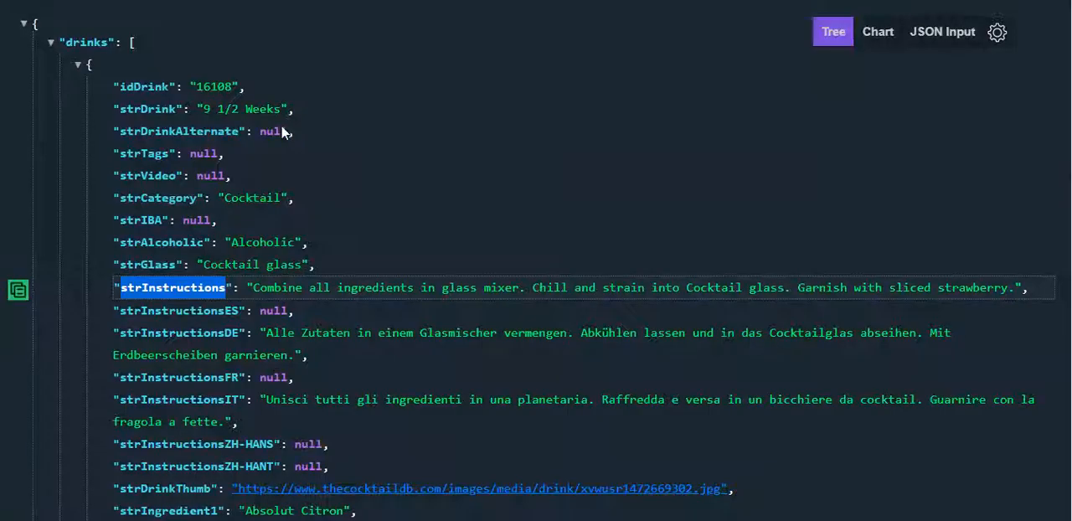
pyautogui.doubleClick(263, 241)
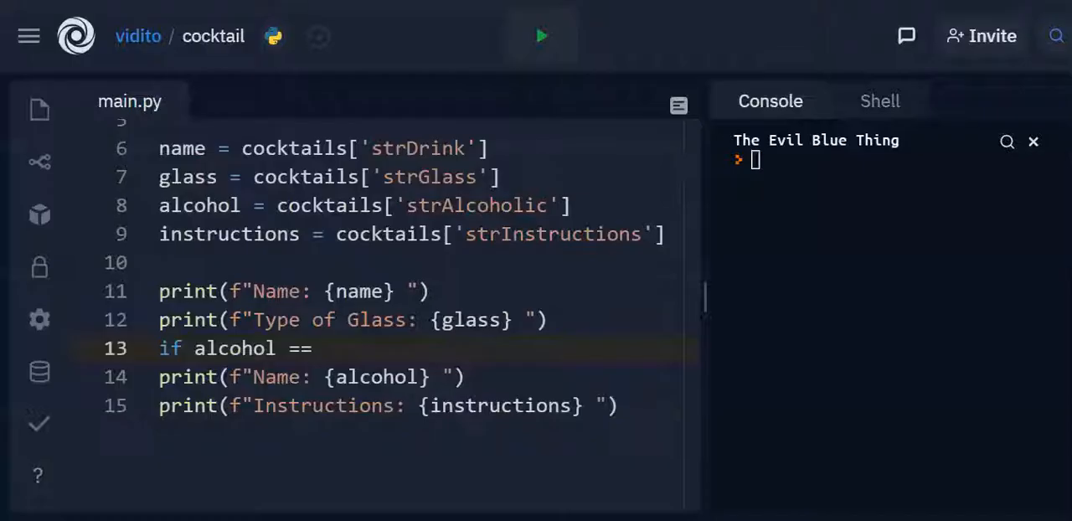
pyautogui.write('"Alcoholic"')
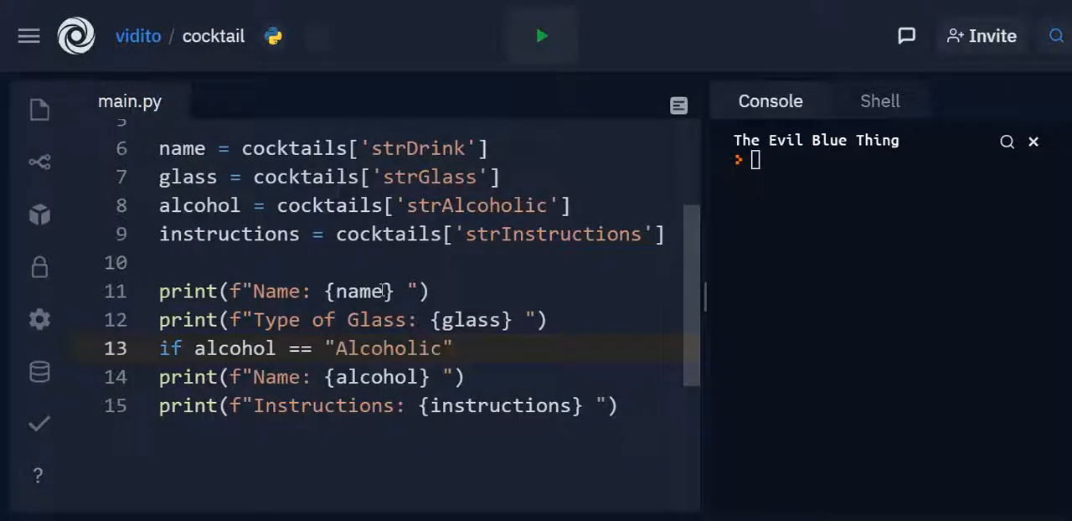
pyautogui.press('Enter')
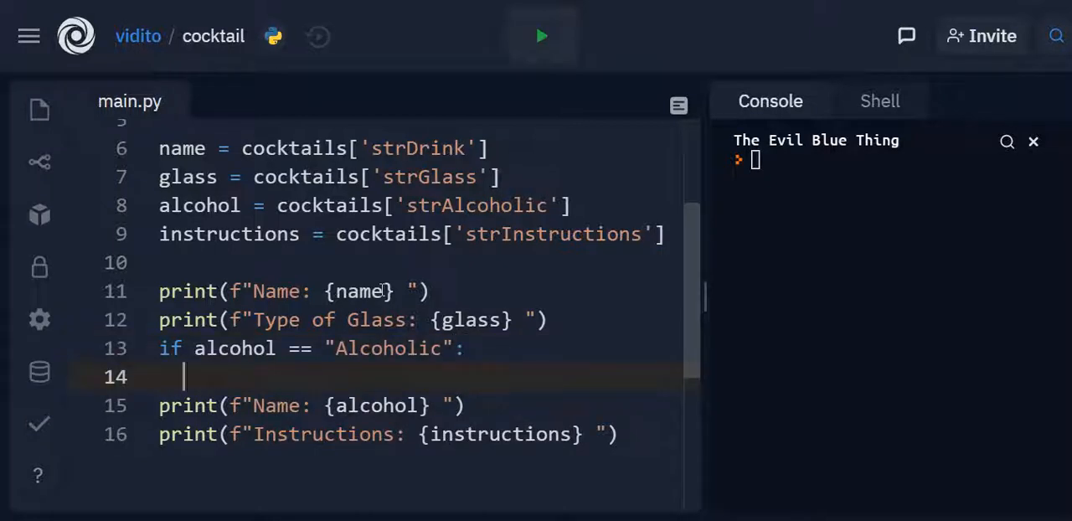
pyautogui.moveTo(500, 398)
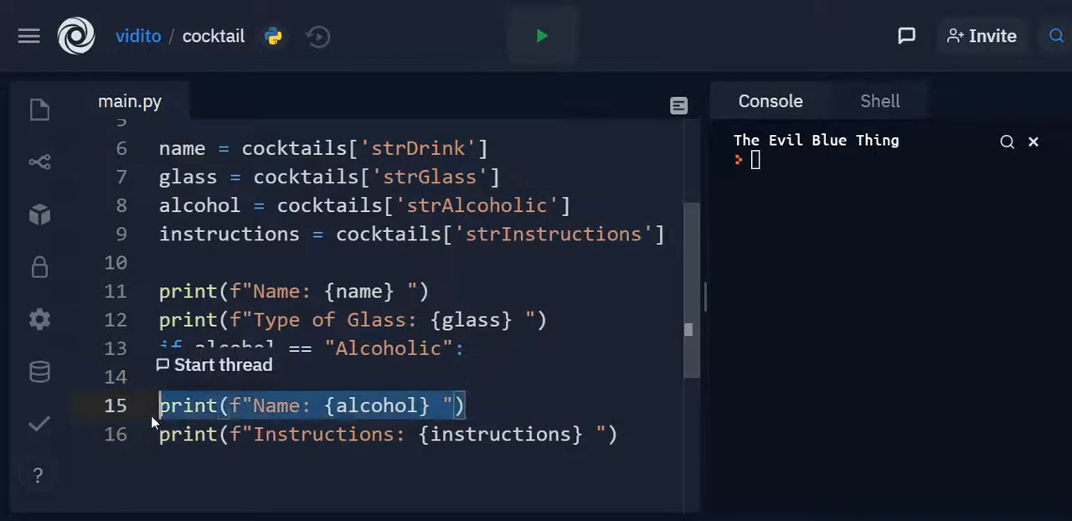
# Step: Make the if branch print "Alcoholic: Yes" in place of the old alcohol print
pyautogui.press('Delete')
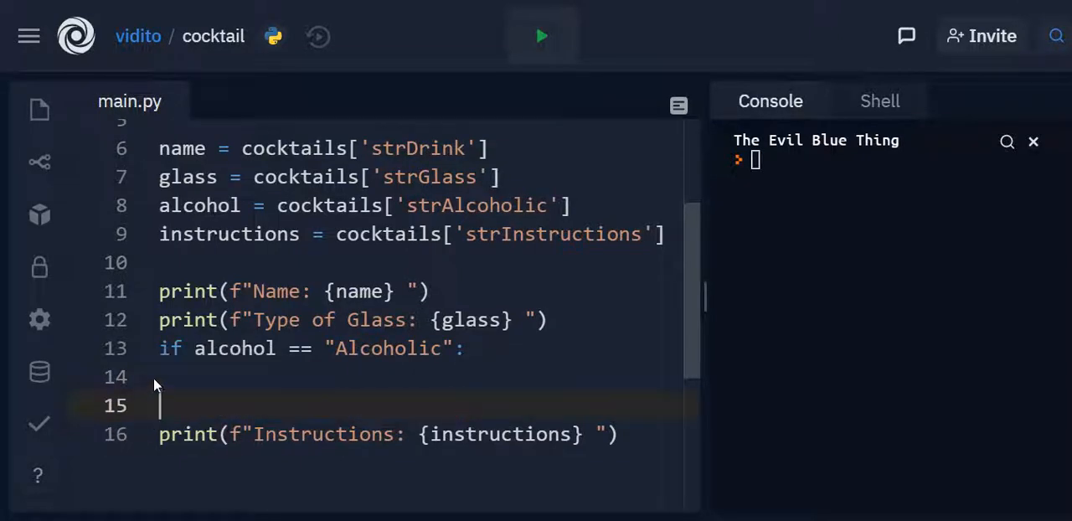
pyautogui.write('print(f"Name: {alcohol} ")')
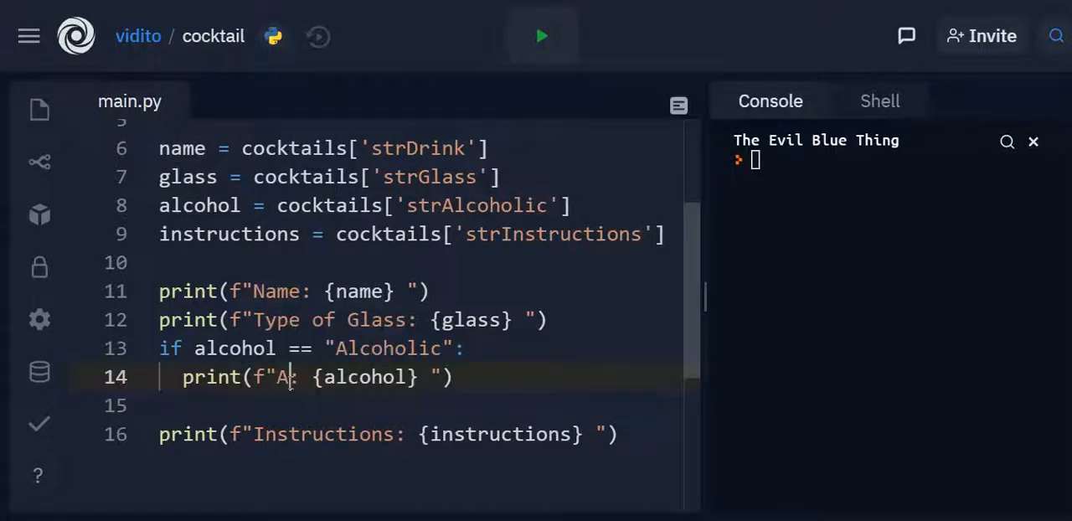
pyautogui.write('lco')
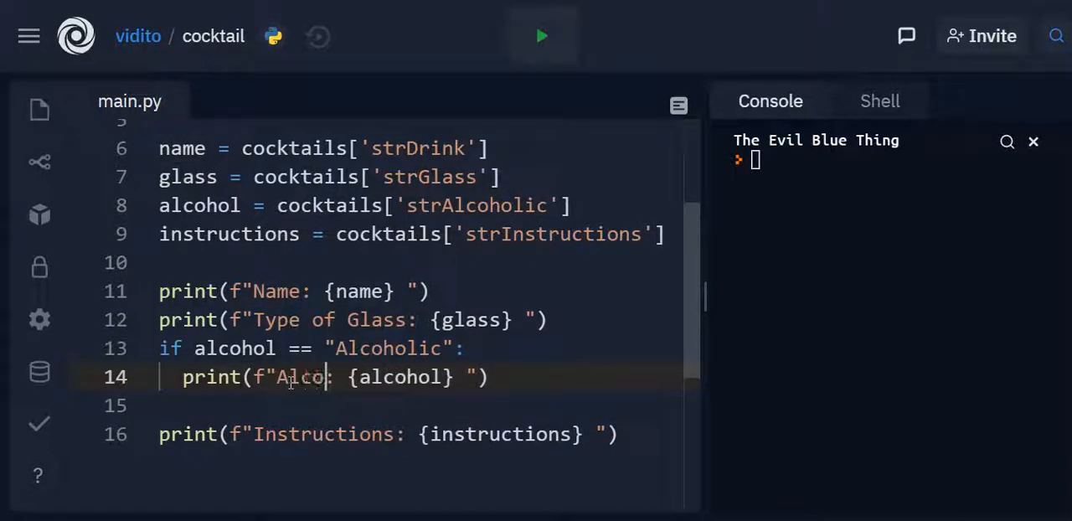
pyautogui.write('holic:')
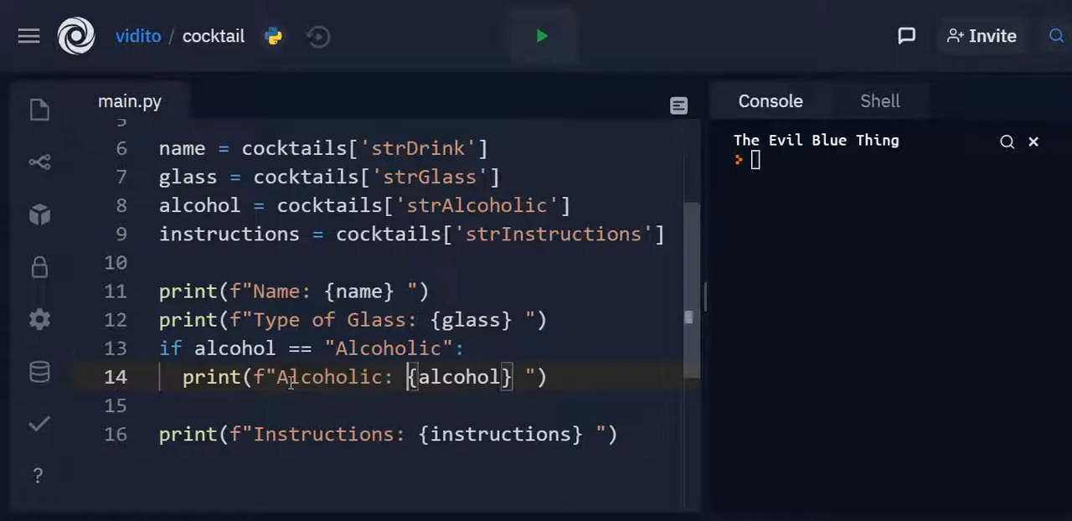
pyautogui.write('Yes')
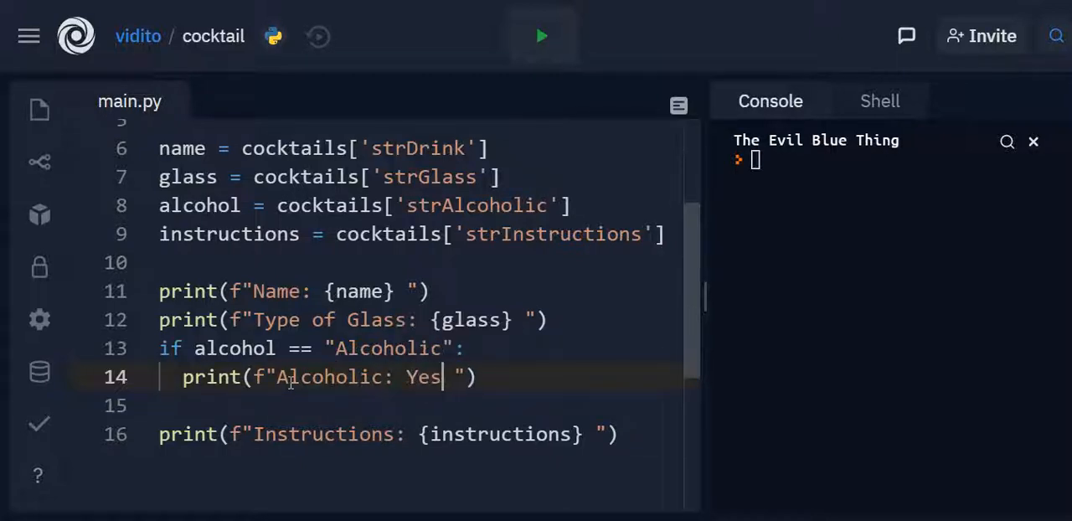
# Step: Add an else branch that prints "Alcoholic: No"
pyautogui.click(493, 405)
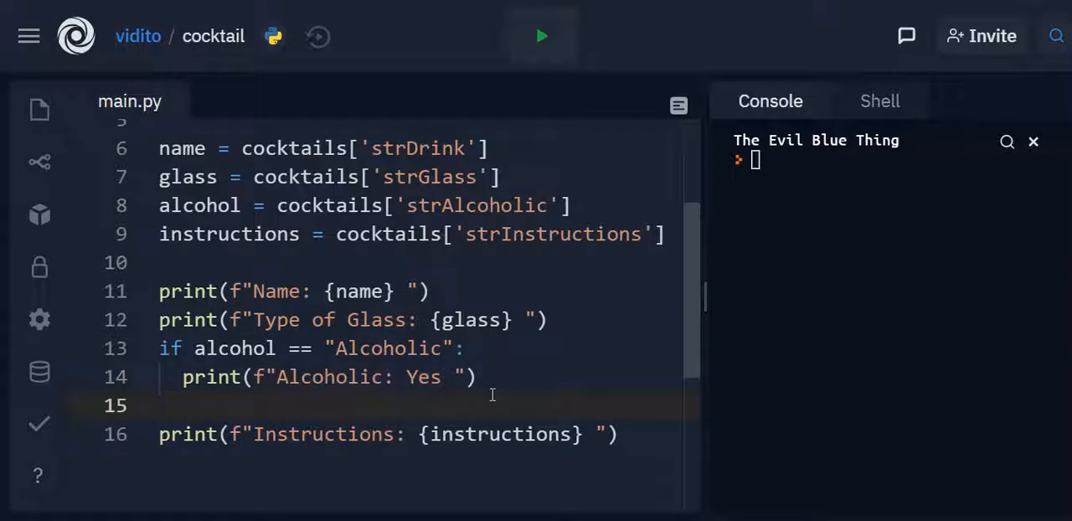
pyautogui.write('else')
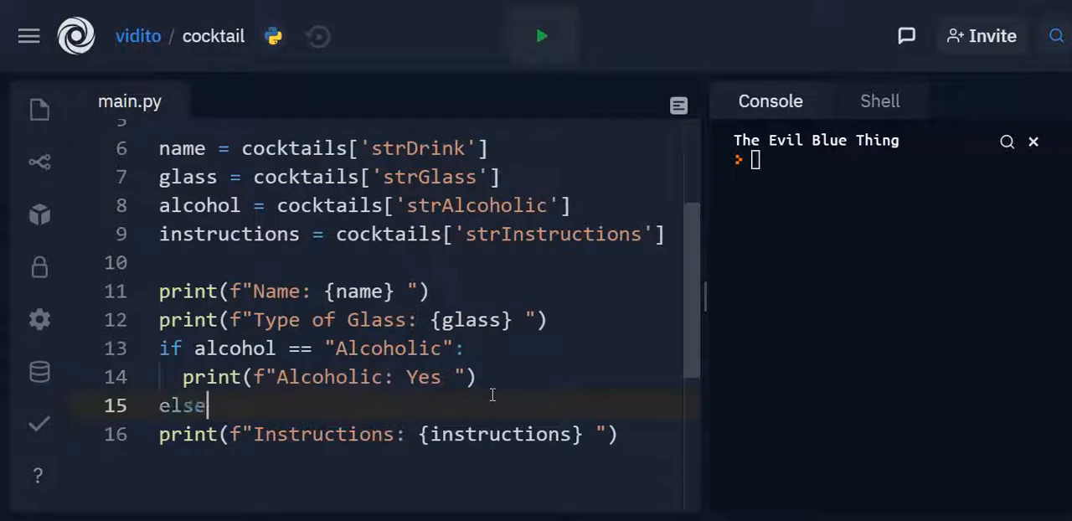
pyautogui.press('enter')
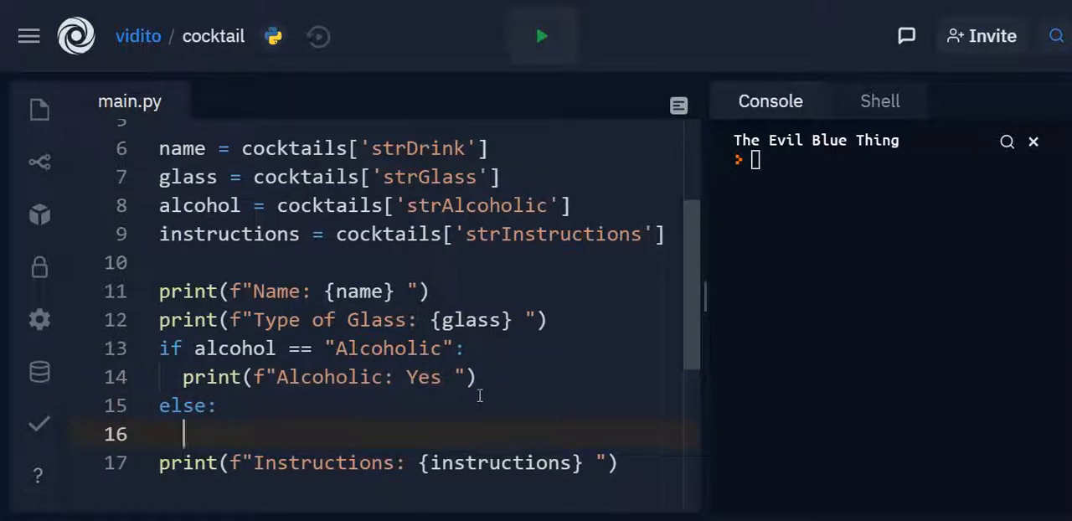
pyautogui.write('print(f"Name: {alcohol} ")')
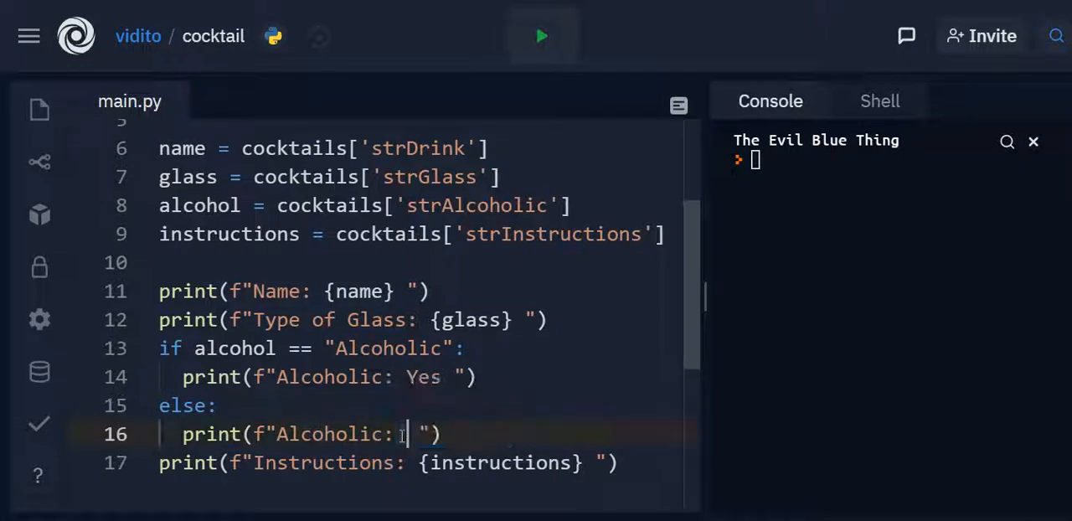
pyautogui.write('No')
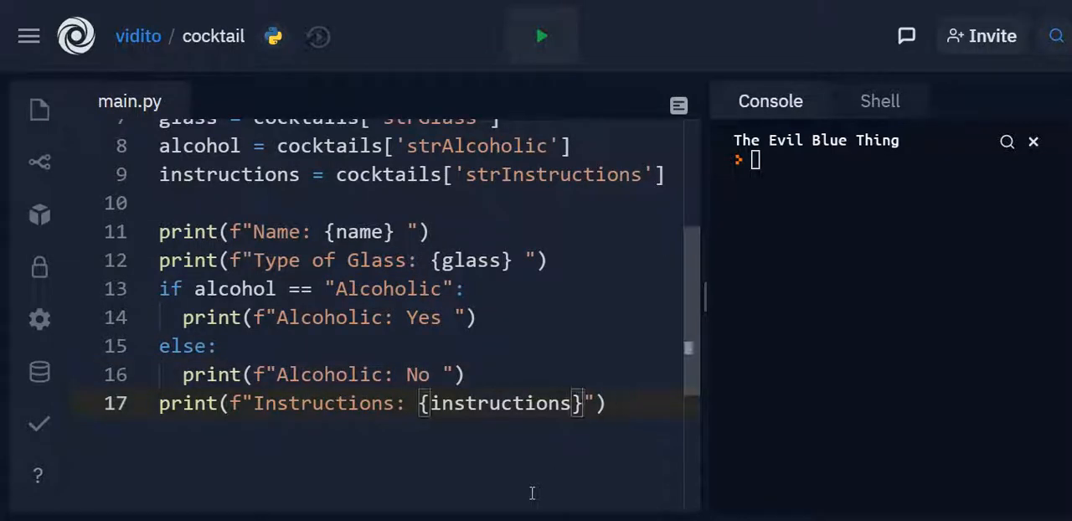
# Step: Run the script twice, printing Pink Panty Pulldowns and then Flander's Flake-Out with all four fields
pyautogui.scroll(3)
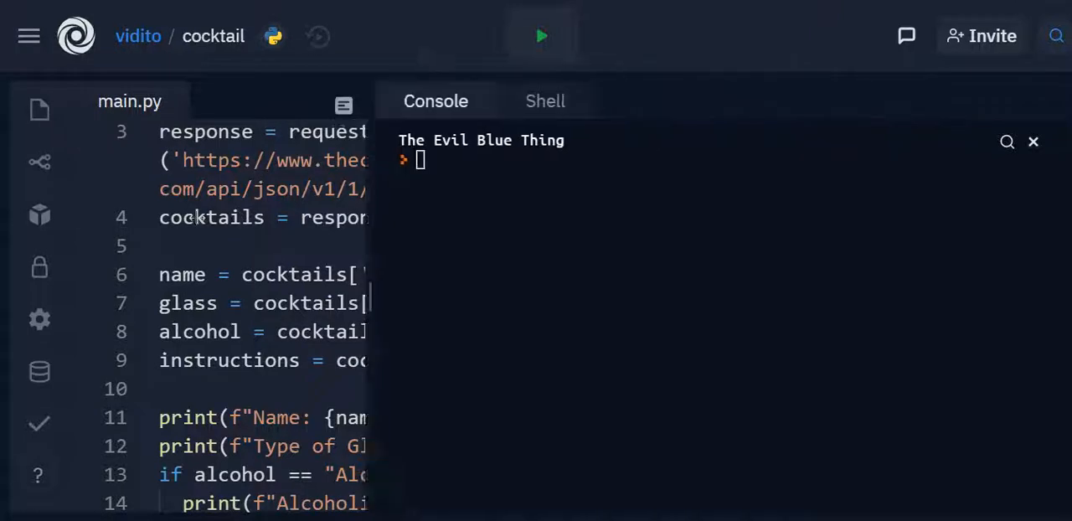
pyautogui.click(541, 36)
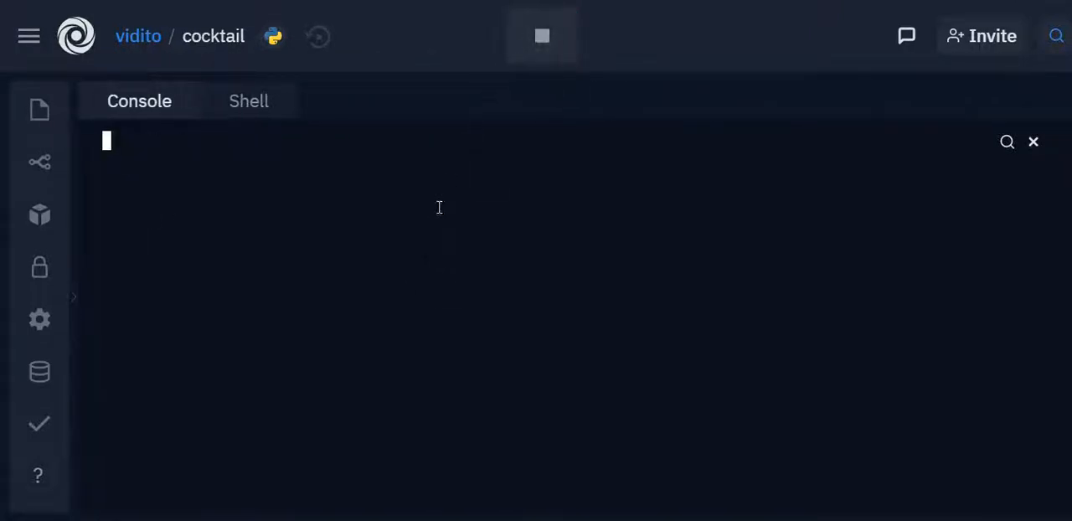
pyautogui.click(541, 35)
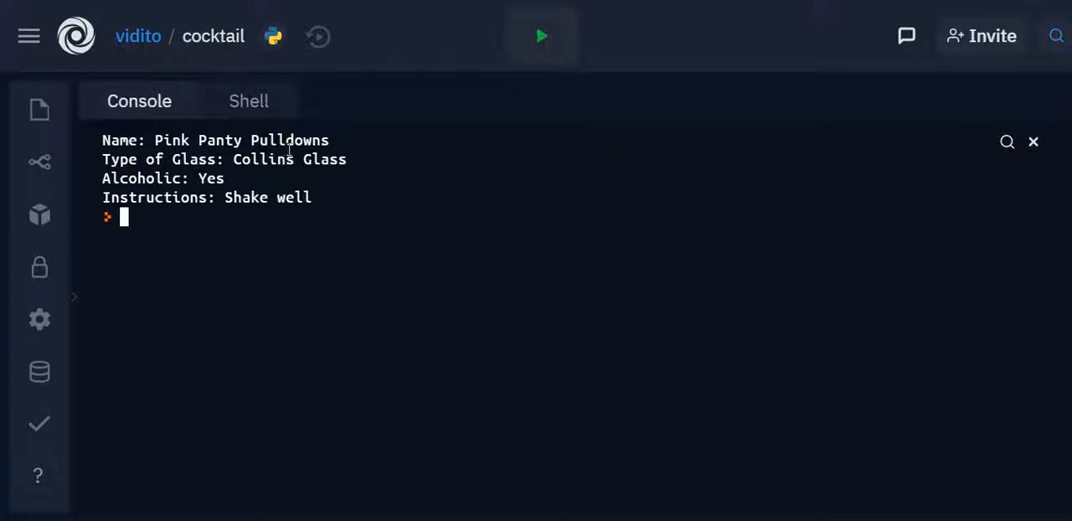
pyautogui.moveTo(328, 164)
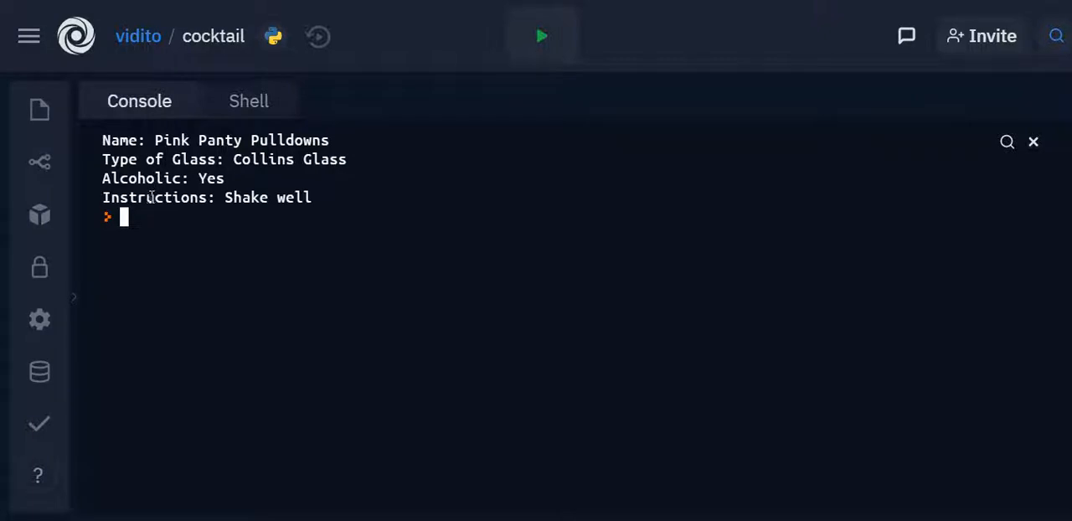
pyautogui.moveTo(516, 77)
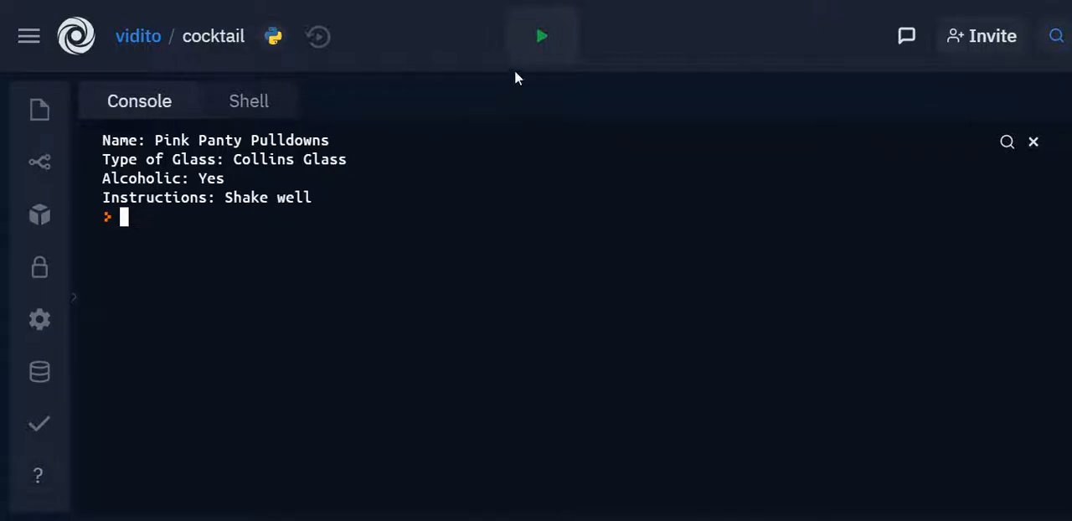
pyautogui.moveTo(542, 35)
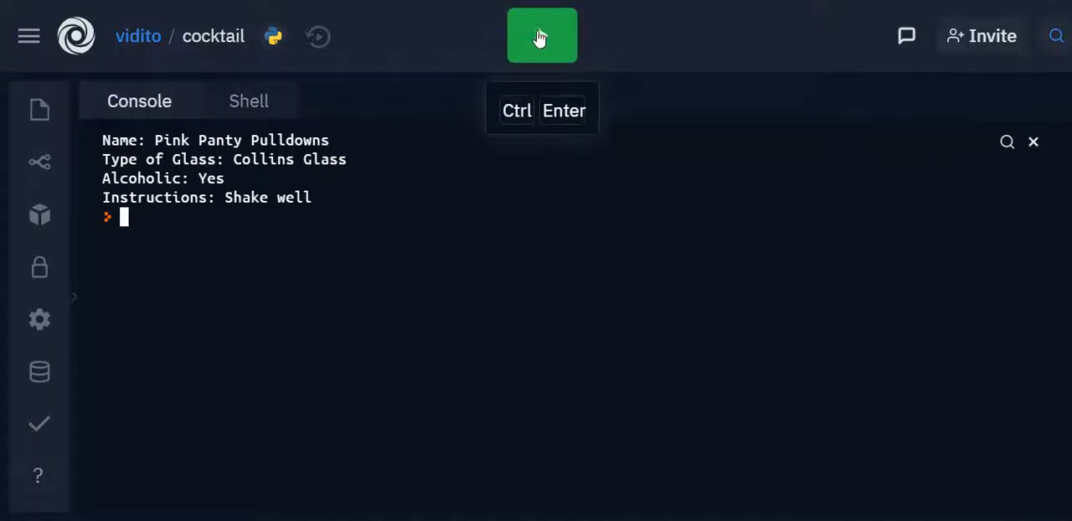
pyautogui.click(540, 36)
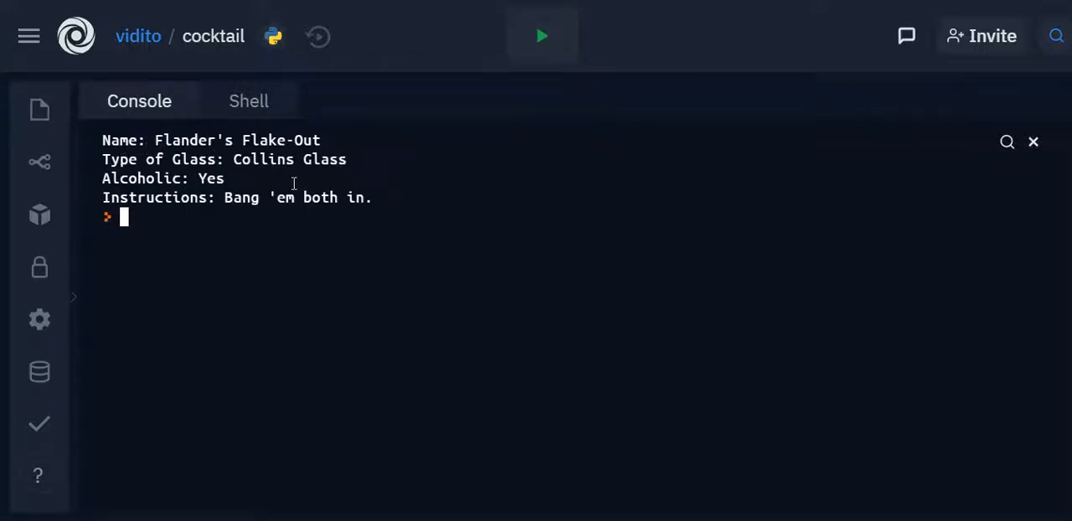
pyautogui.moveTo(249, 224)
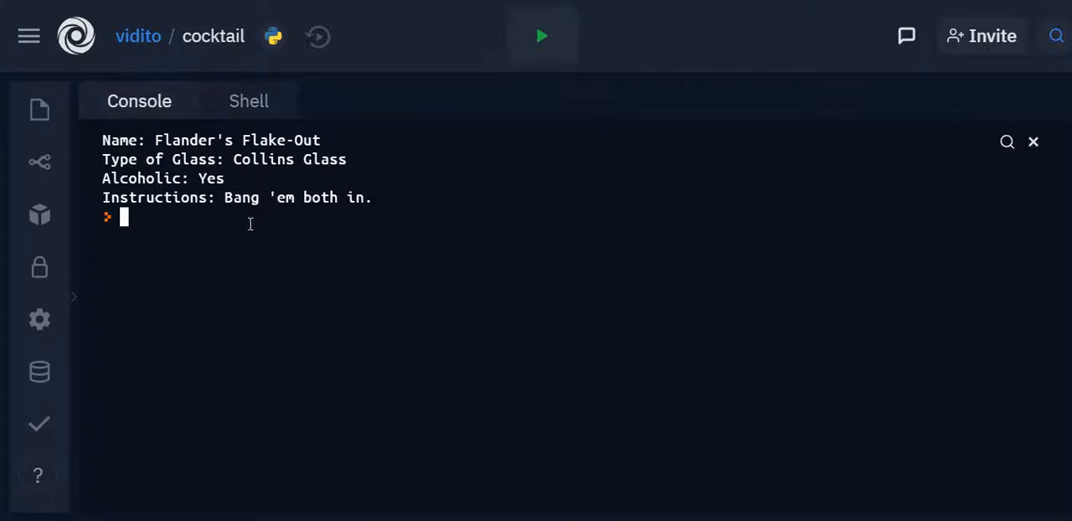
pyautogui.moveTo(94, 226)
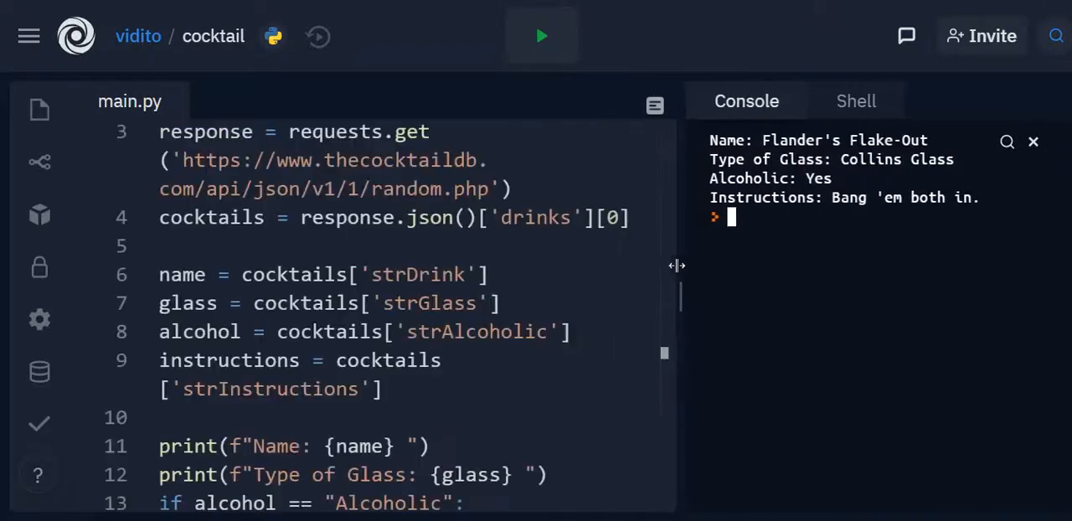
pyautogui.scroll(3)
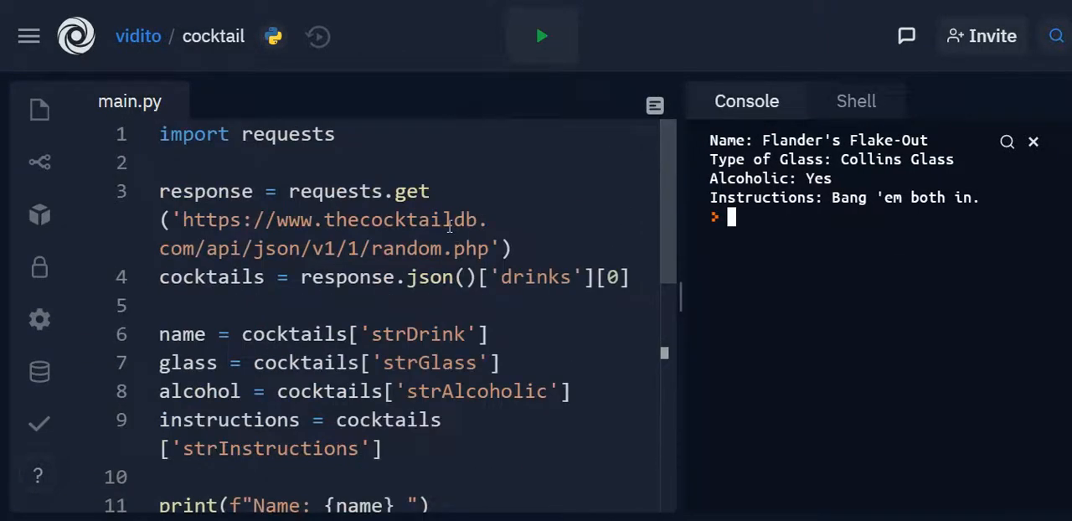
pyautogui.moveTo(477, 243)
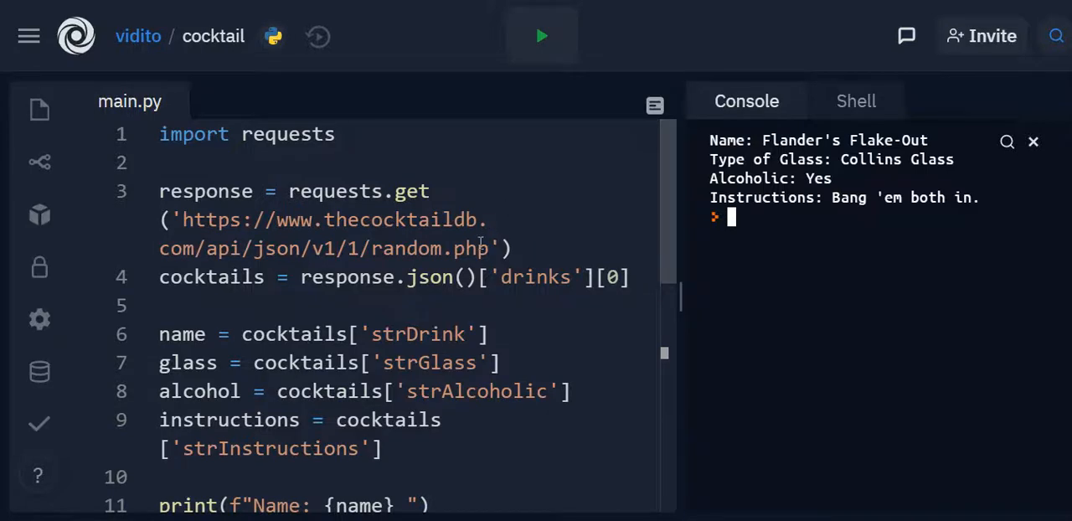
pyautogui.scroll(-3)
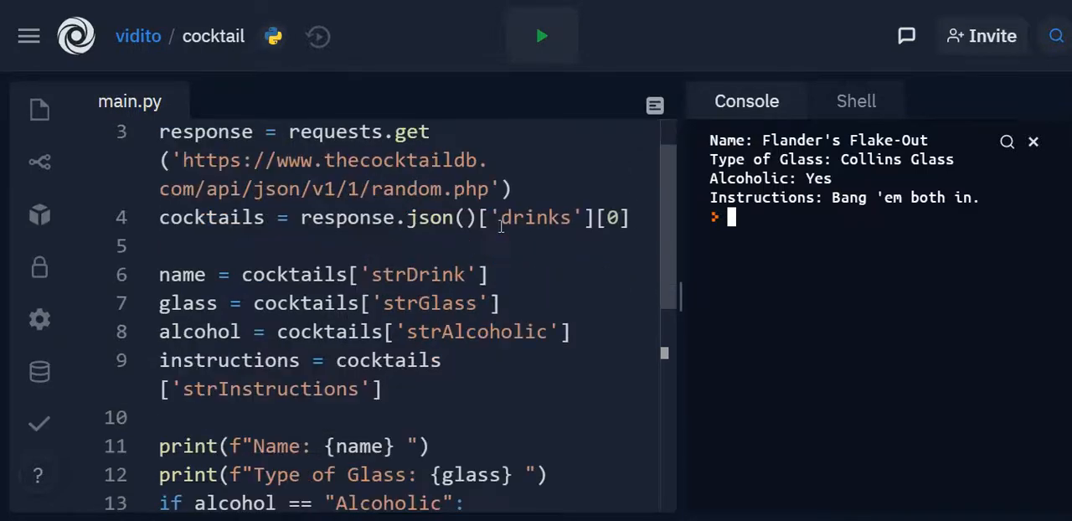
pyautogui.scroll(-3)
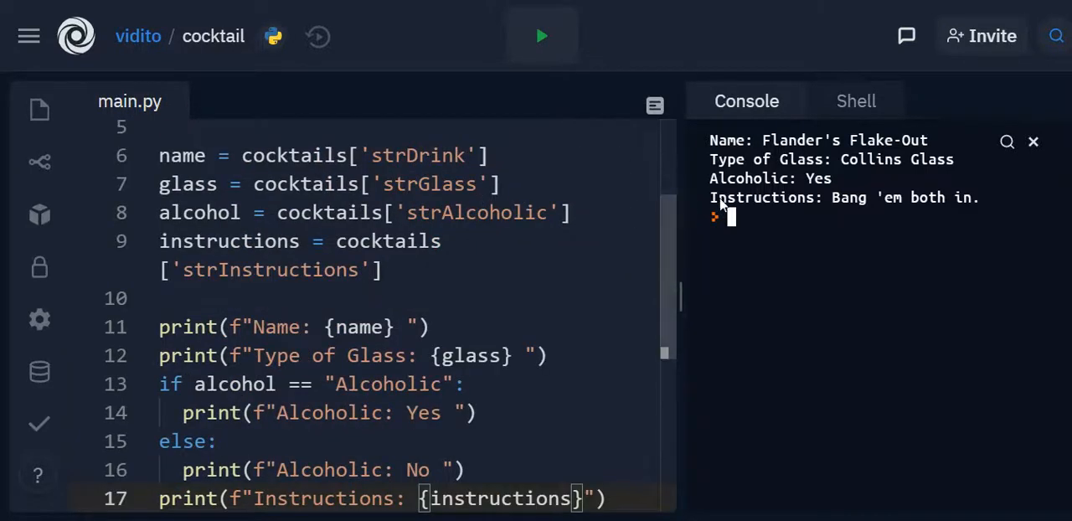